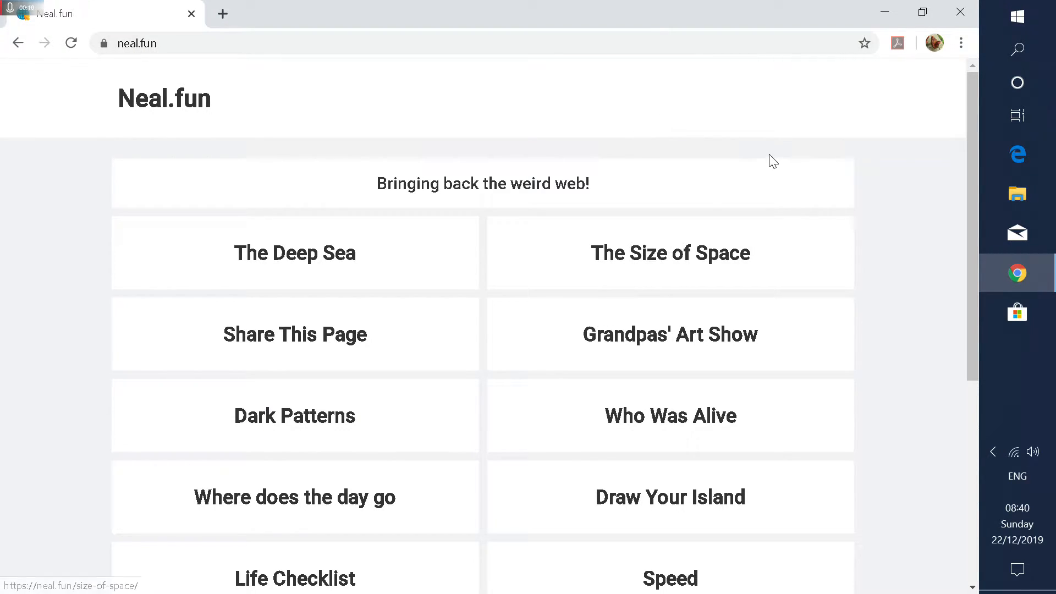
pyautogui.moveTo(811, 231)
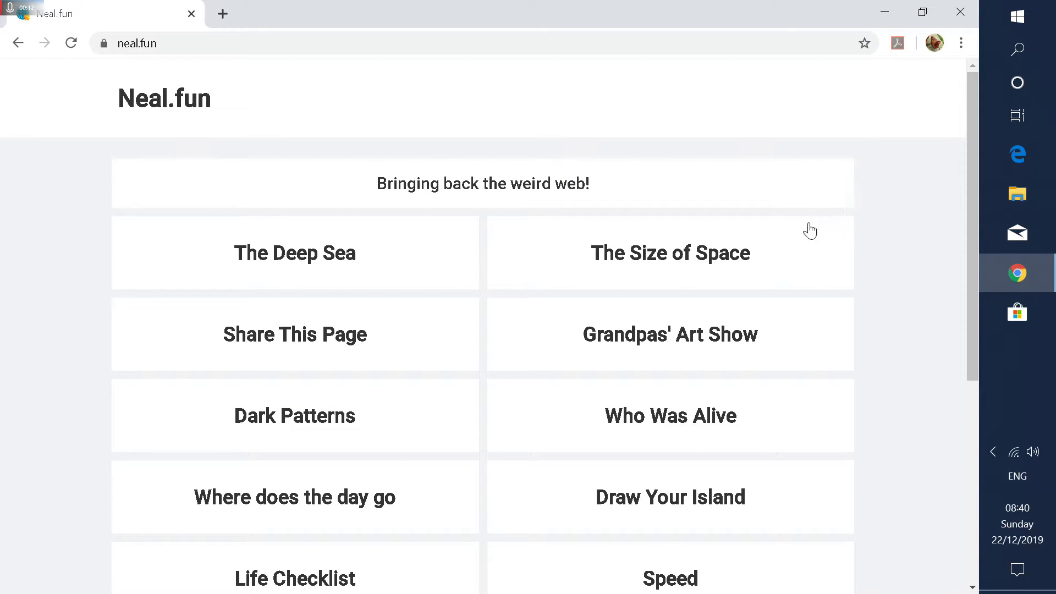
pyautogui.moveTo(200, 96)
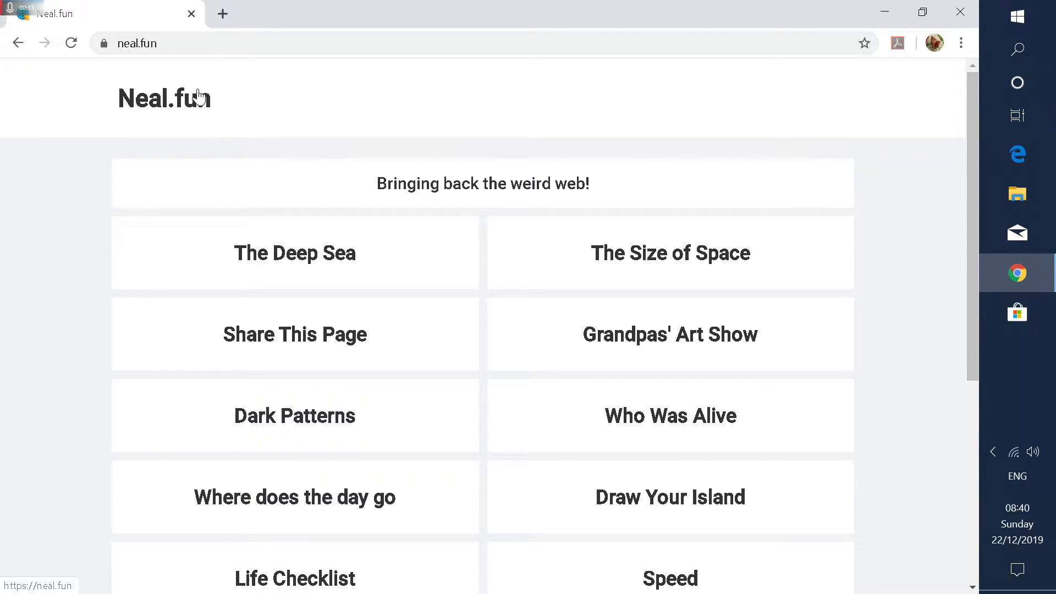
# Step: Open Grandpas' Art Show and scroll down to the farmhouse couple painting
pyautogui.scroll(-3)
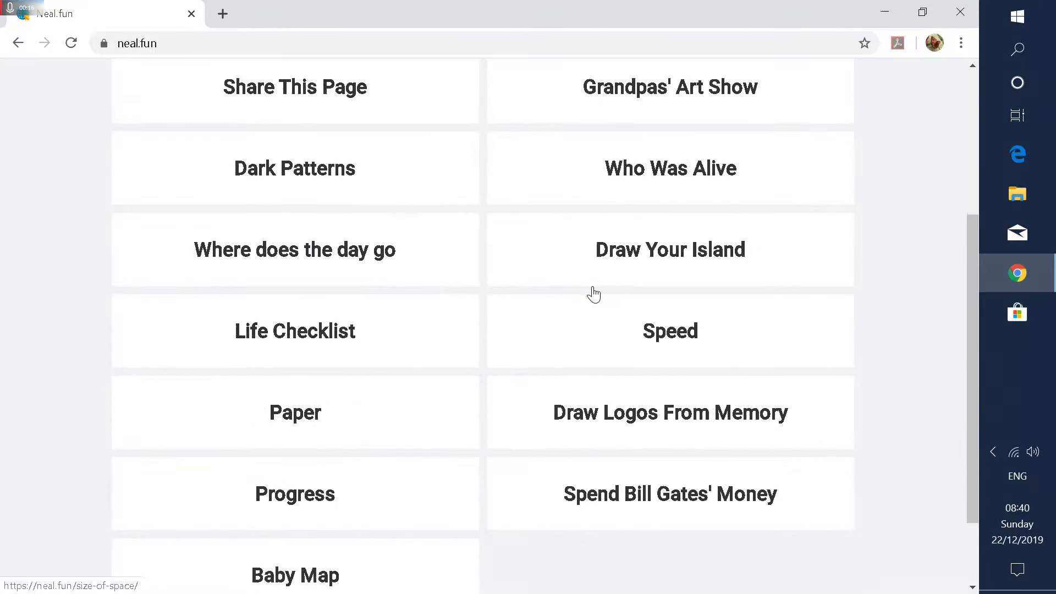
pyautogui.scroll(-3)
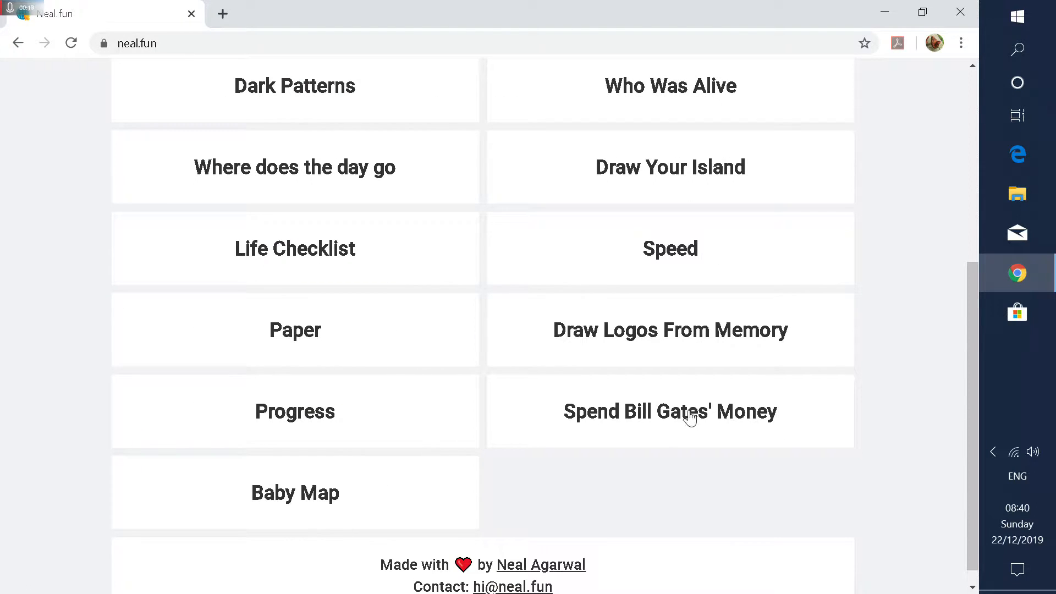
pyautogui.moveTo(729, 429)
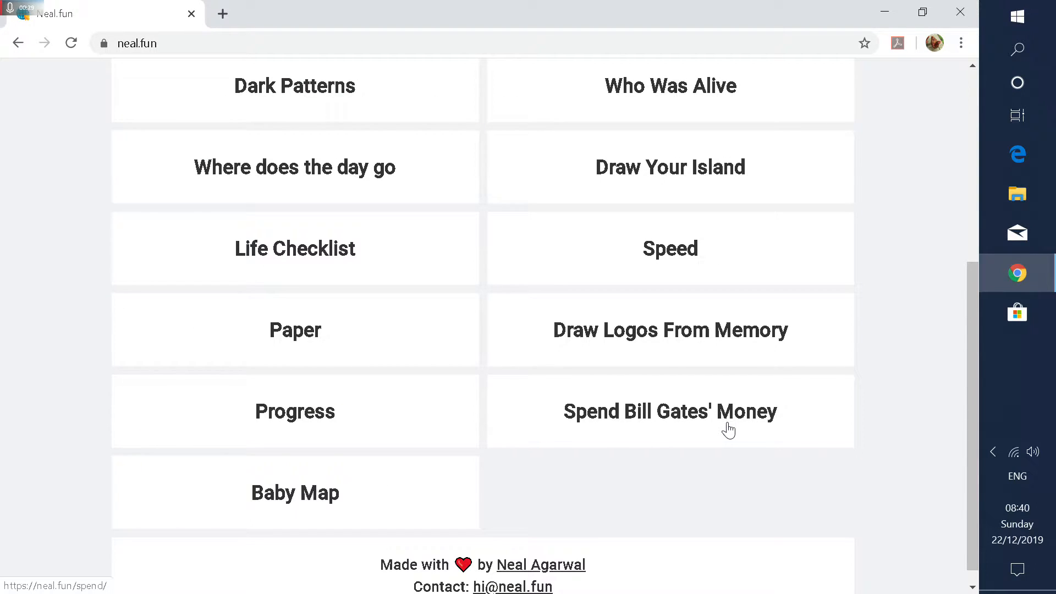
pyautogui.scroll(3)
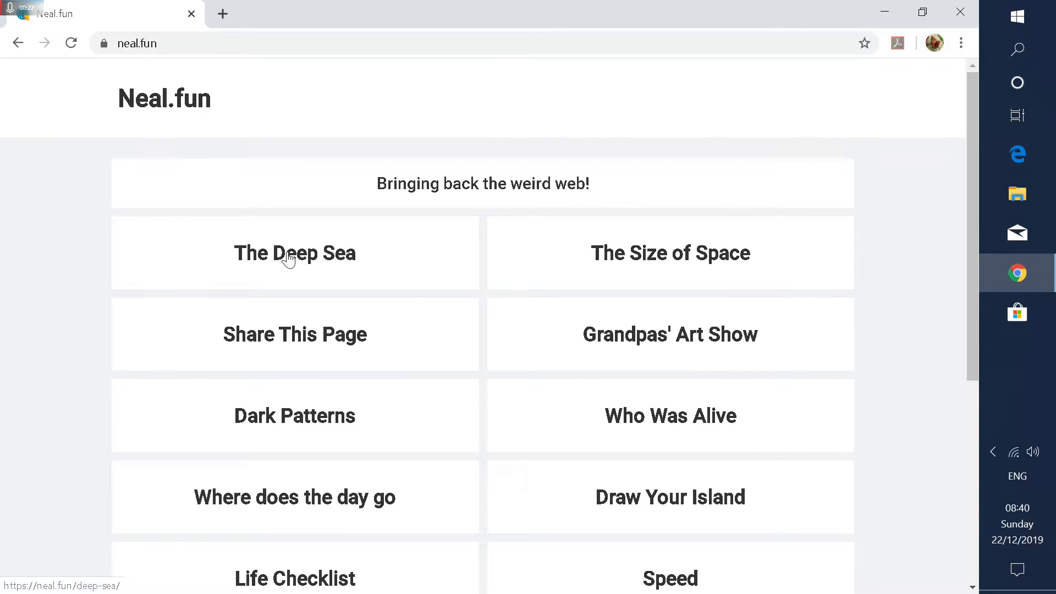
pyautogui.moveTo(554, 329)
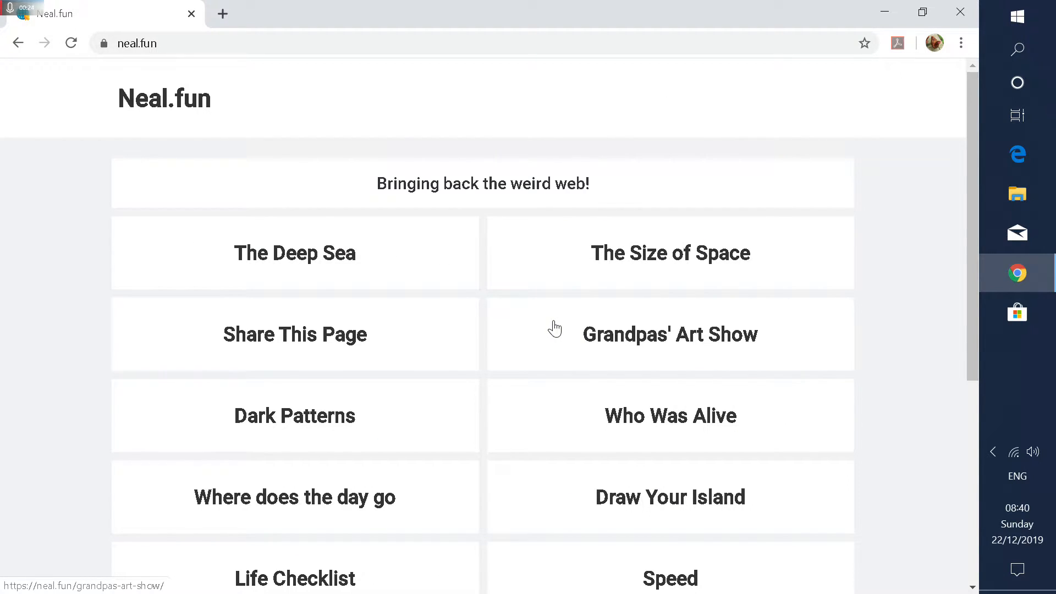
pyautogui.click(669, 334)
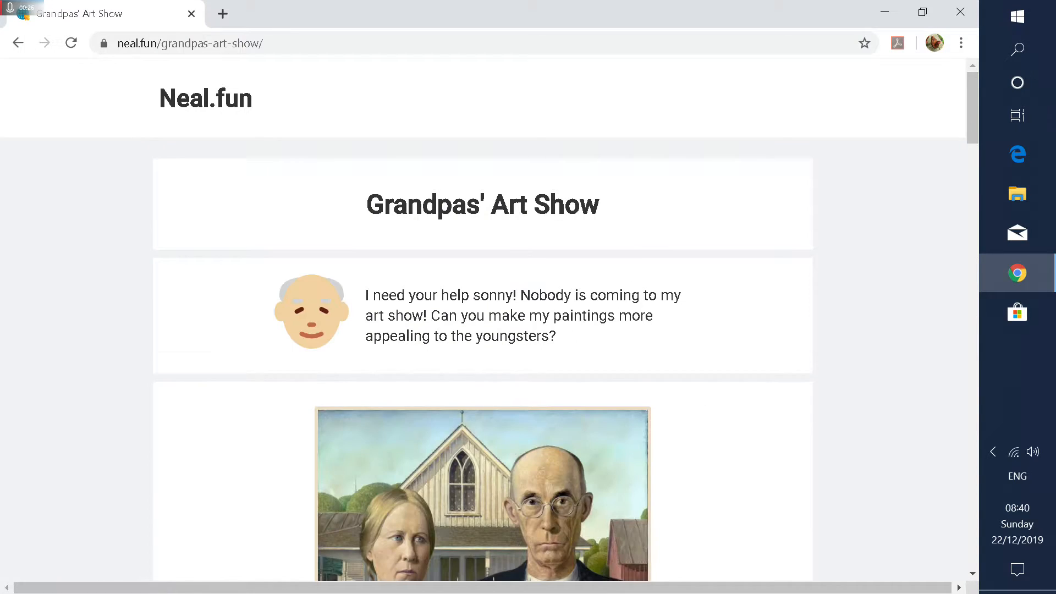
pyautogui.scroll(-3)
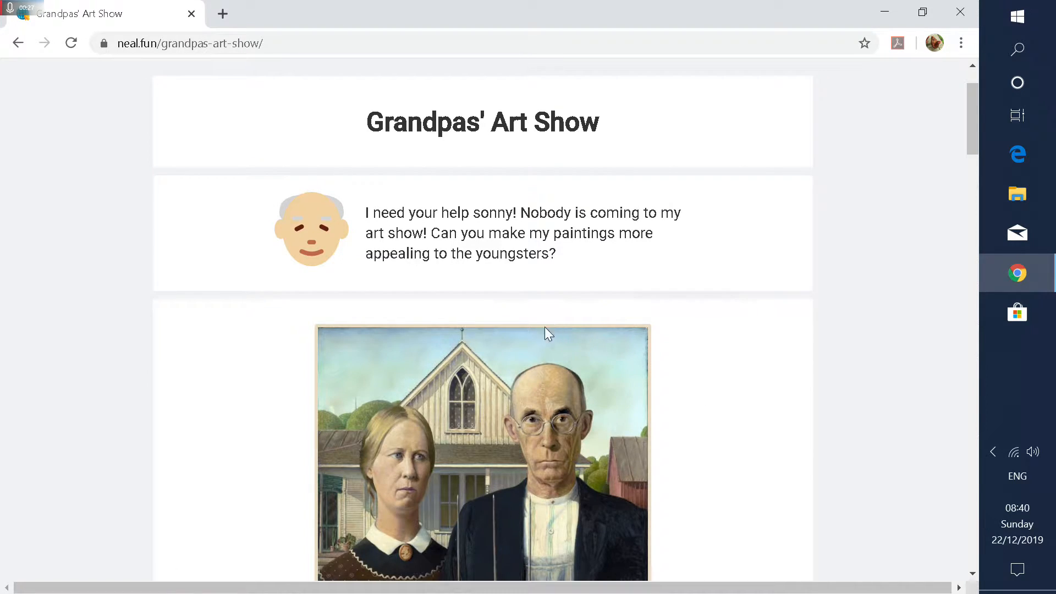
pyautogui.scroll(-3)
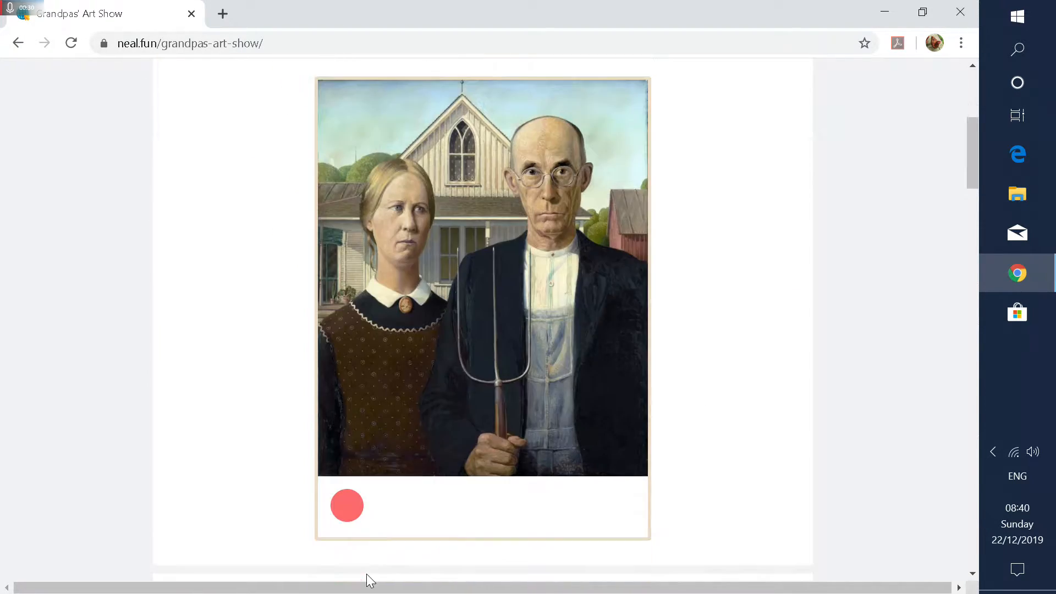
# Step: Paint googly eyes on the couple using white paint and dark pupils
pyautogui.click(347, 507)
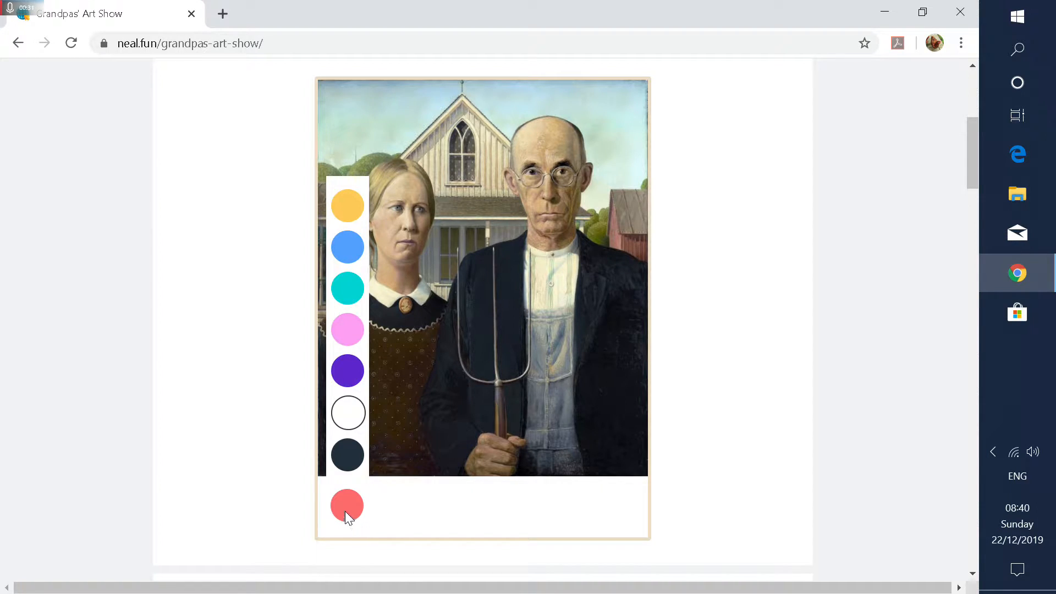
pyautogui.moveTo(347, 330)
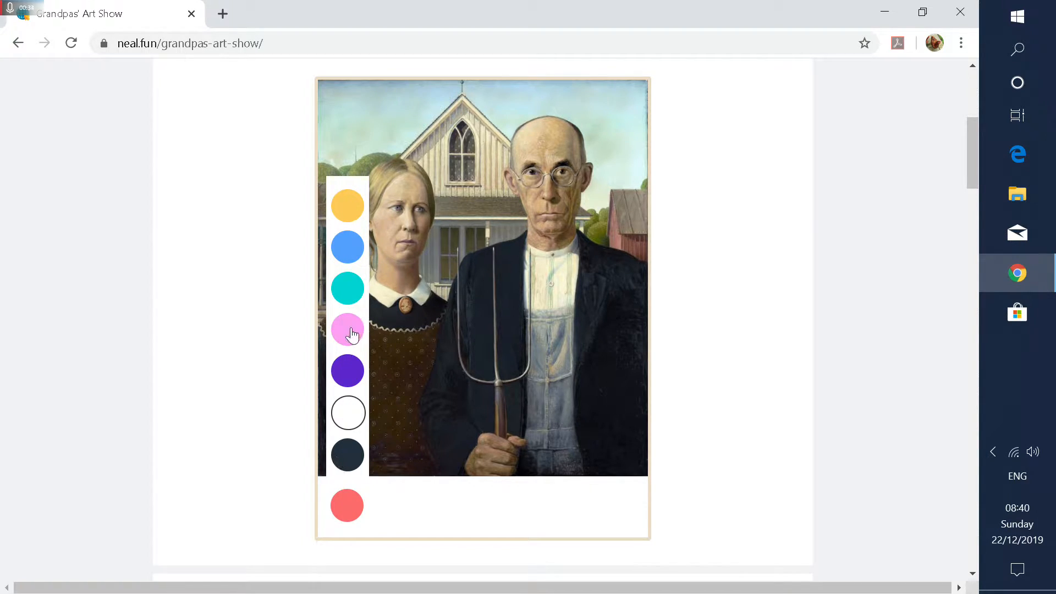
pyautogui.moveTo(340, 411)
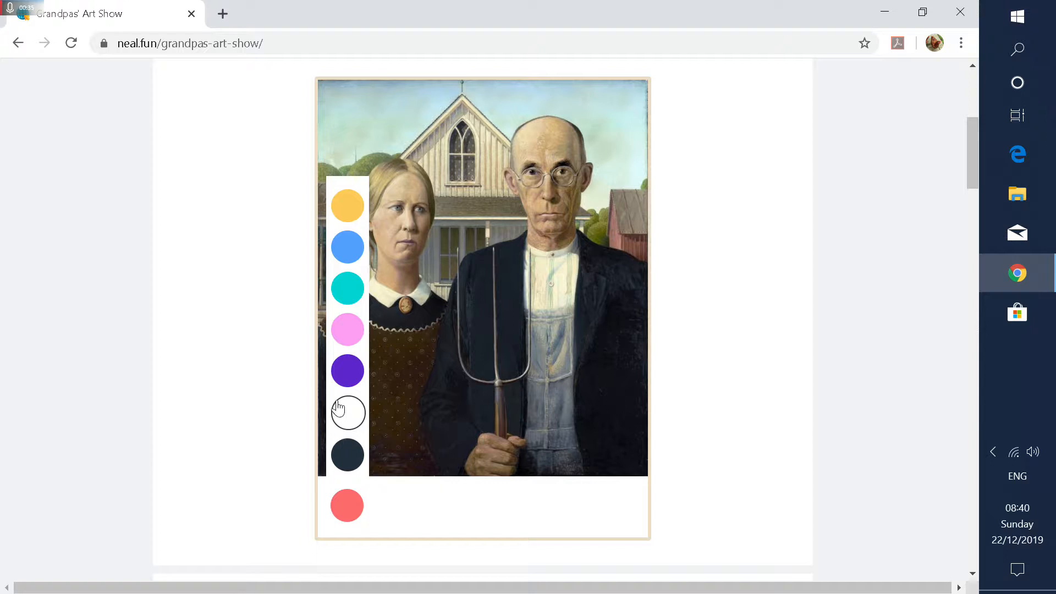
pyautogui.moveTo(345, 74)
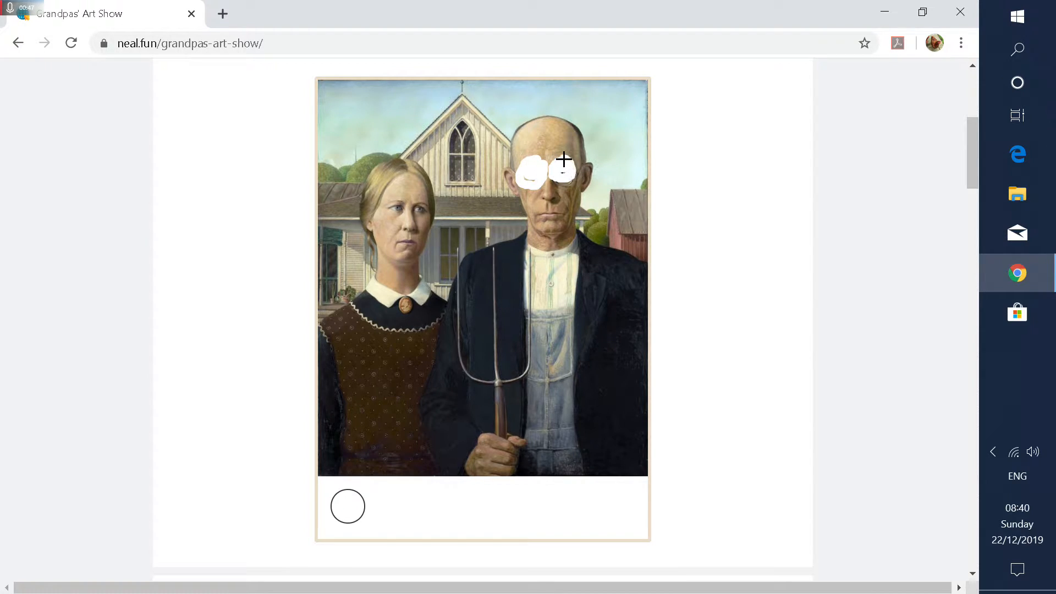
pyautogui.click(348, 506)
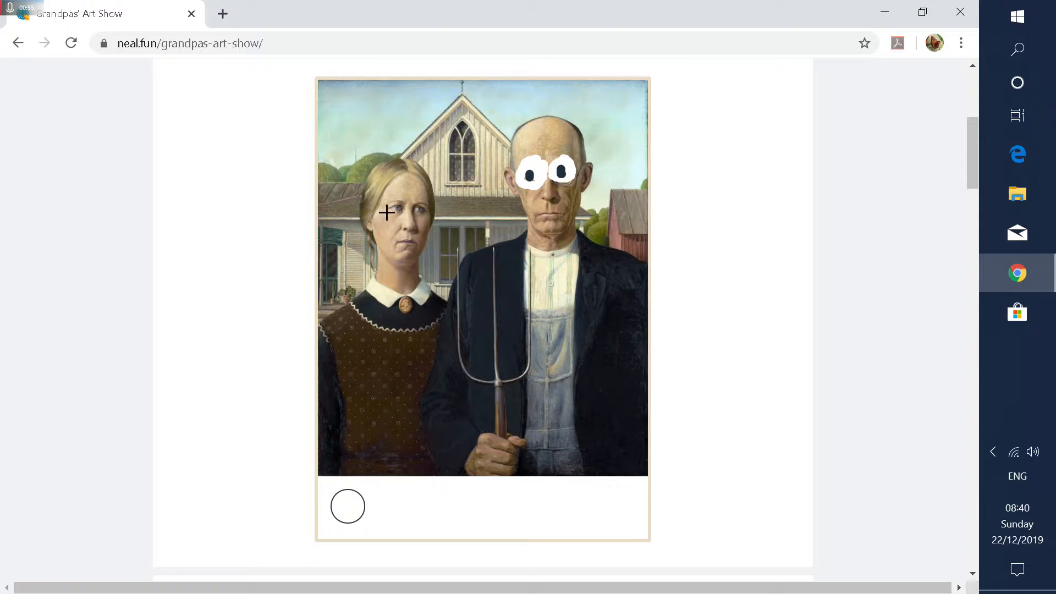
pyautogui.moveTo(393, 204)
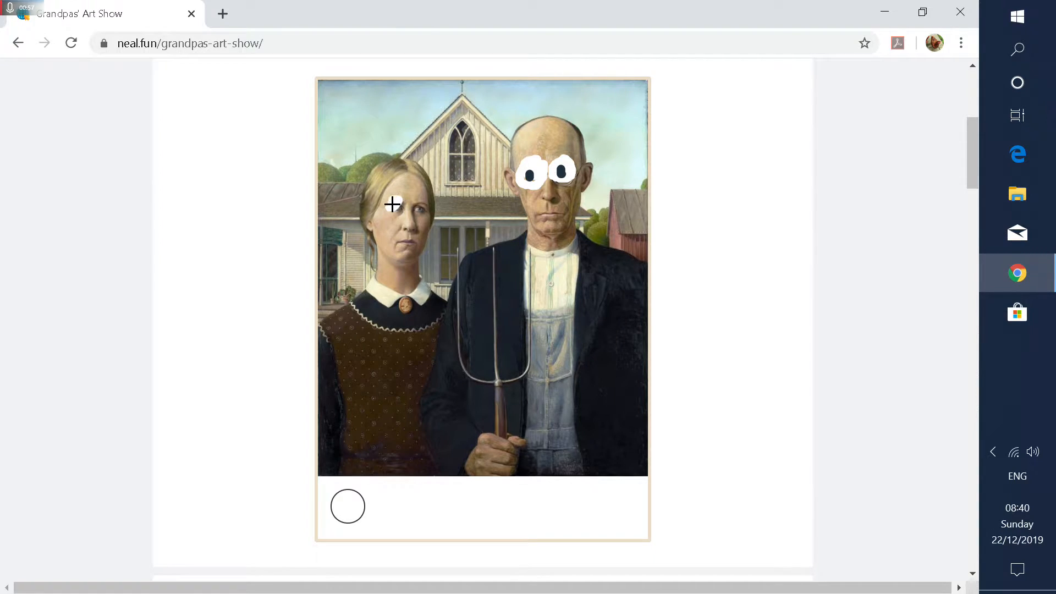
pyautogui.click(394, 204)
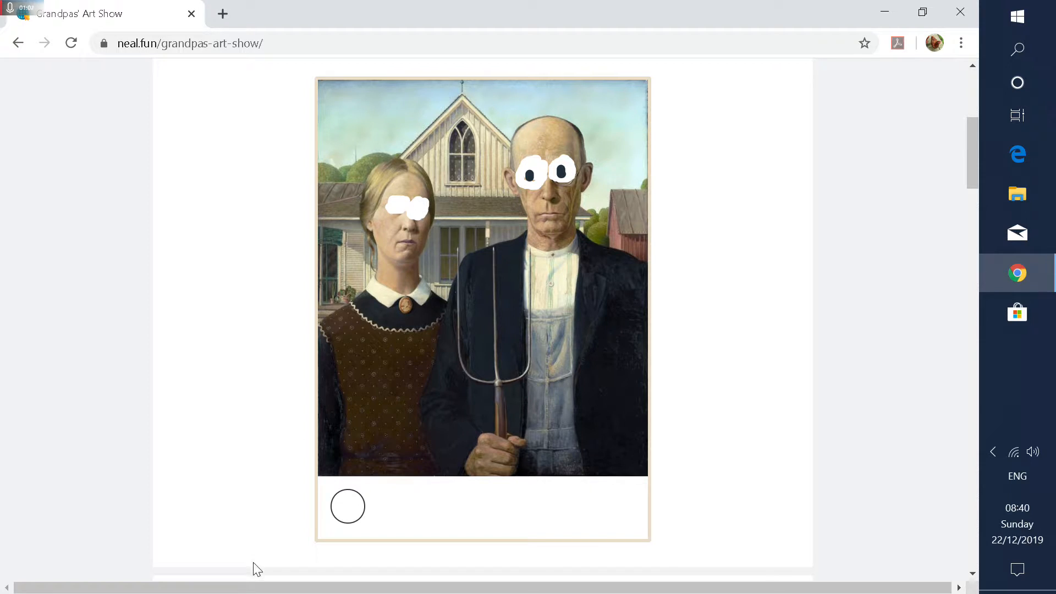
pyautogui.click(348, 506)
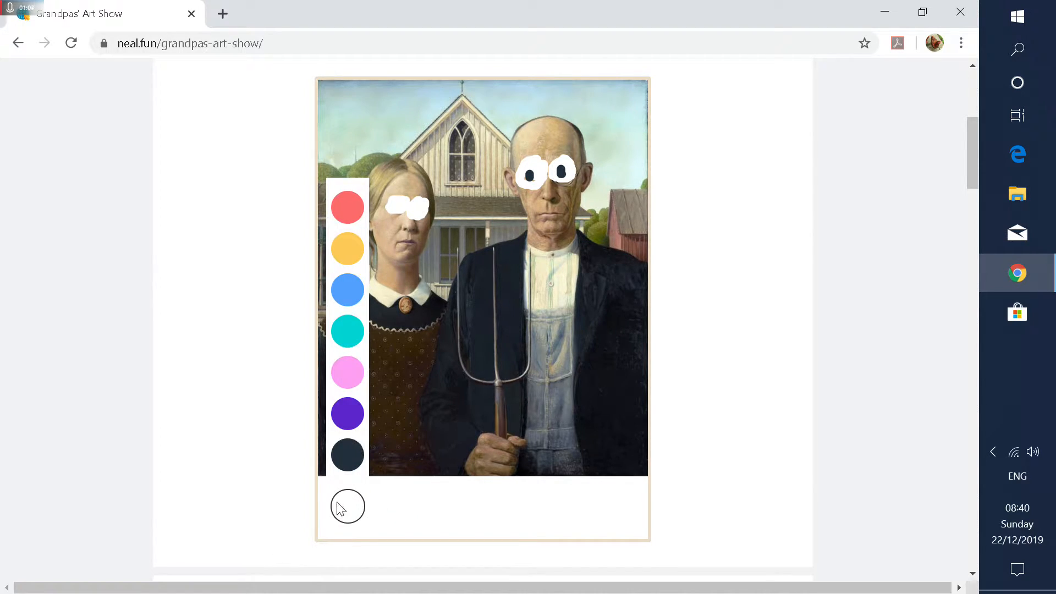
pyautogui.click(348, 454)
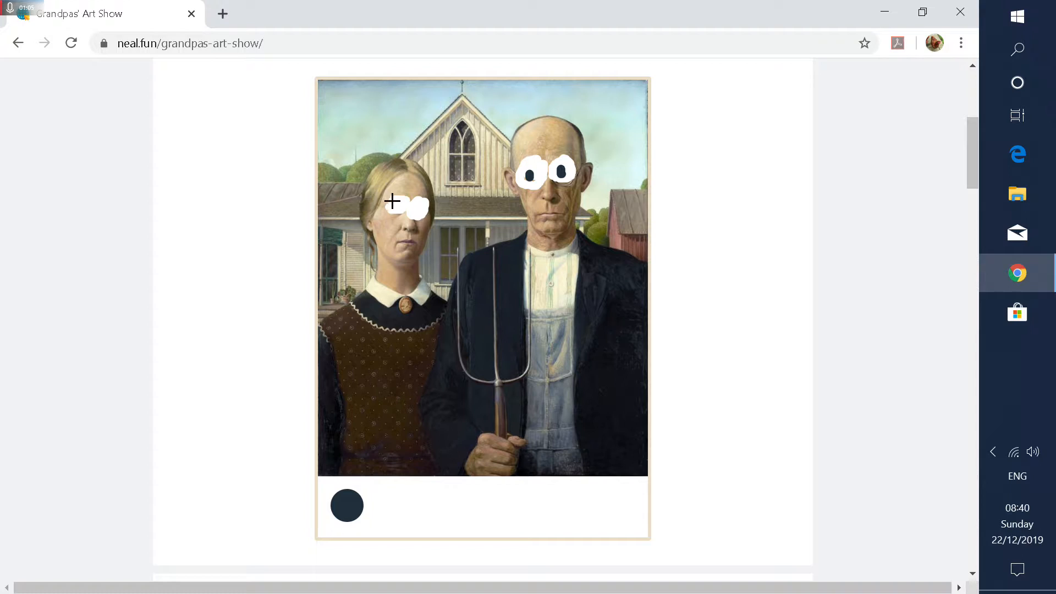
pyautogui.click(395, 204)
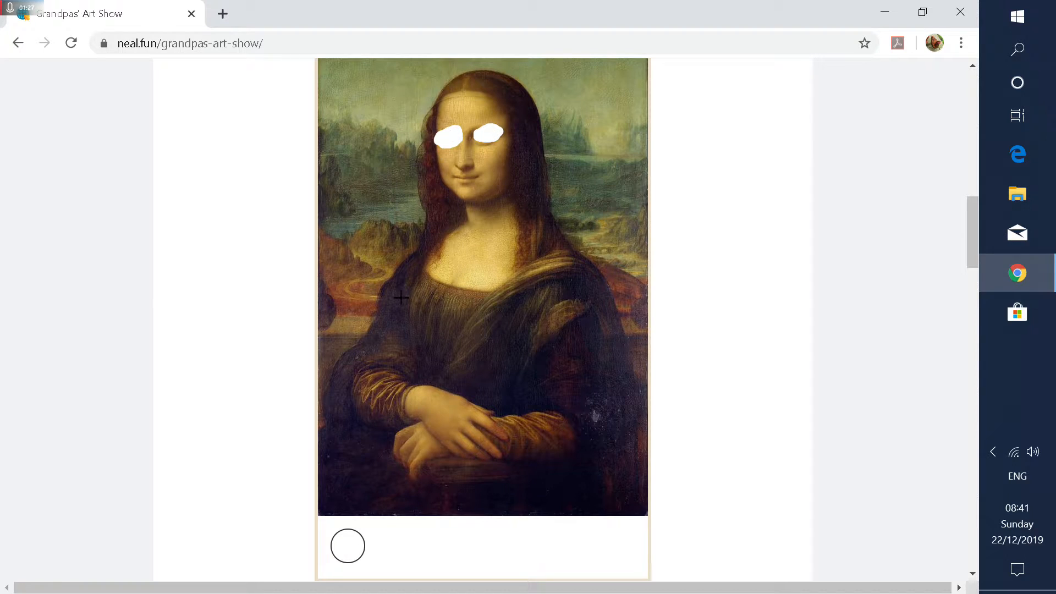
# Step: Give the Mona Lisa dark-pupiled white eyes, a red mouth and a spotted ball
pyautogui.click(347, 546)
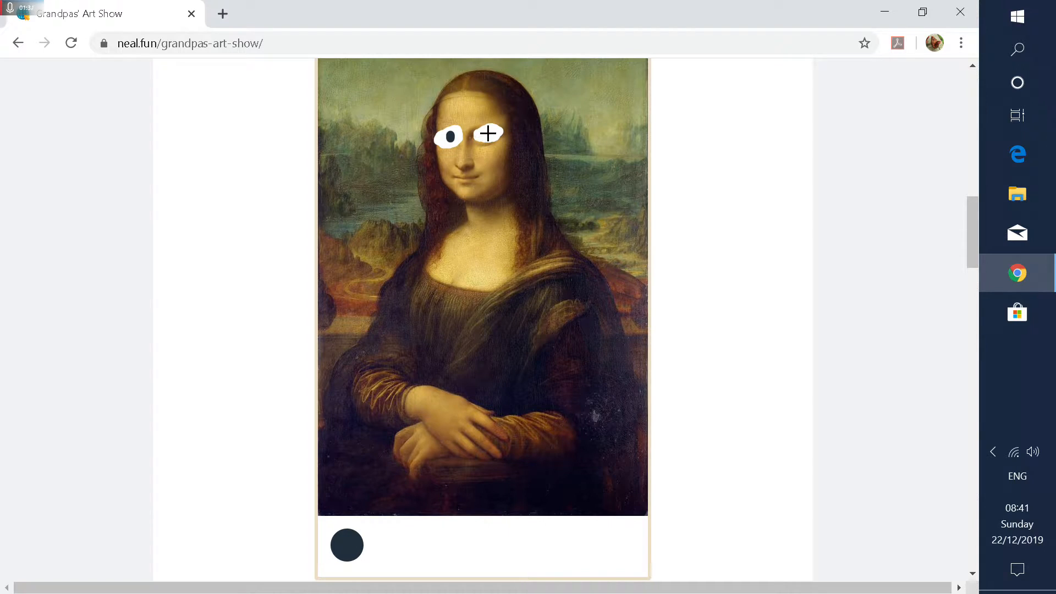
pyautogui.click(346, 545)
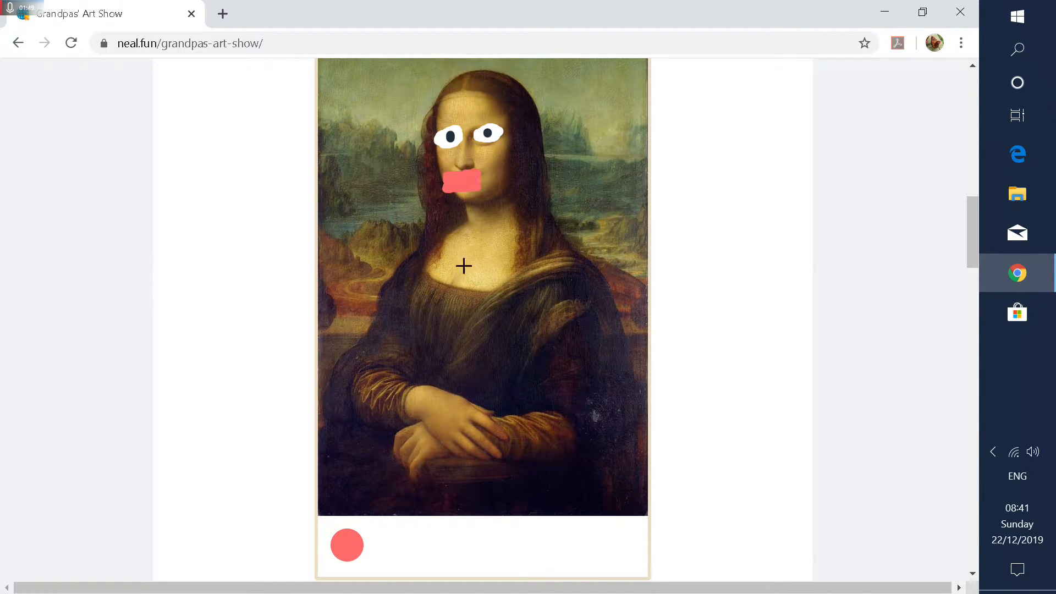
pyautogui.click(347, 545)
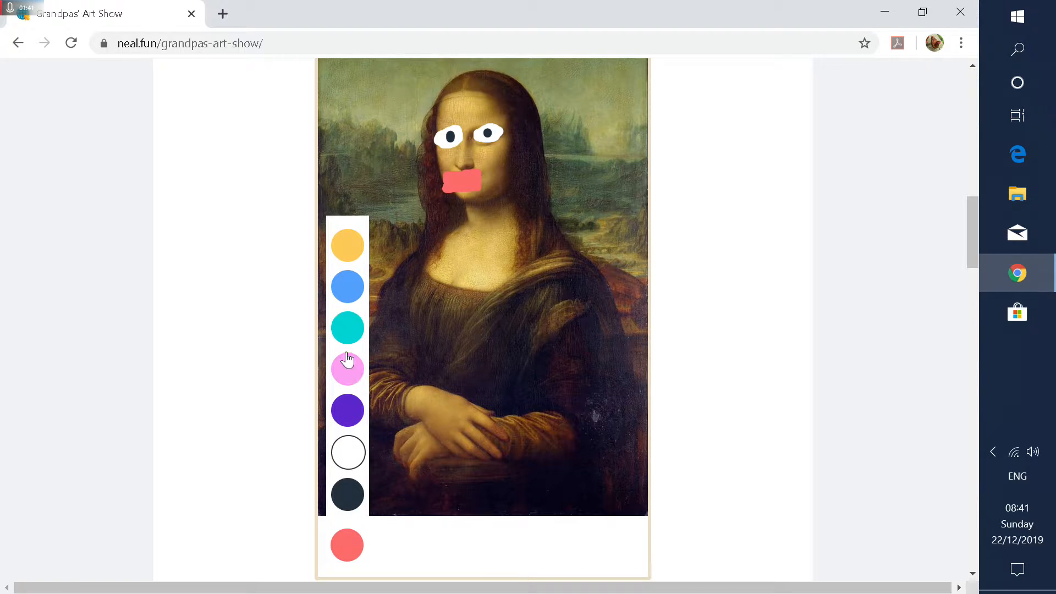
pyautogui.moveTo(349, 451)
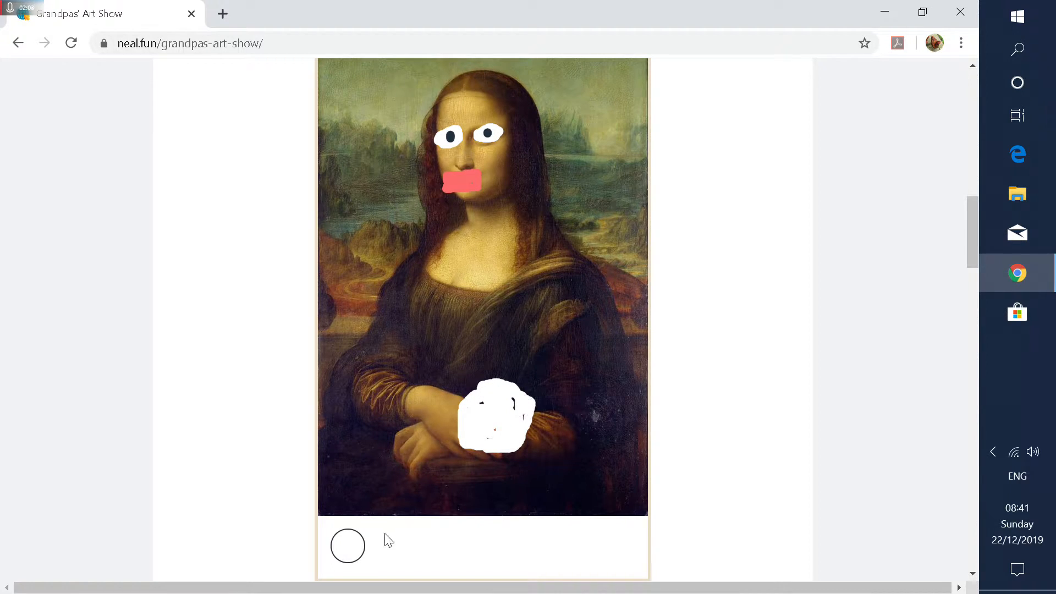
pyautogui.click(348, 545)
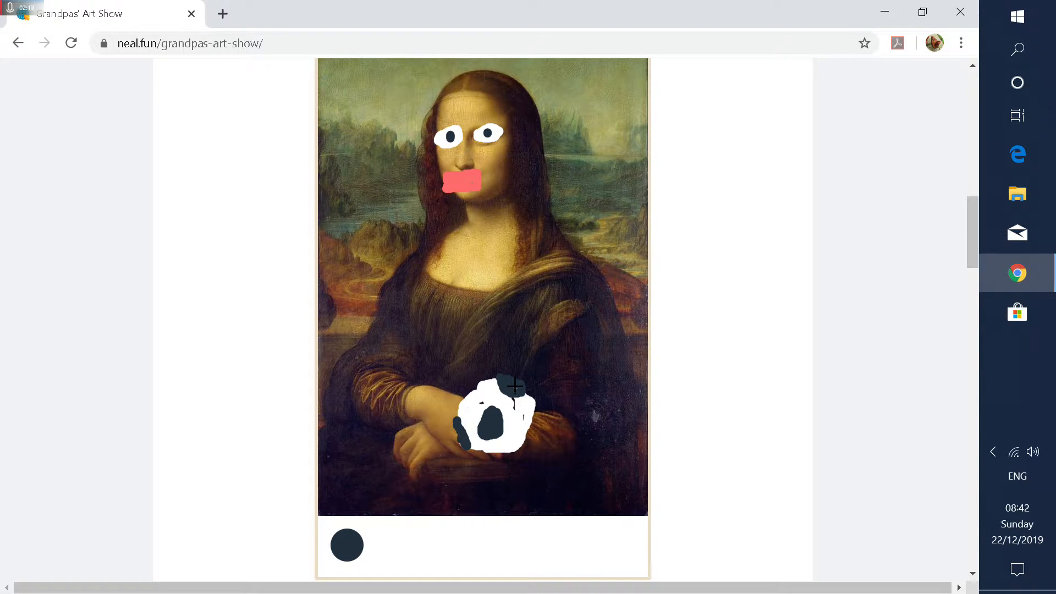
pyautogui.moveTo(461, 263)
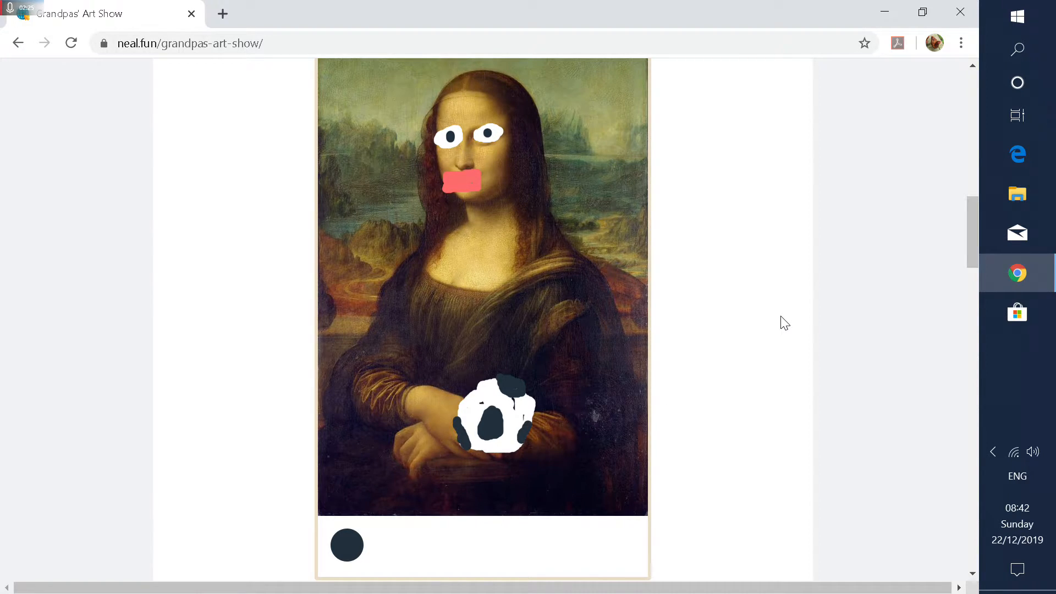
# Step: Paint a pink camera with yellow ring and dark centre in Washington's hand
pyautogui.scroll(-3)
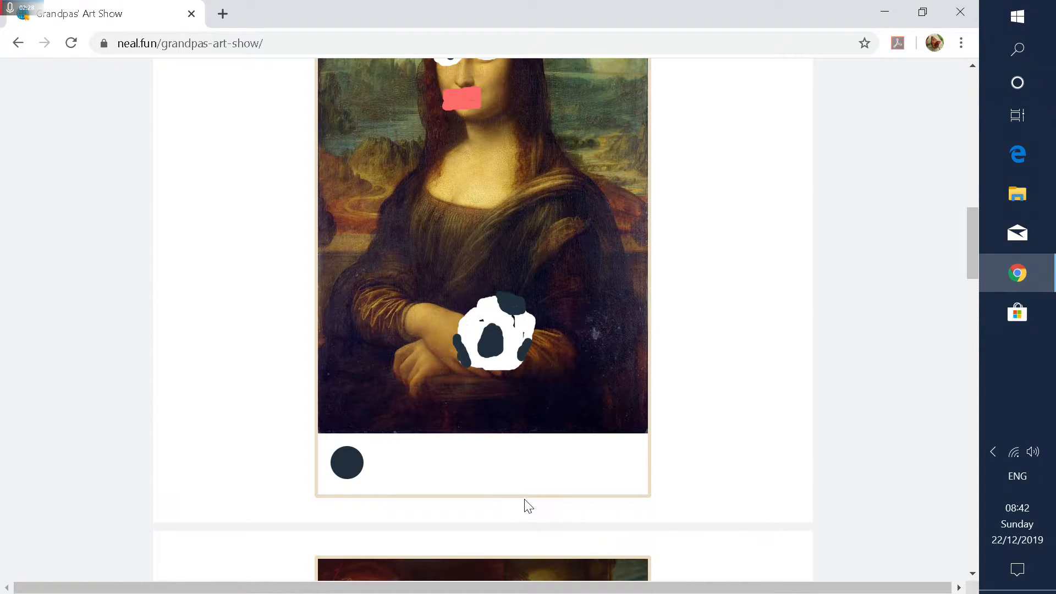
pyautogui.scroll(3)
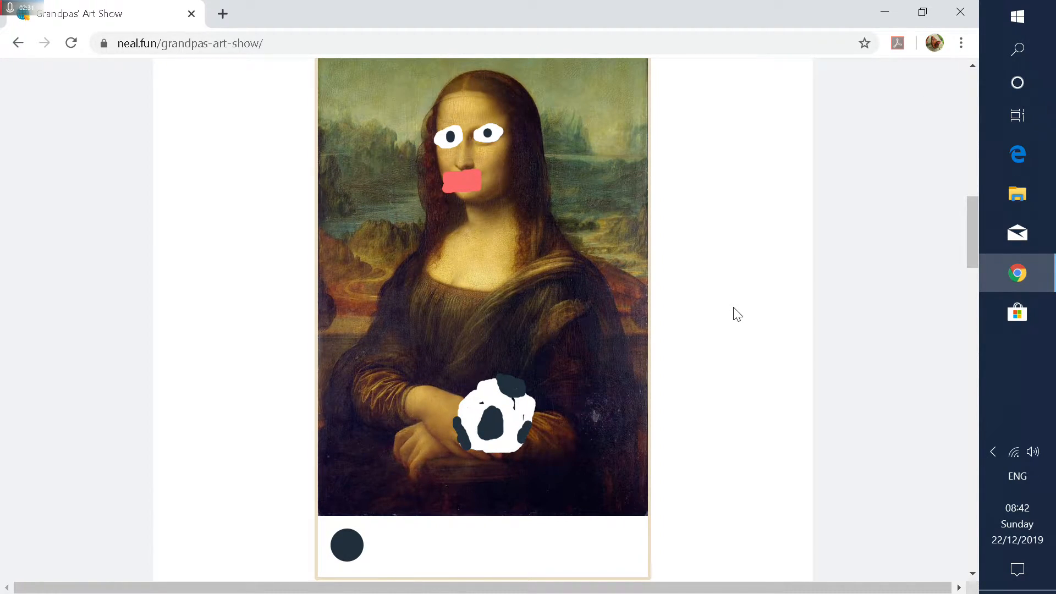
pyautogui.scroll(-3)
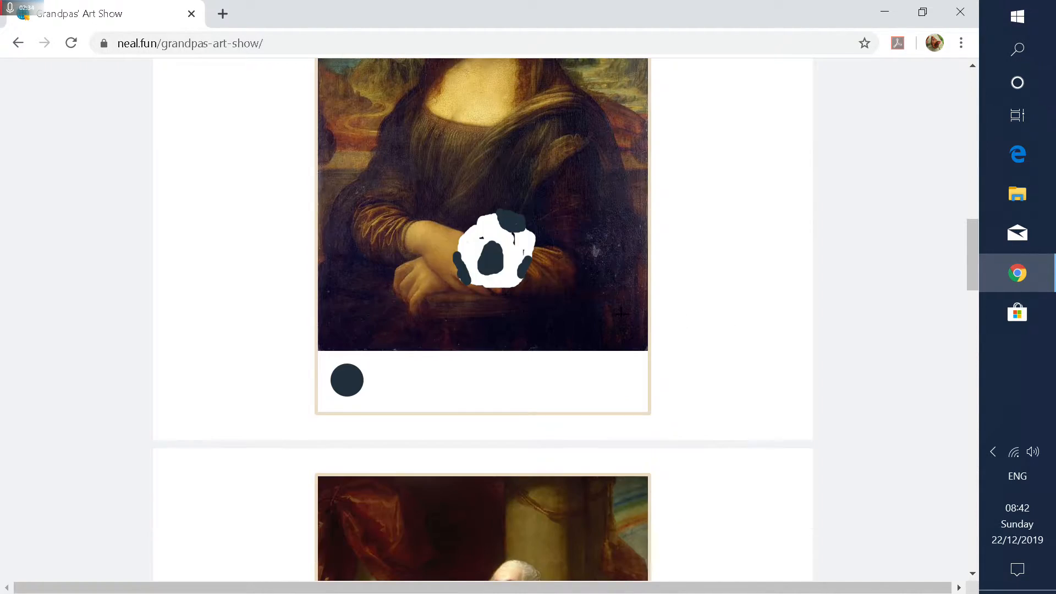
pyautogui.scroll(-3)
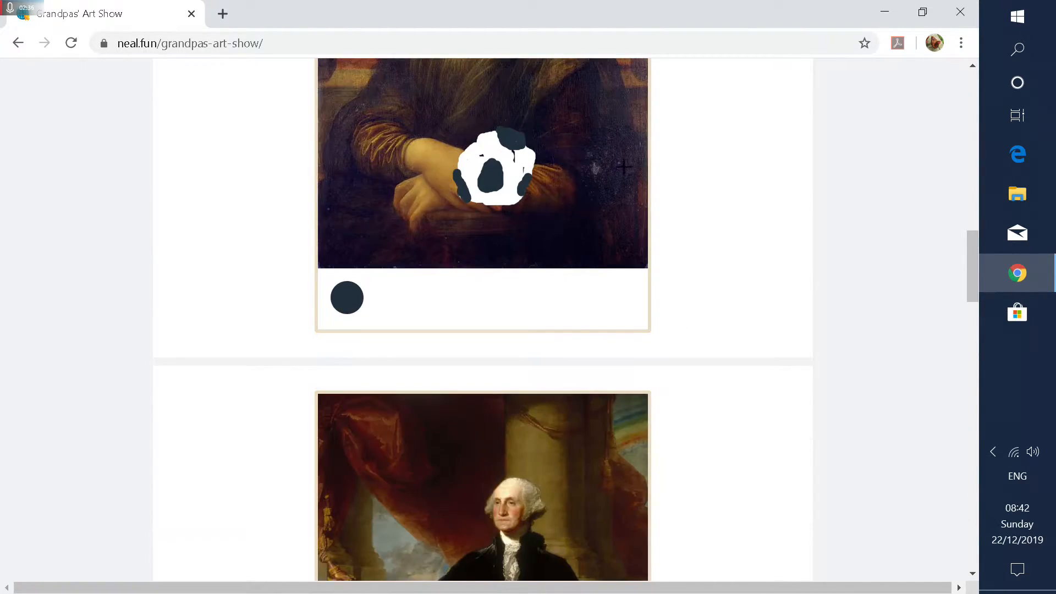
pyautogui.scroll(-3)
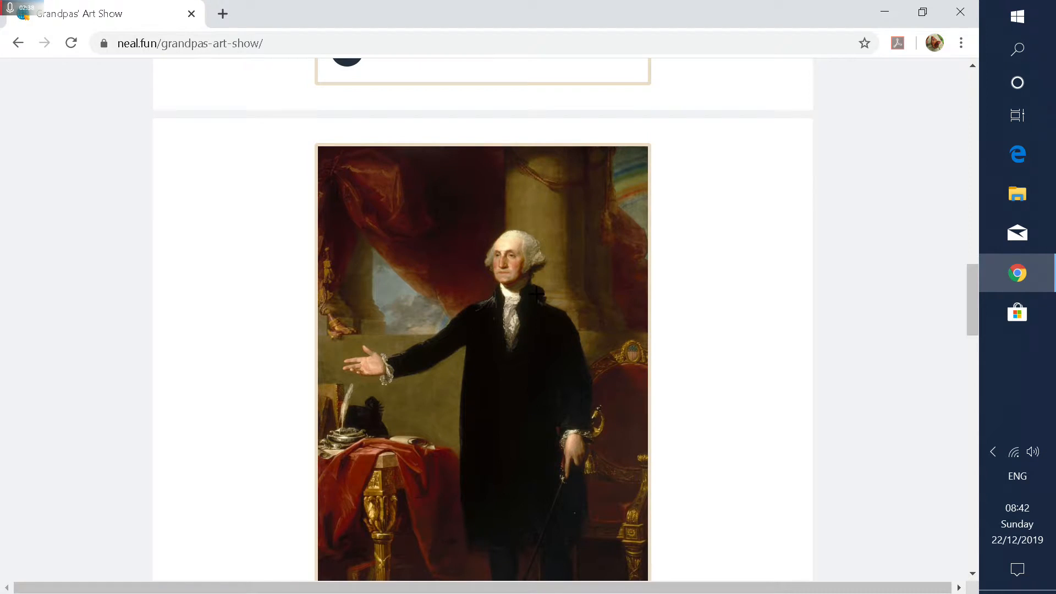
pyautogui.scroll(-3)
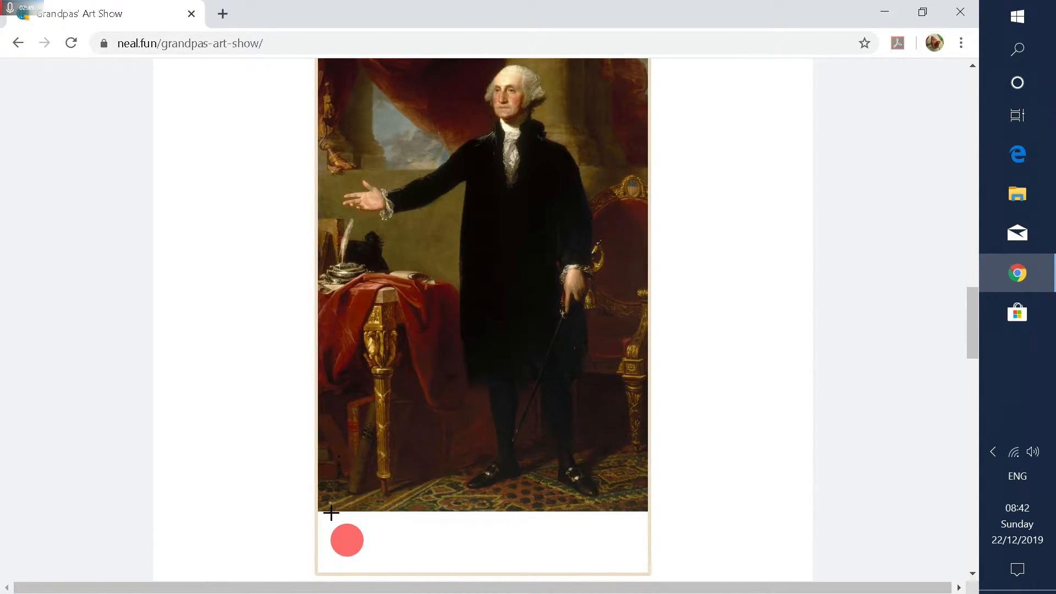
pyautogui.click(347, 541)
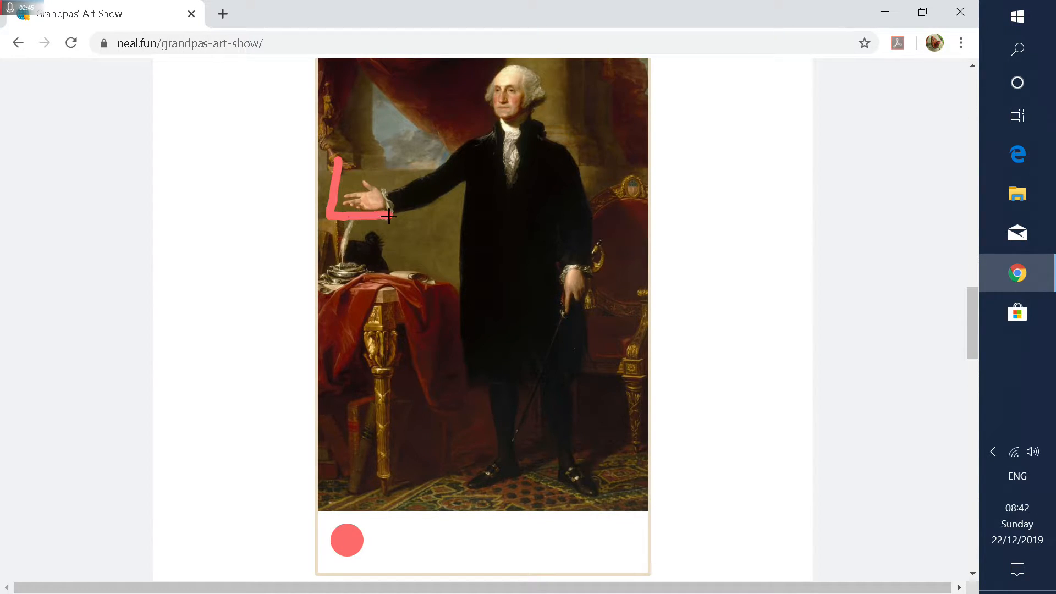
pyautogui.moveTo(343, 214); pyautogui.dragTo(387, 162)
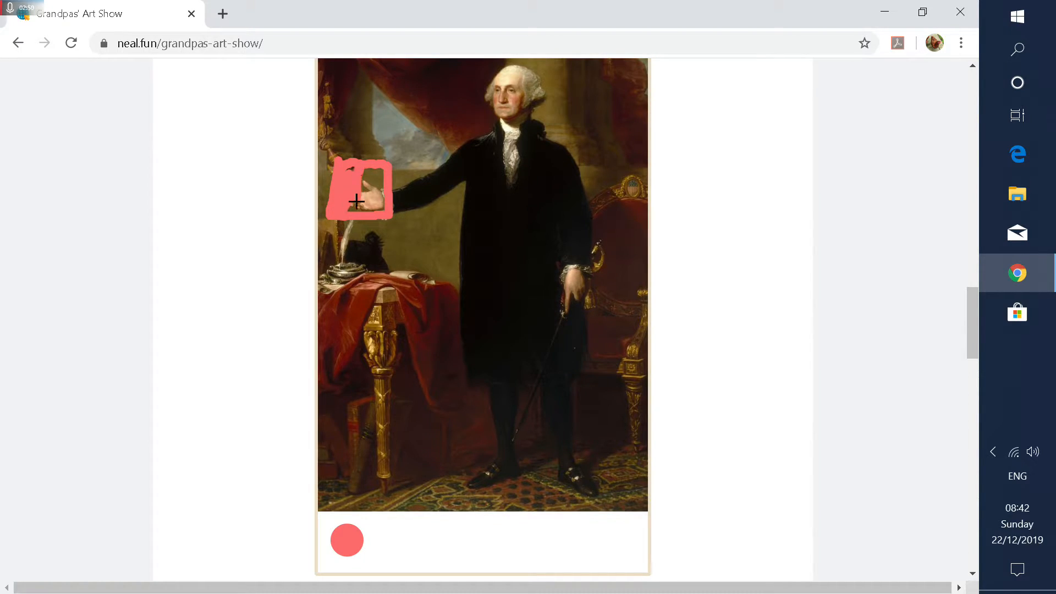
pyautogui.moveTo(357, 202); pyautogui.dragTo(331, 216)
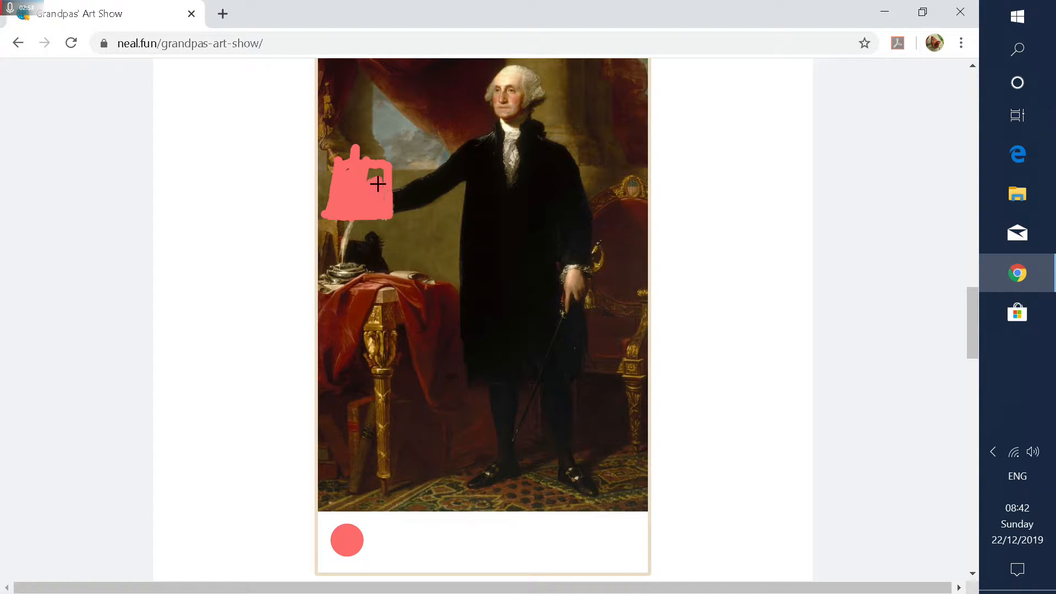
pyautogui.click(348, 540)
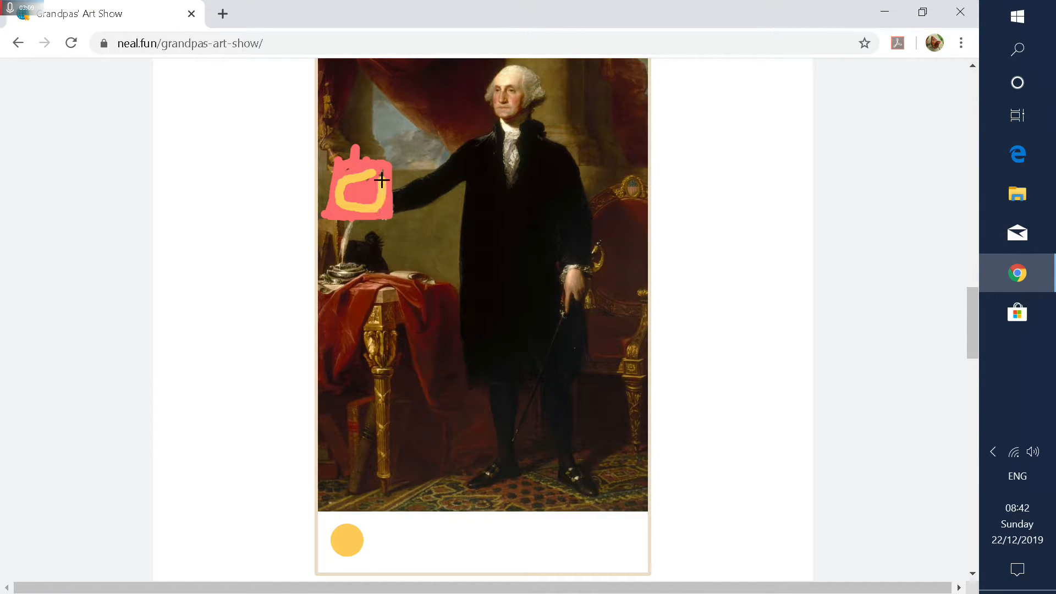
pyautogui.click(357, 184)
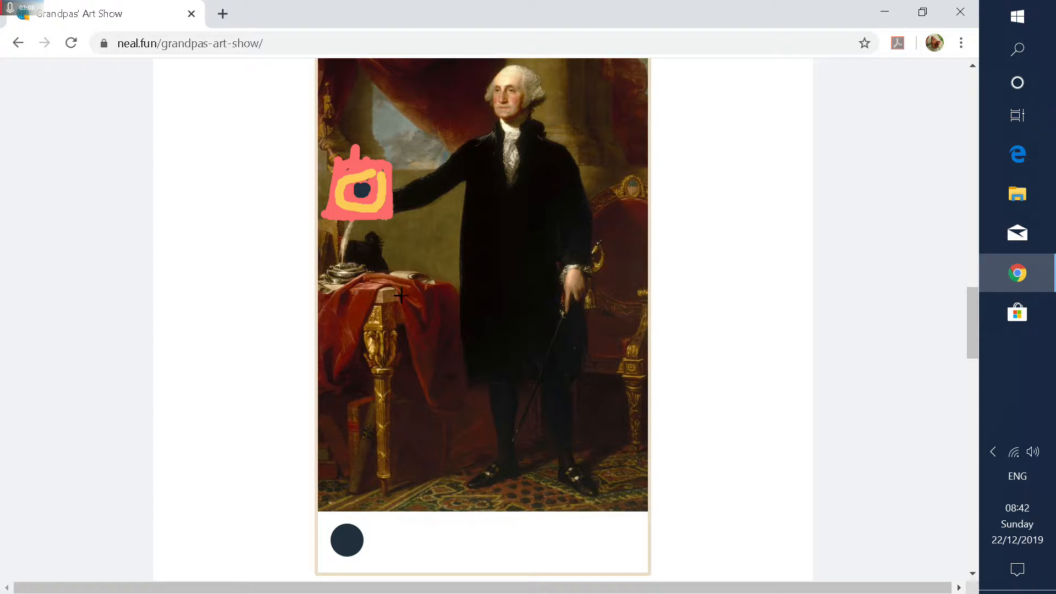
# Step: Scroll to The Scream and fill a white ghost shape in the sky
pyautogui.scroll(-3)
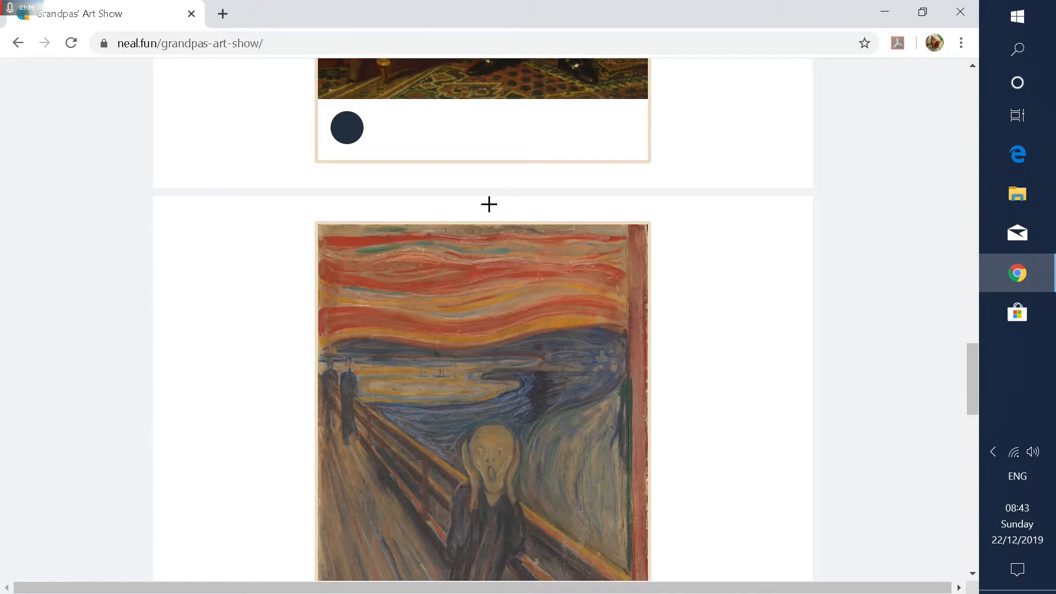
pyautogui.scroll(-3)
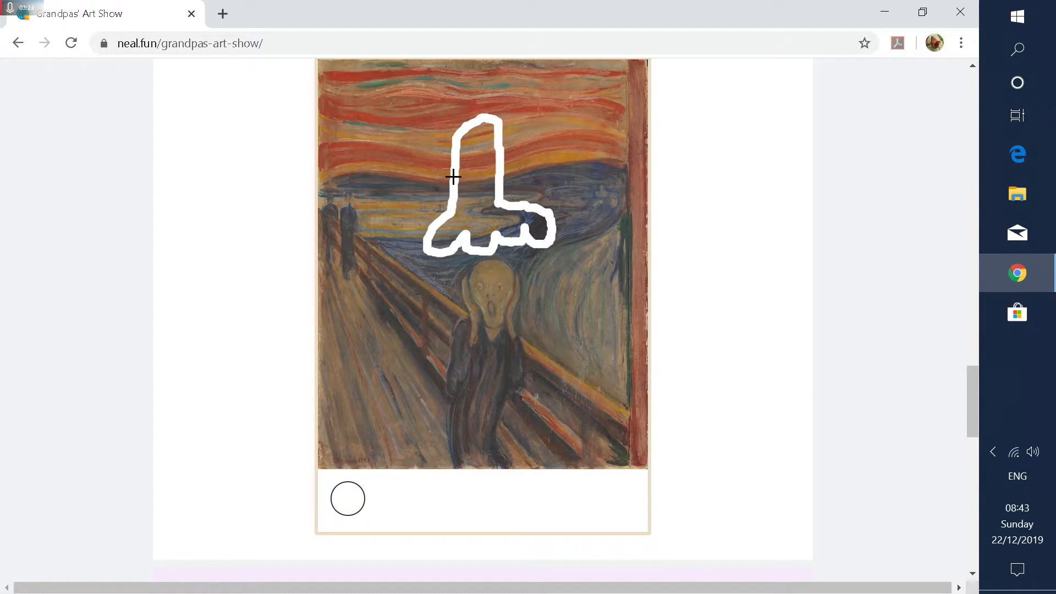
pyautogui.moveTo(453, 179); pyautogui.dragTo(445, 169)
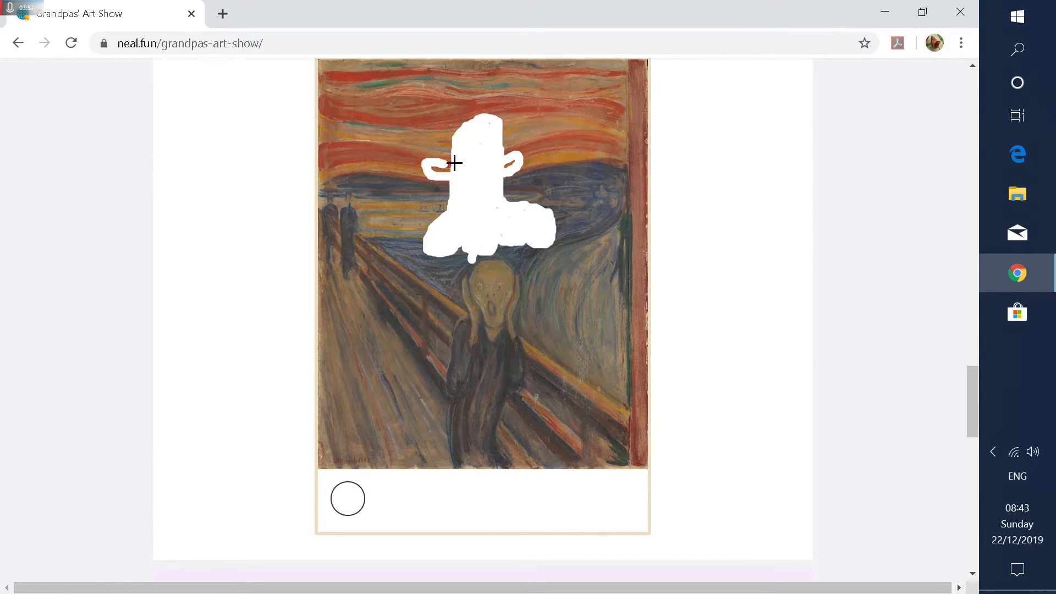
pyautogui.moveTo(480, 163)
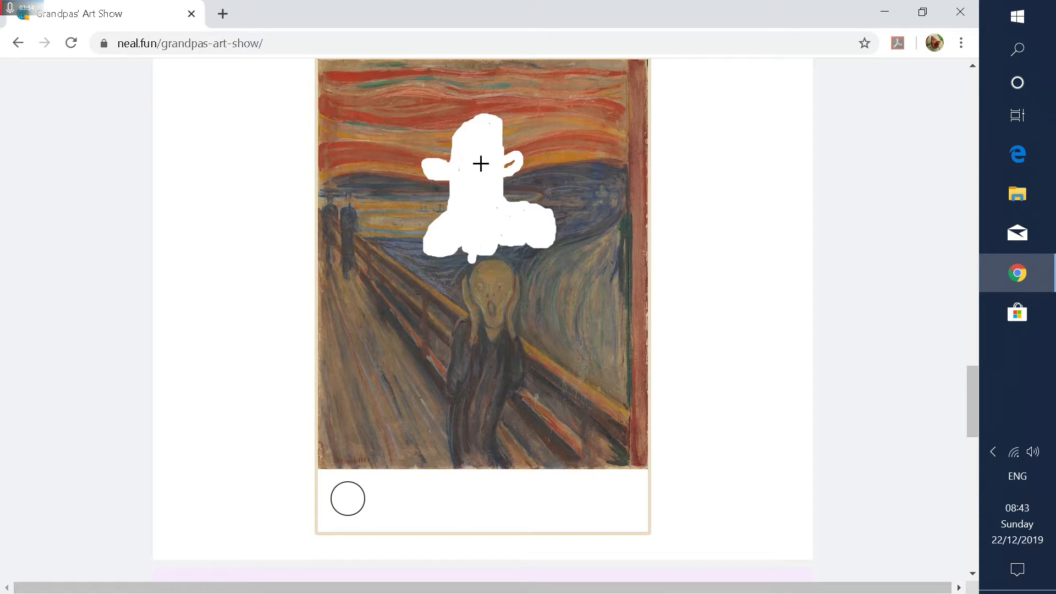
pyautogui.moveTo(325, 513)
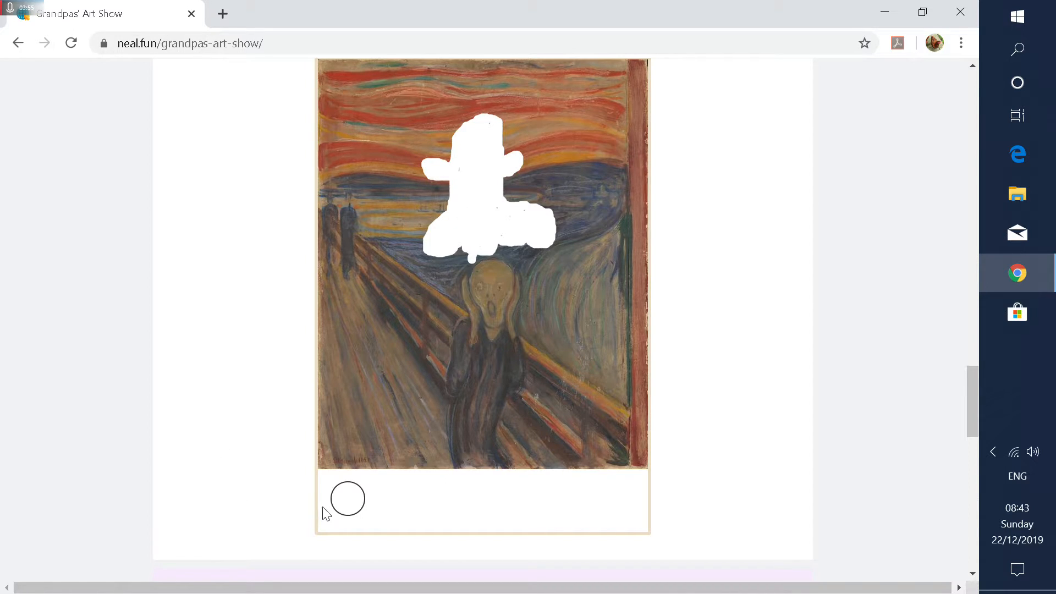
# Step: Add blue eyes, a dark mouth and a pink tongue to the ghost
pyautogui.click(348, 499)
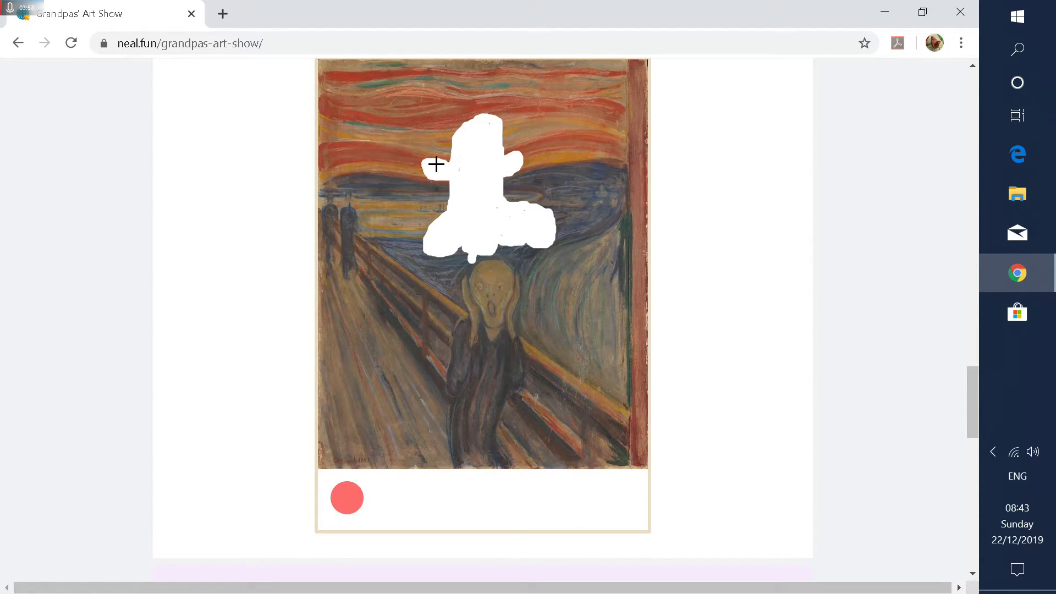
pyautogui.click(474, 167)
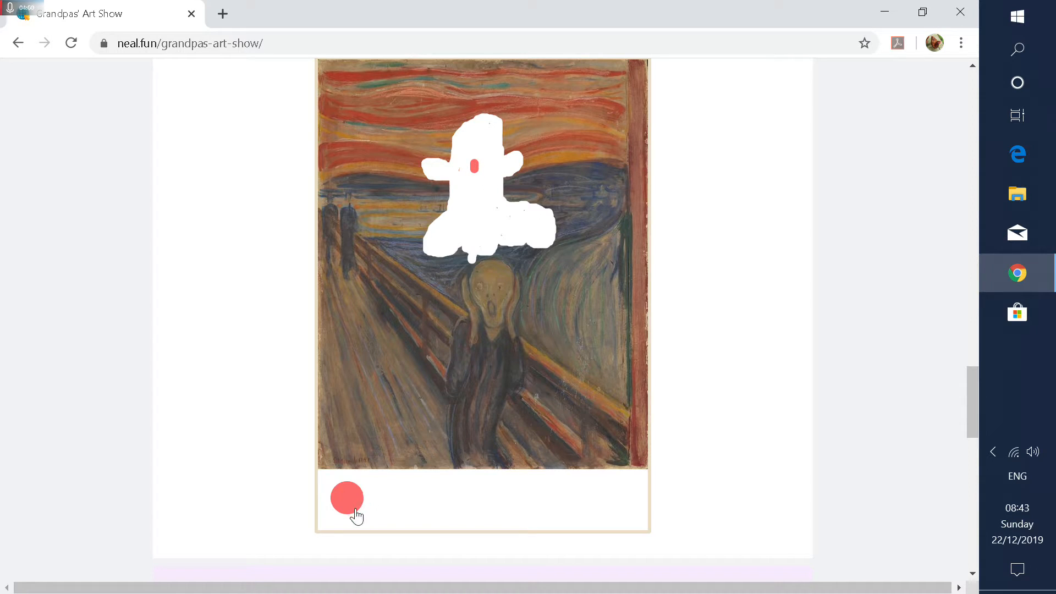
pyautogui.click(347, 499)
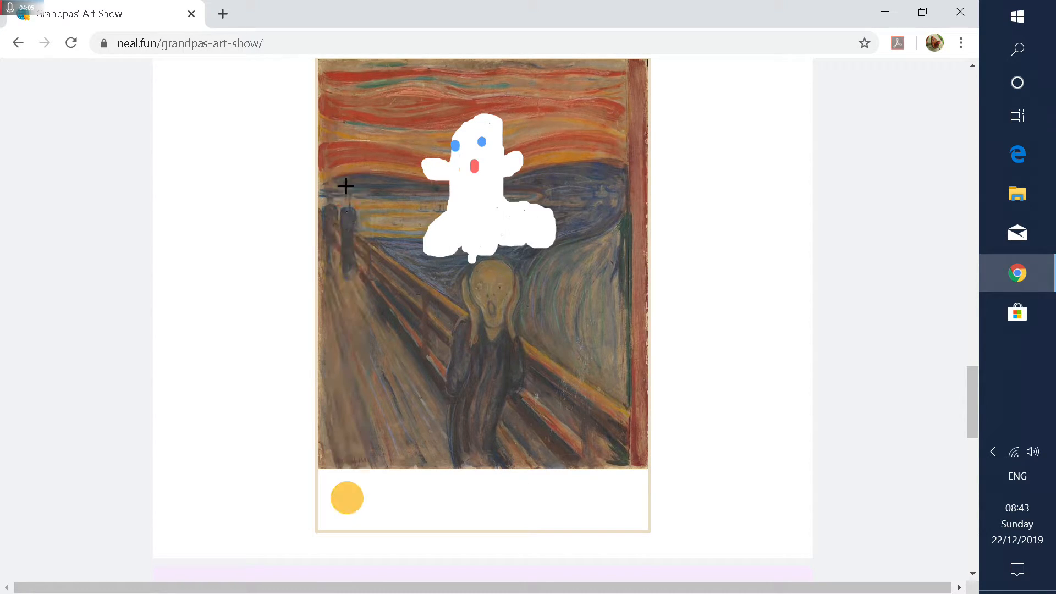
pyautogui.click(347, 498)
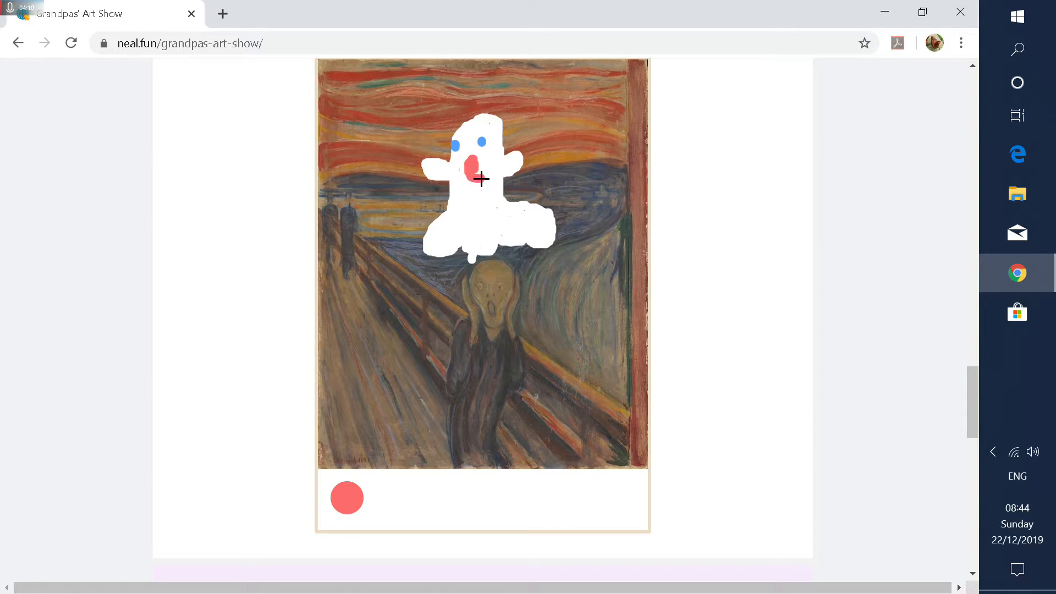
pyautogui.moveTo(323, 525)
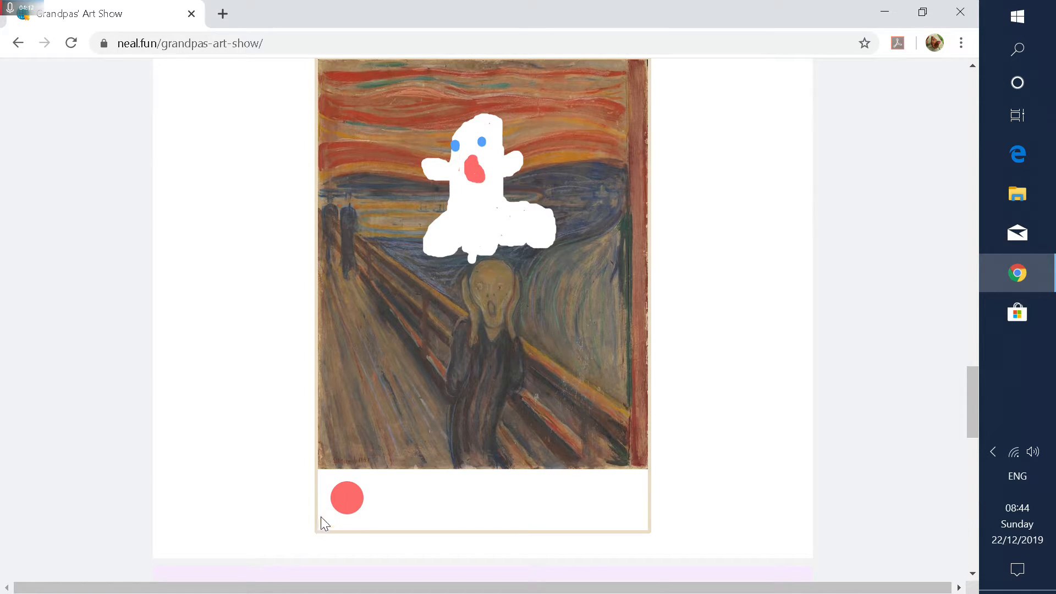
pyautogui.click(347, 498)
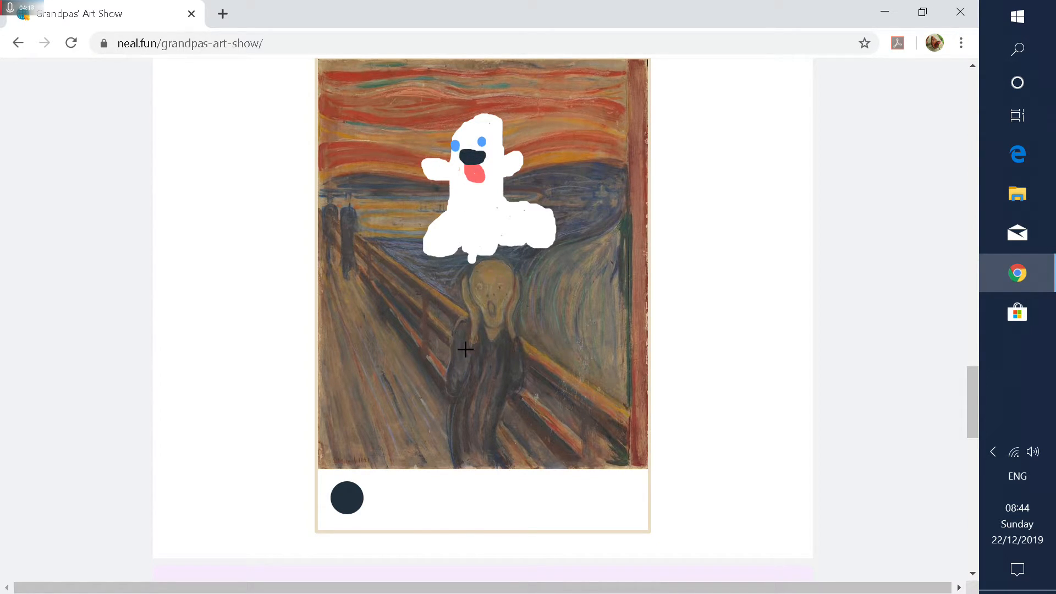
pyautogui.moveTo(480, 389)
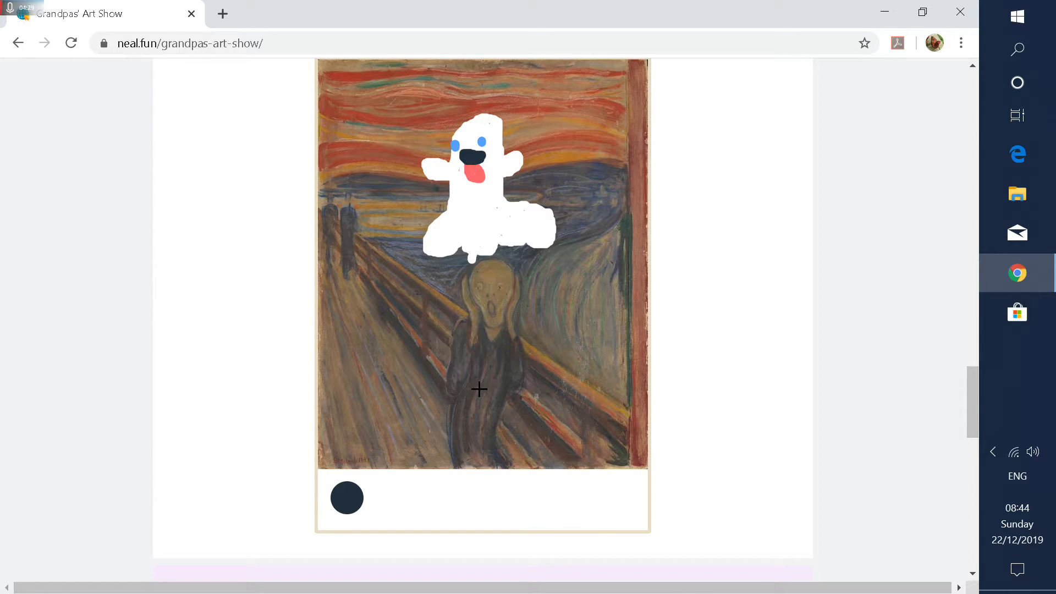
pyautogui.click(347, 498)
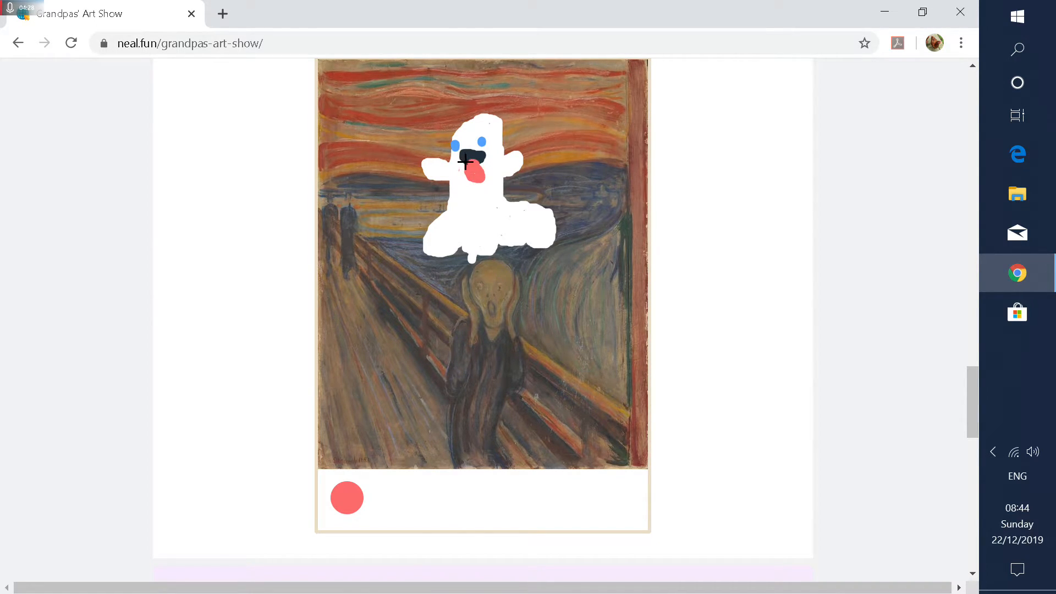
# Step: Scroll to 'You may also like' and open Draw Logos From Memory
pyautogui.scroll(-3)
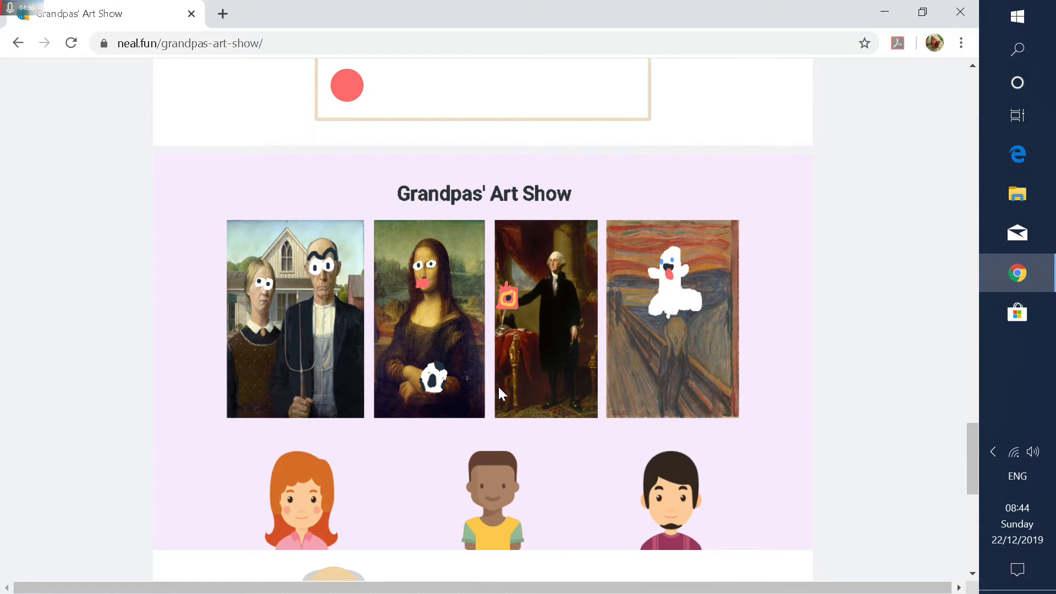
pyautogui.scroll(-3)
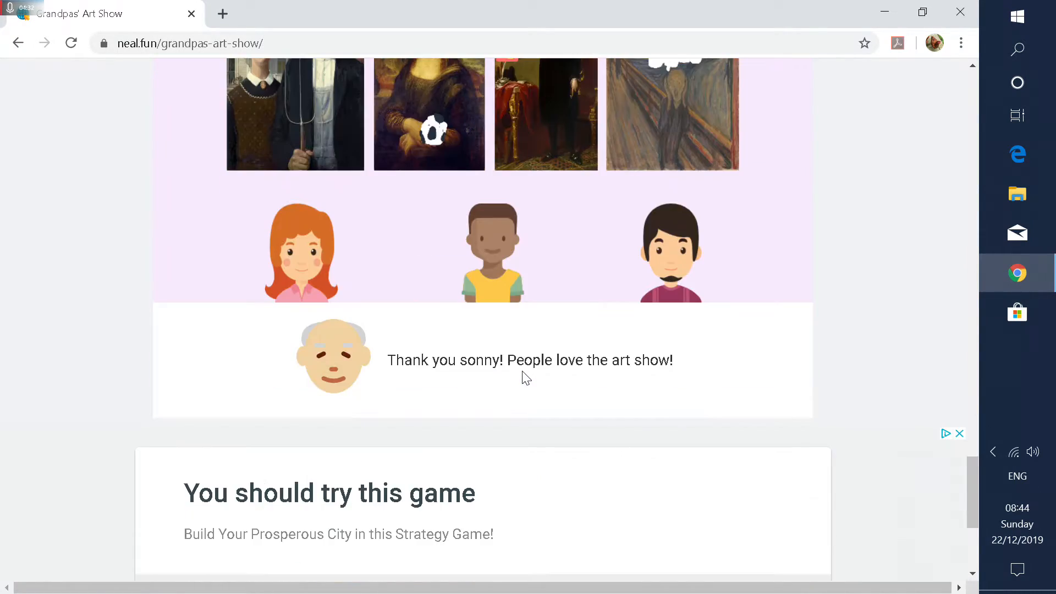
pyautogui.scroll(-3)
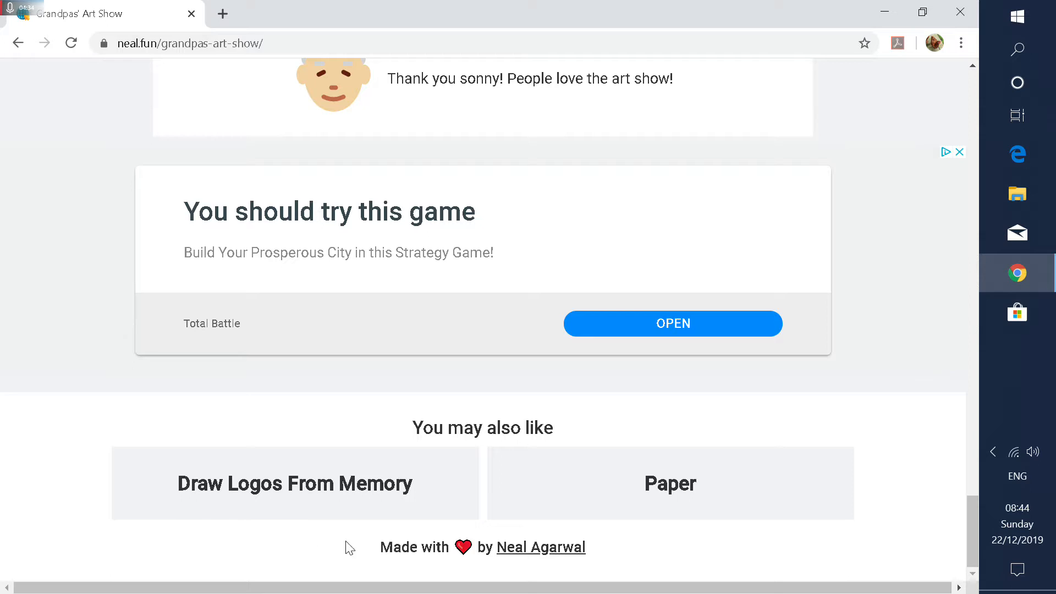
pyautogui.moveTo(348, 488)
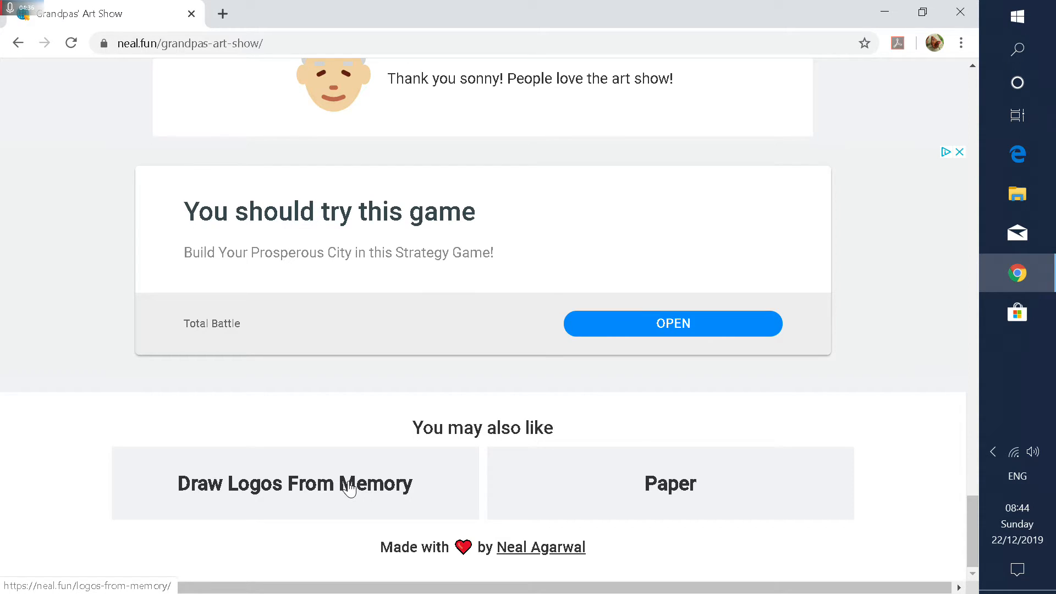
pyautogui.click(294, 483)
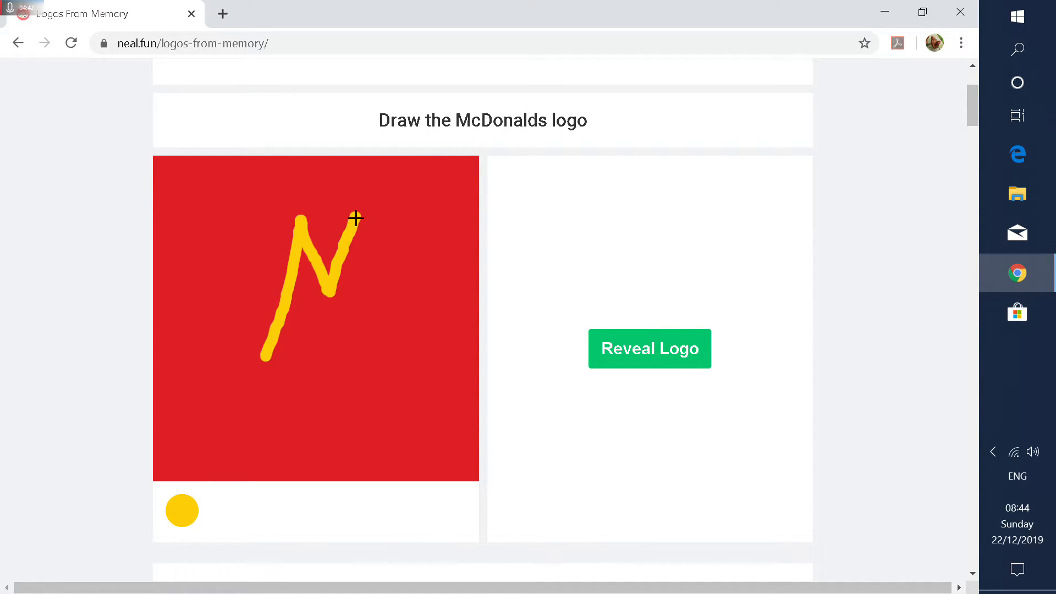
# Step: Draw the McDonald's M and the Nike swoosh, revealing each real logo
pyautogui.click(649, 348)
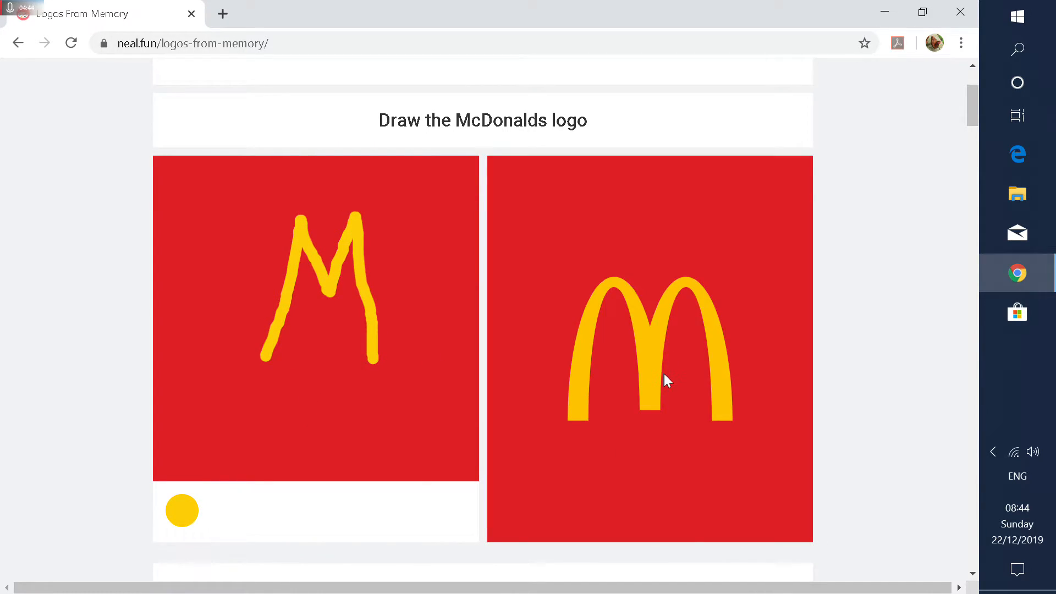
pyautogui.moveTo(788, 308)
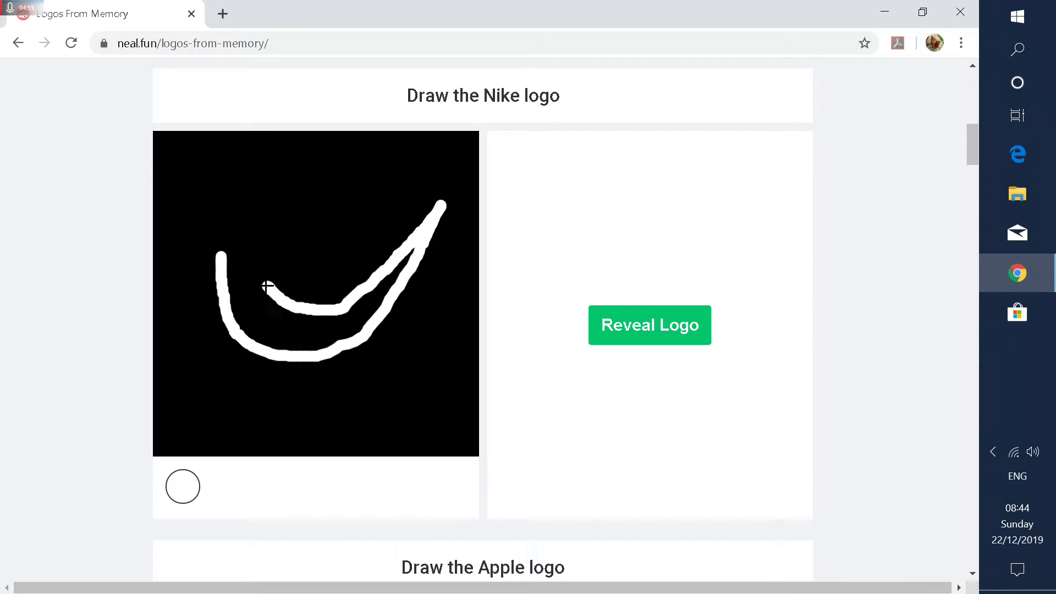
pyautogui.click(649, 325)
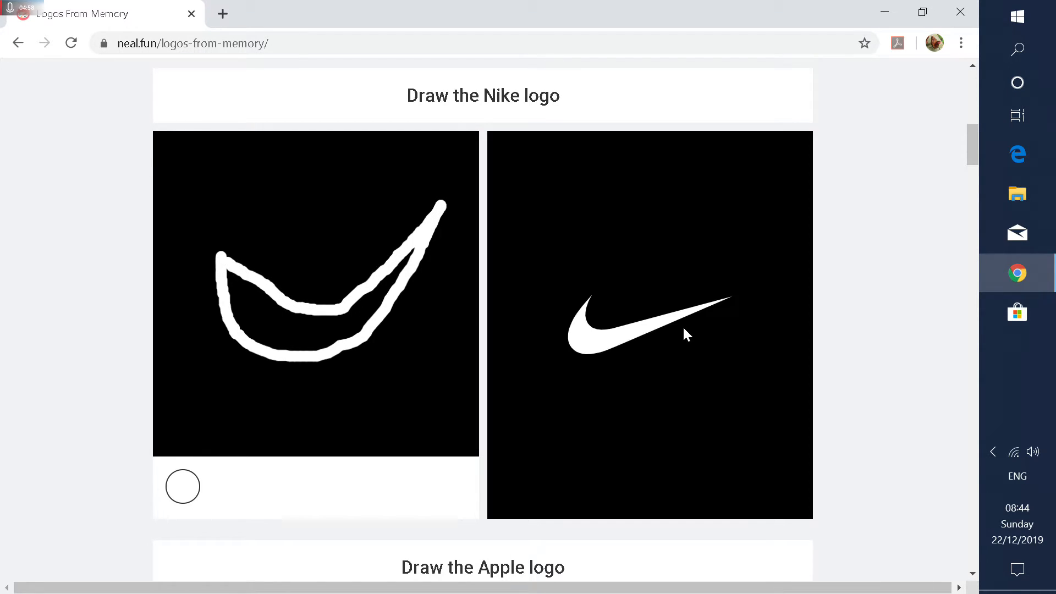
# Step: Draw the Apple logo in black and reveal the real apple beside it
pyautogui.scroll(-3)
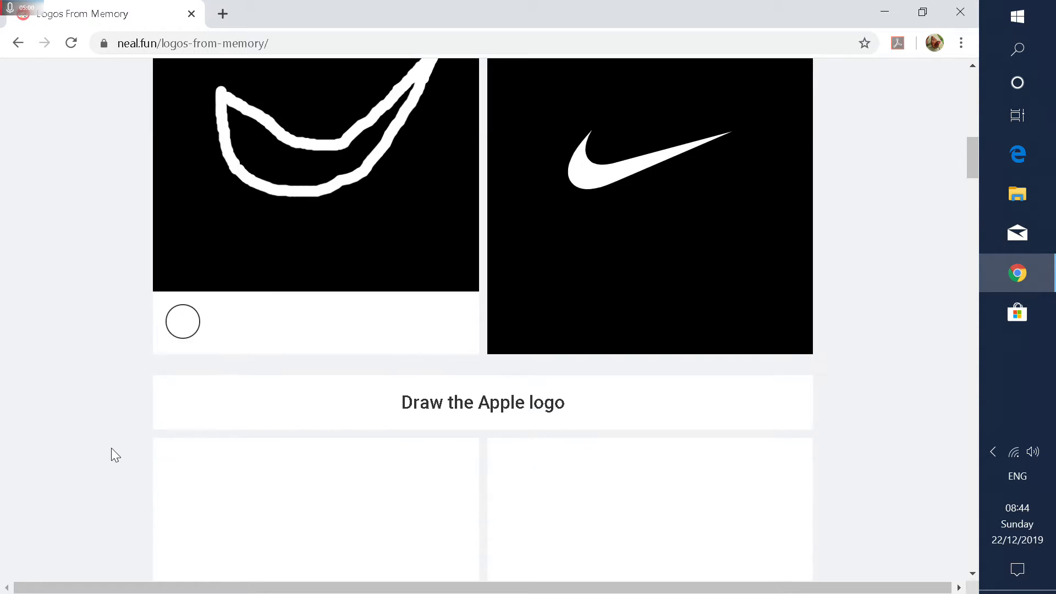
pyautogui.scroll(-3)
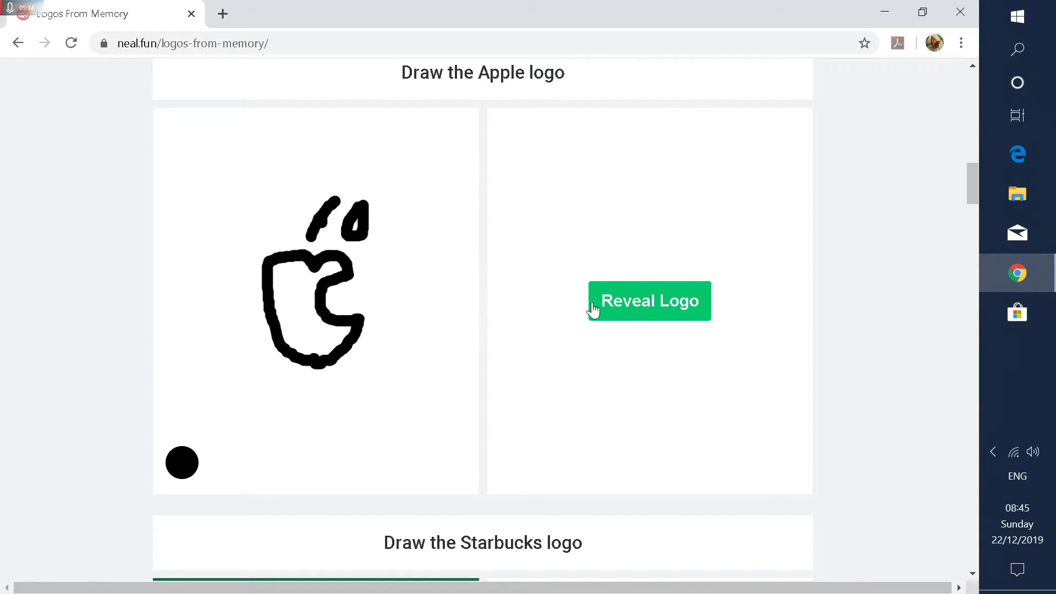
pyautogui.click(648, 301)
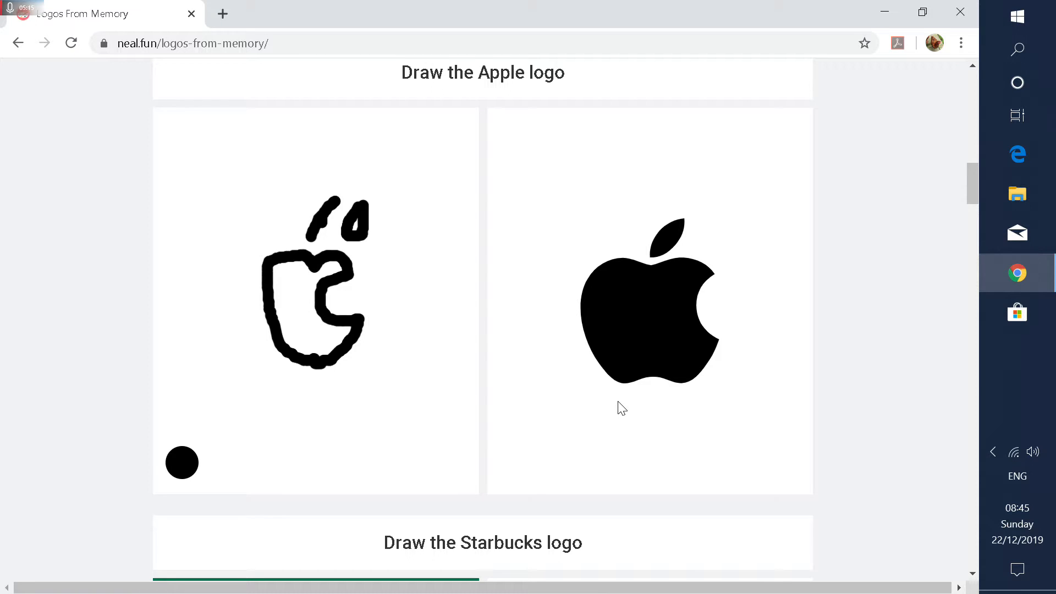
pyautogui.moveTo(657, 413)
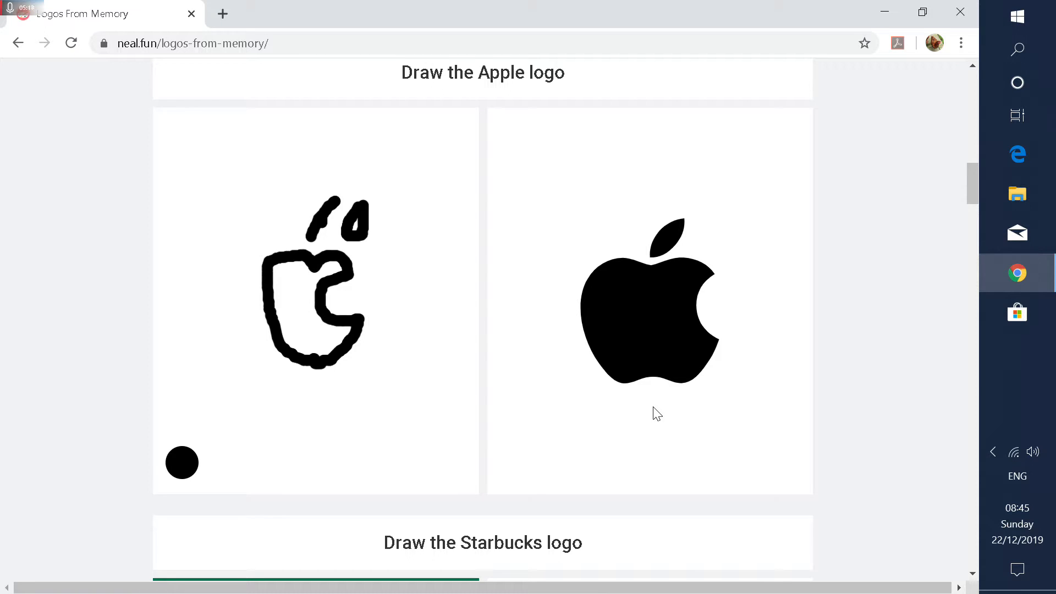
pyautogui.scroll(-3)
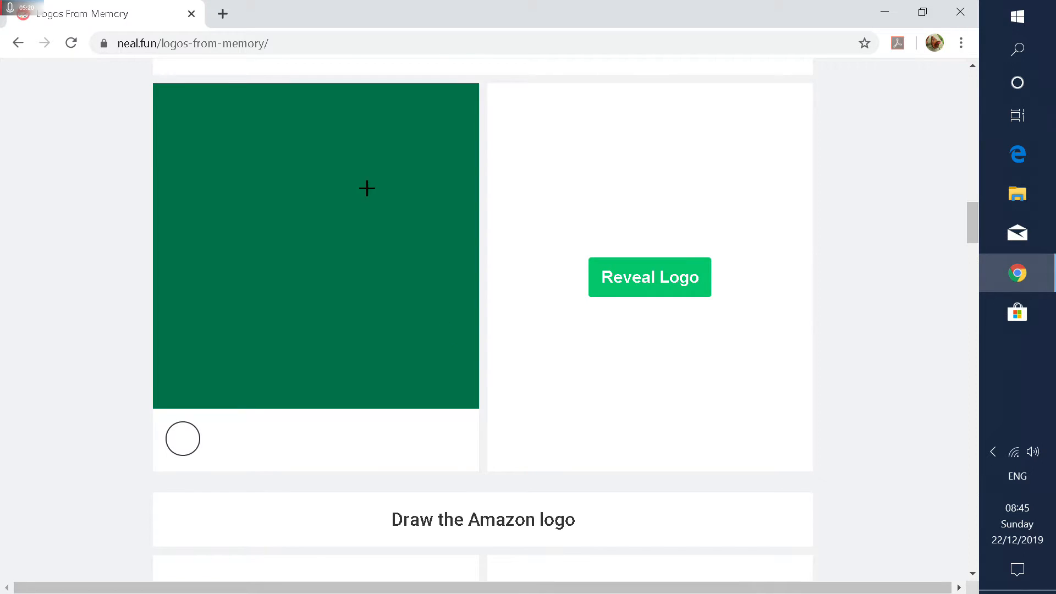
# Step: Sketch a white siren on the green canvas and reveal the Starbucks logo
pyautogui.scroll(-3)
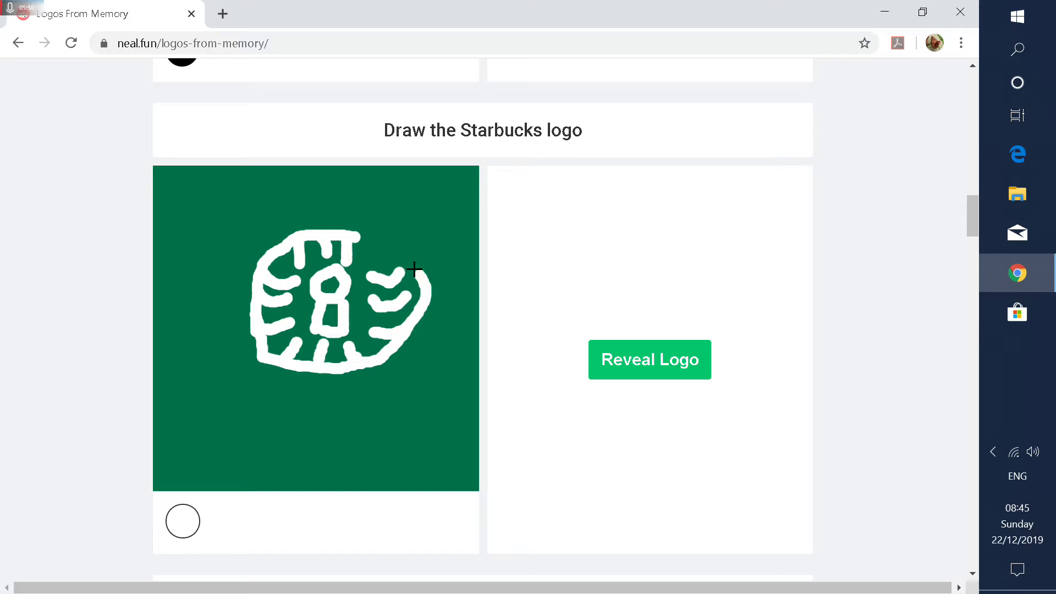
pyautogui.click(648, 359)
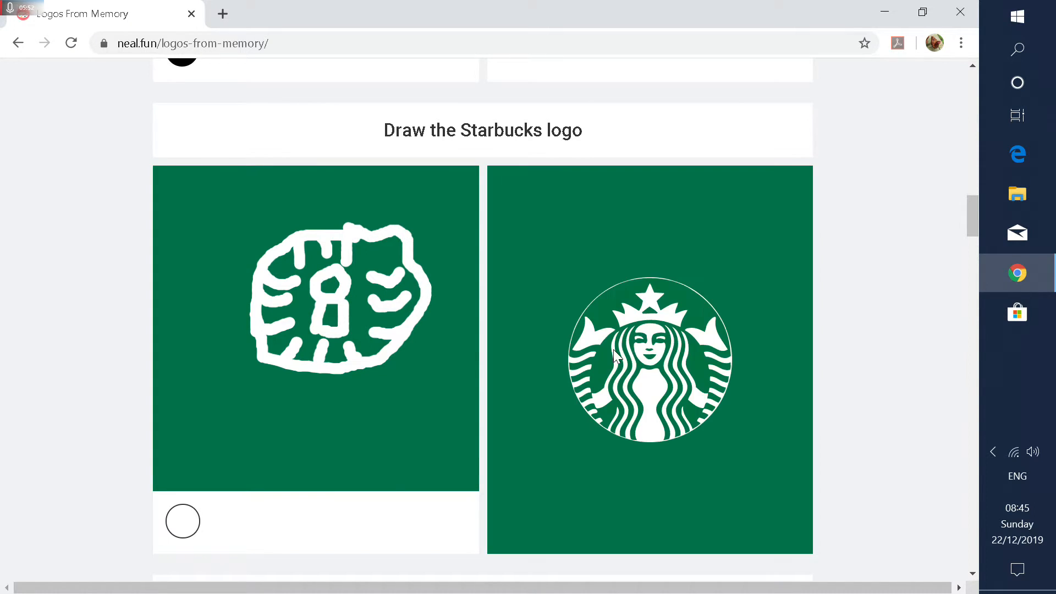
pyautogui.moveTo(621, 365)
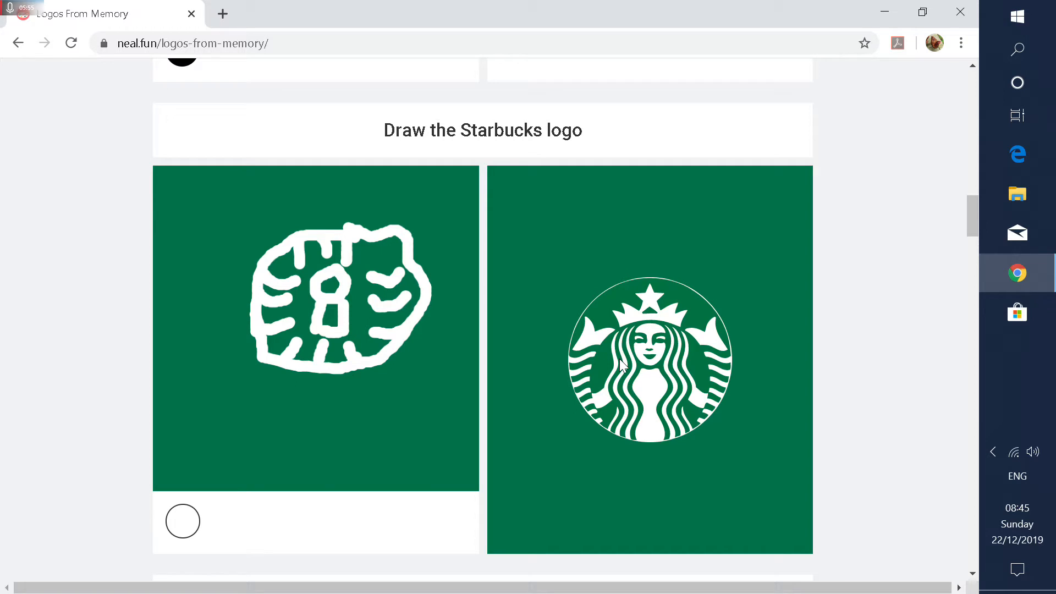
# Step: Letter 'amazon' with its smile arrow in black and reveal the real logo
pyautogui.scroll(-3)
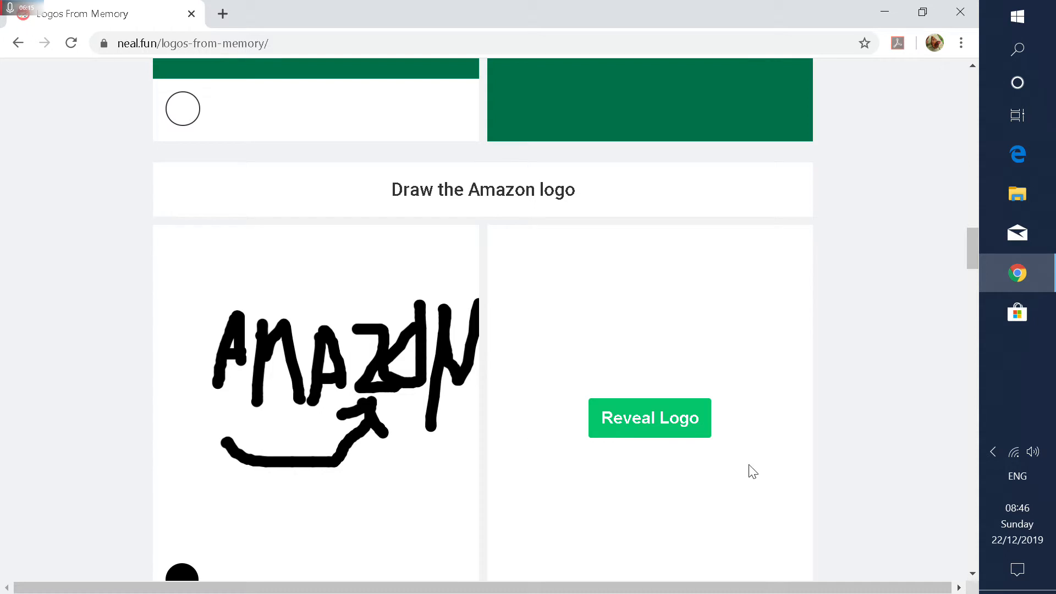
pyautogui.click(648, 417)
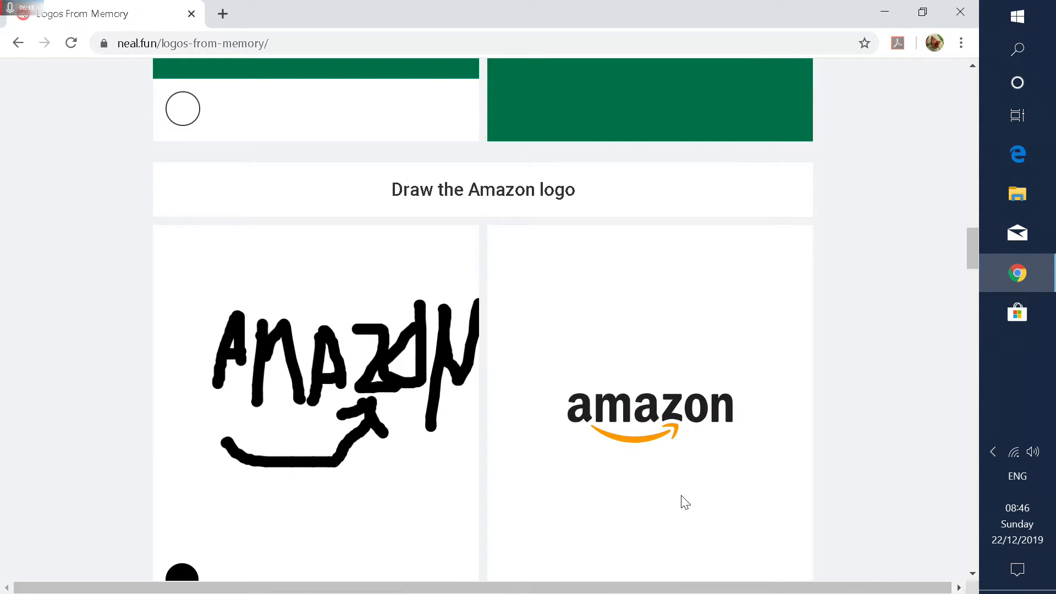
# Step: Draw Pepsi's red and blue halves and the Twitter bird, revealing both logos
pyautogui.scroll(-3)
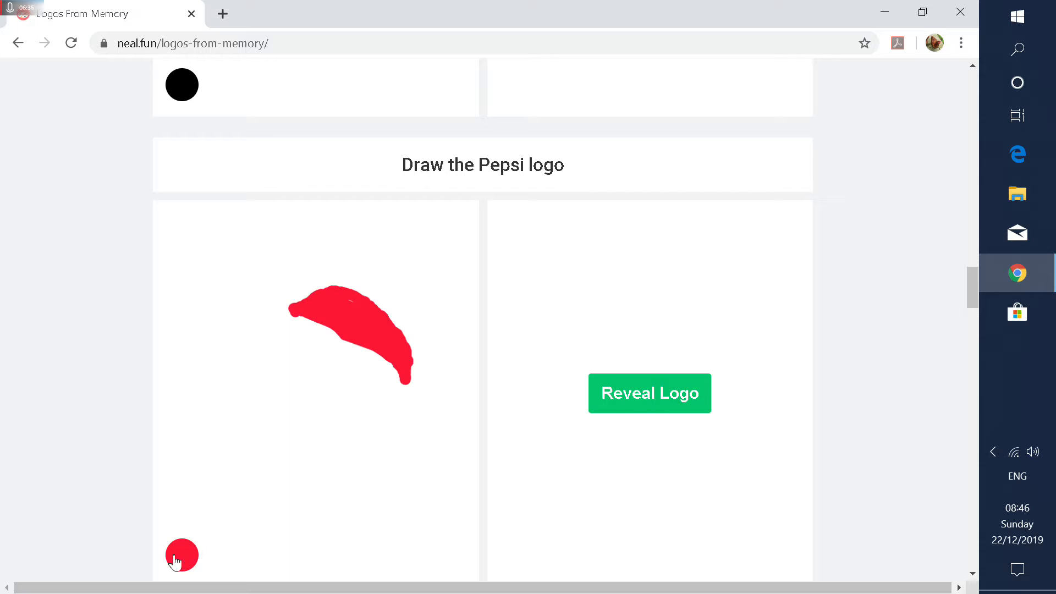
pyautogui.click(182, 556)
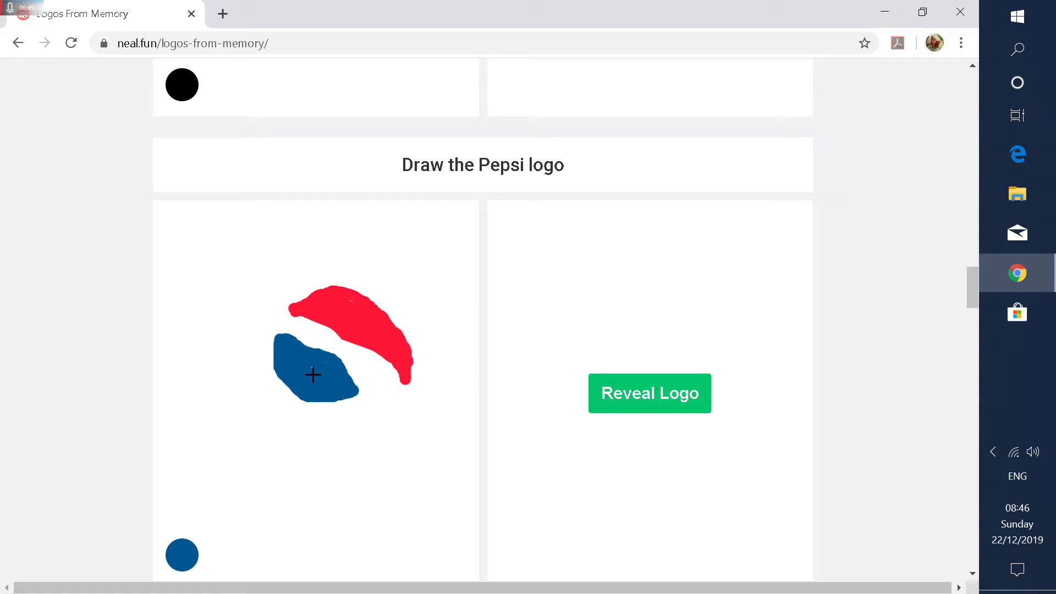
pyautogui.click(649, 393)
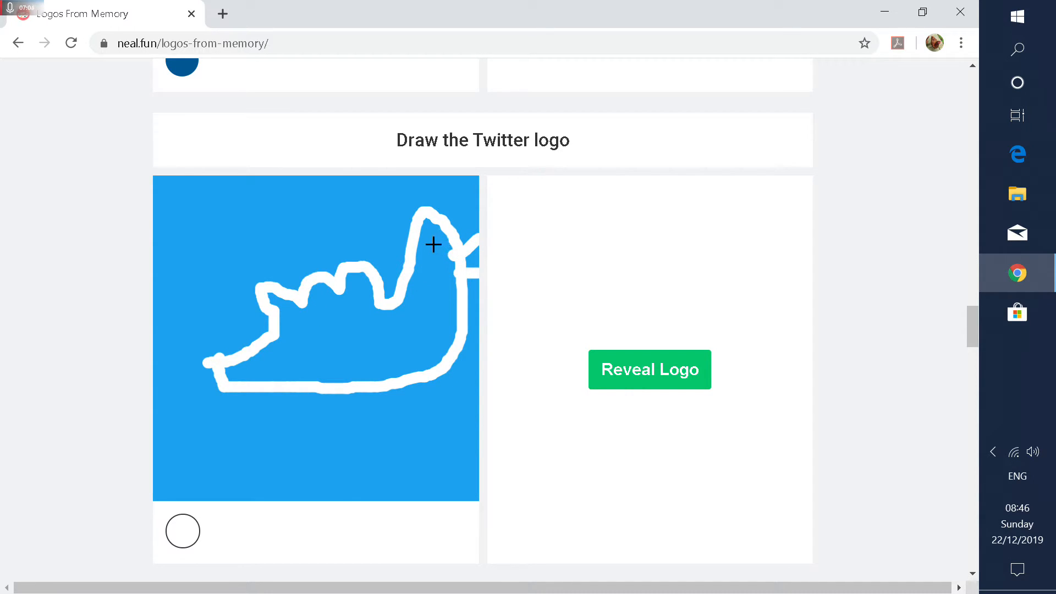
pyautogui.click(648, 370)
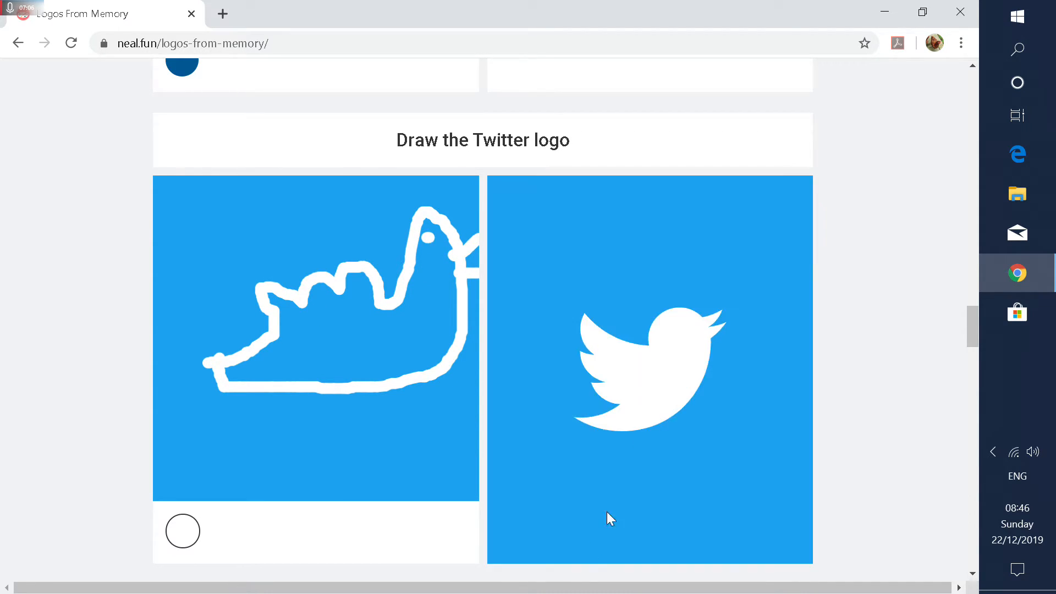
pyautogui.moveTo(589, 504)
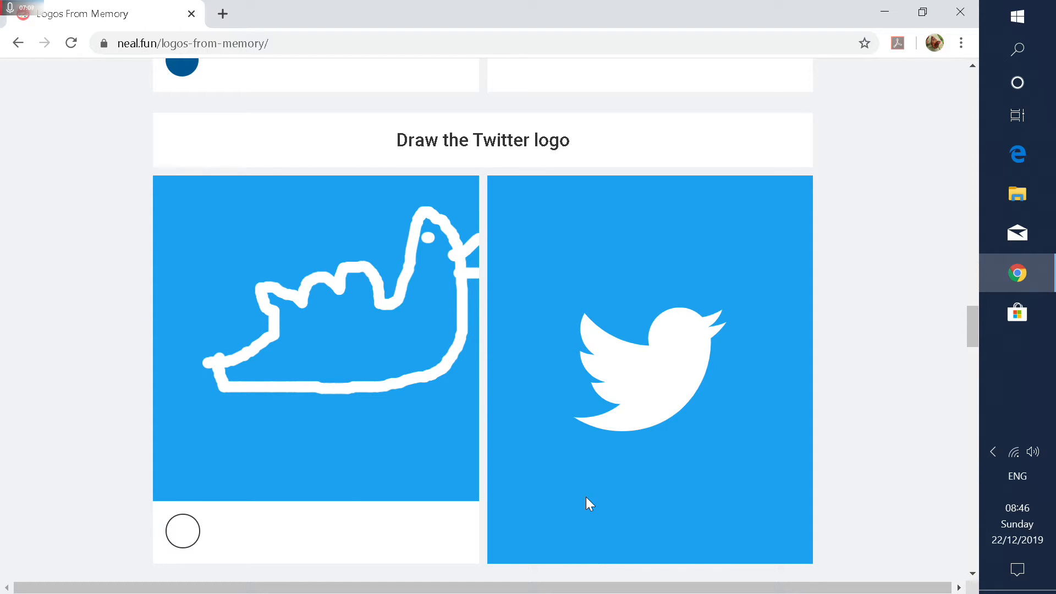
# Step: Sketch a white ghost outline on the yellow Snapchat canvas, then scroll on to the Google prompt
pyautogui.scroll(-3)
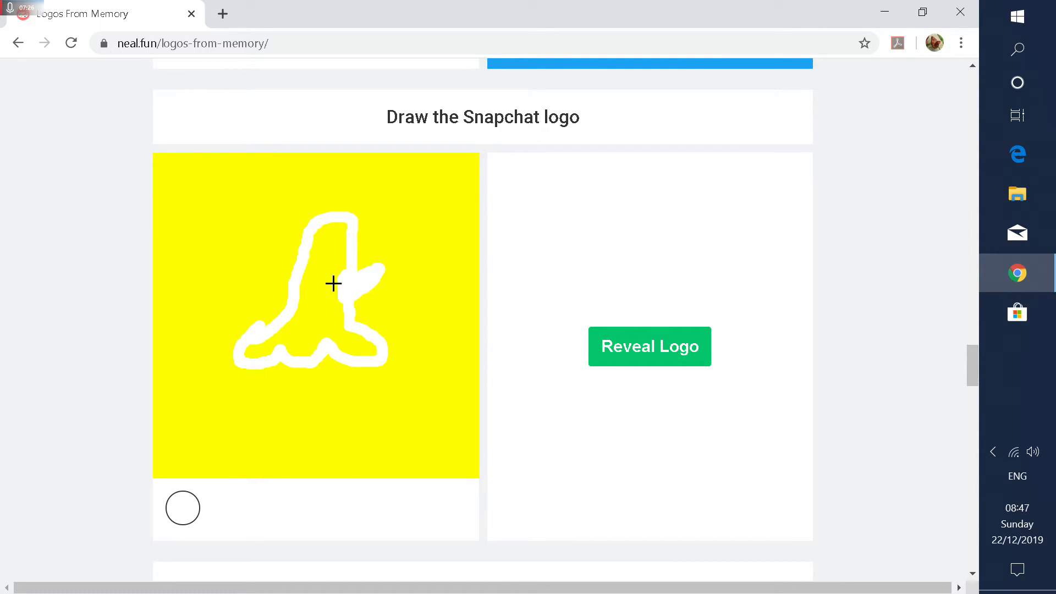
pyautogui.moveTo(304, 304)
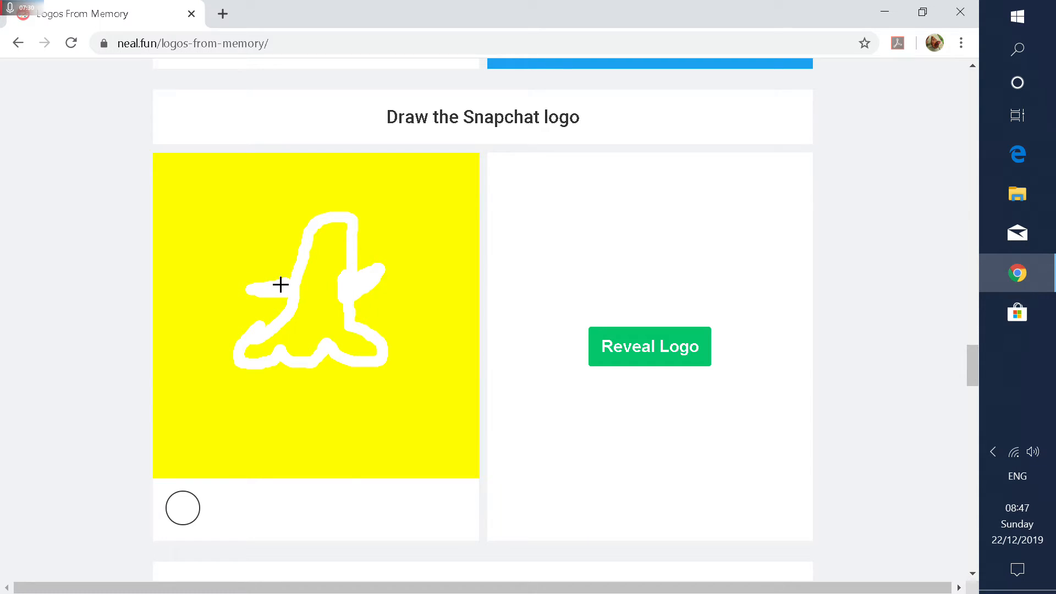
pyautogui.scroll(-3)
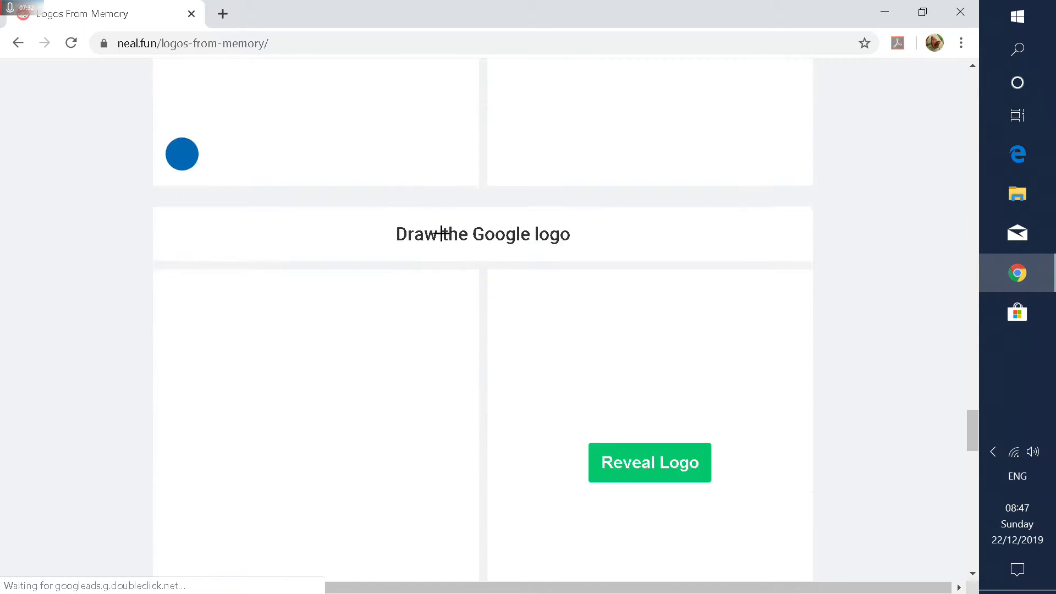
# Step: Finish the NASA sketch in red, reveal the real NASA logo, and scroll to the Google prompt
pyautogui.scroll(3)
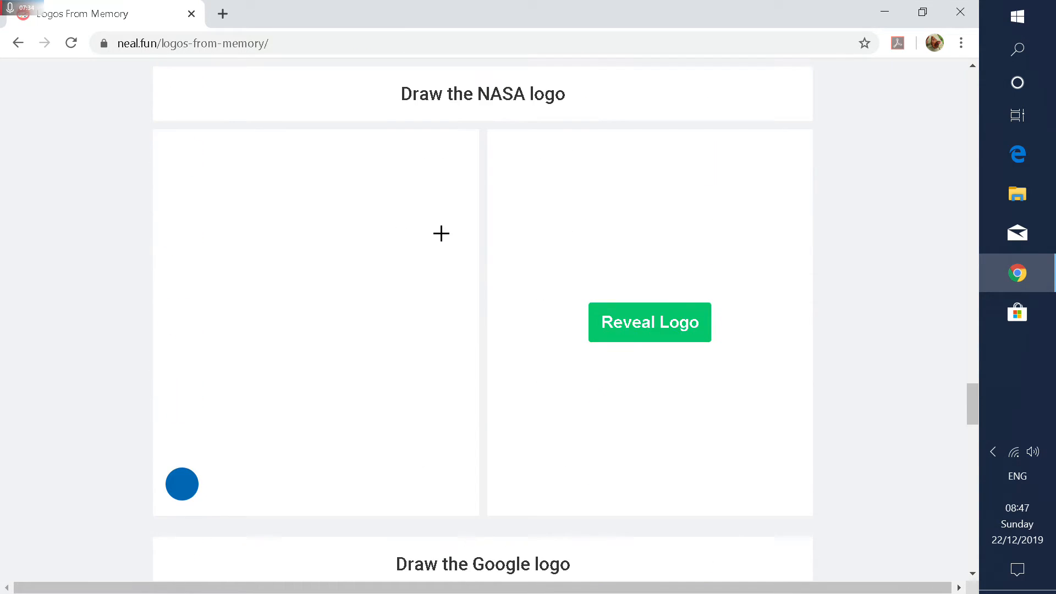
pyautogui.moveTo(318, 233)
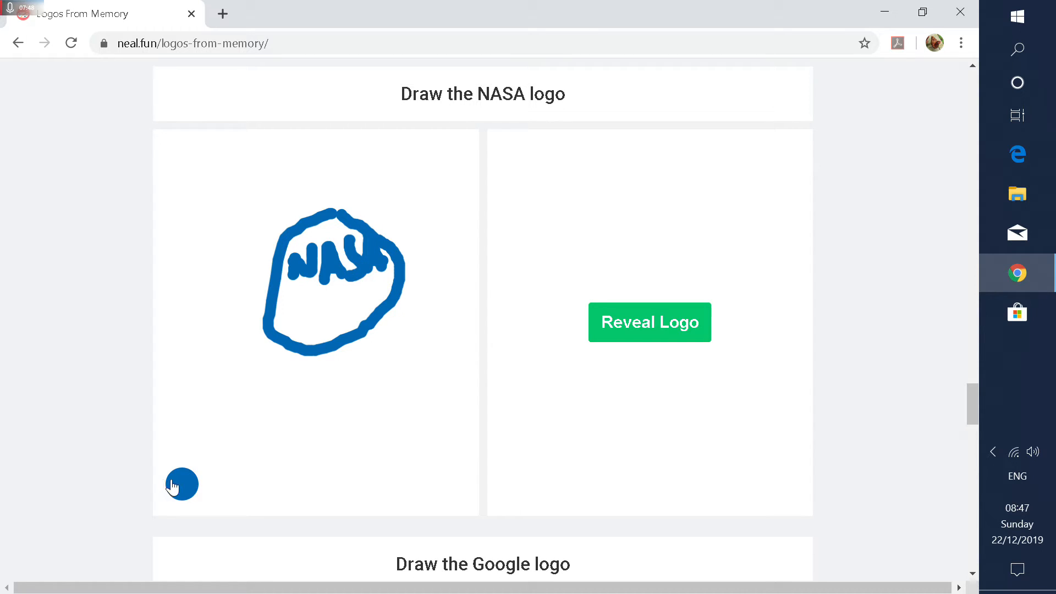
pyautogui.click(182, 484)
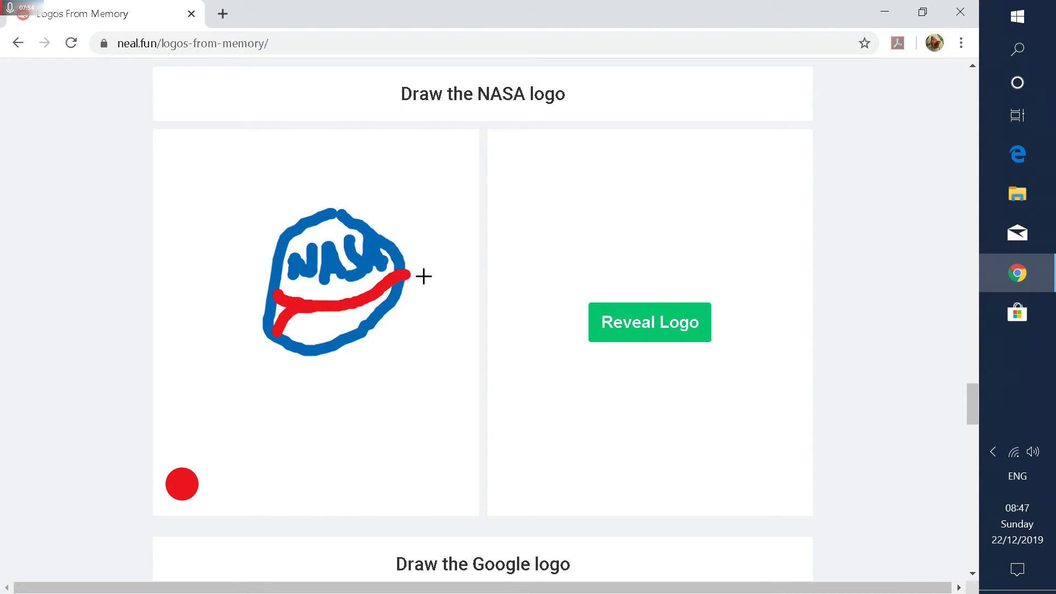
pyautogui.click(648, 321)
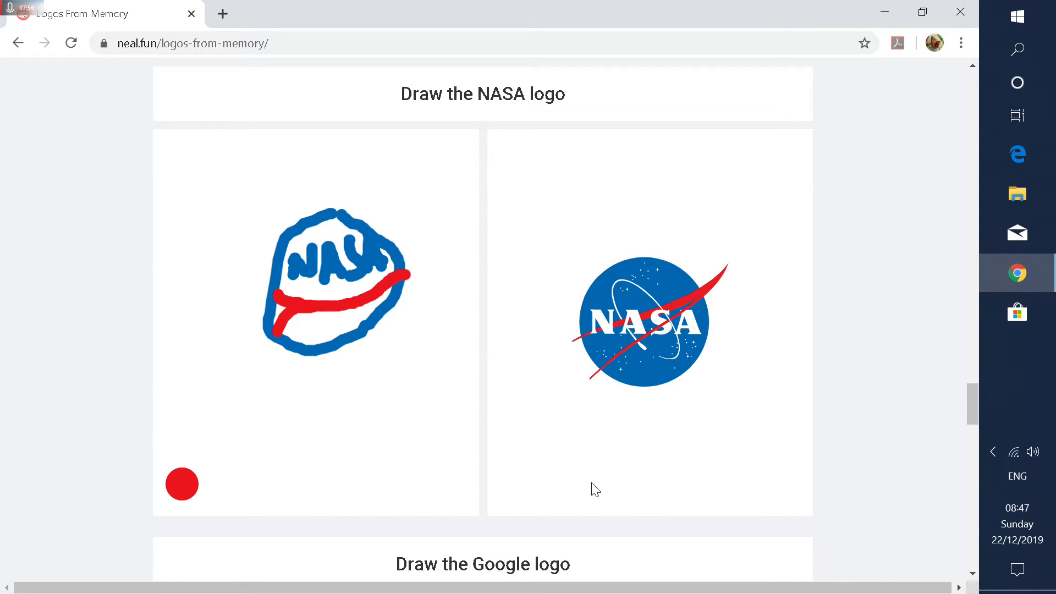
pyautogui.scroll(-3)
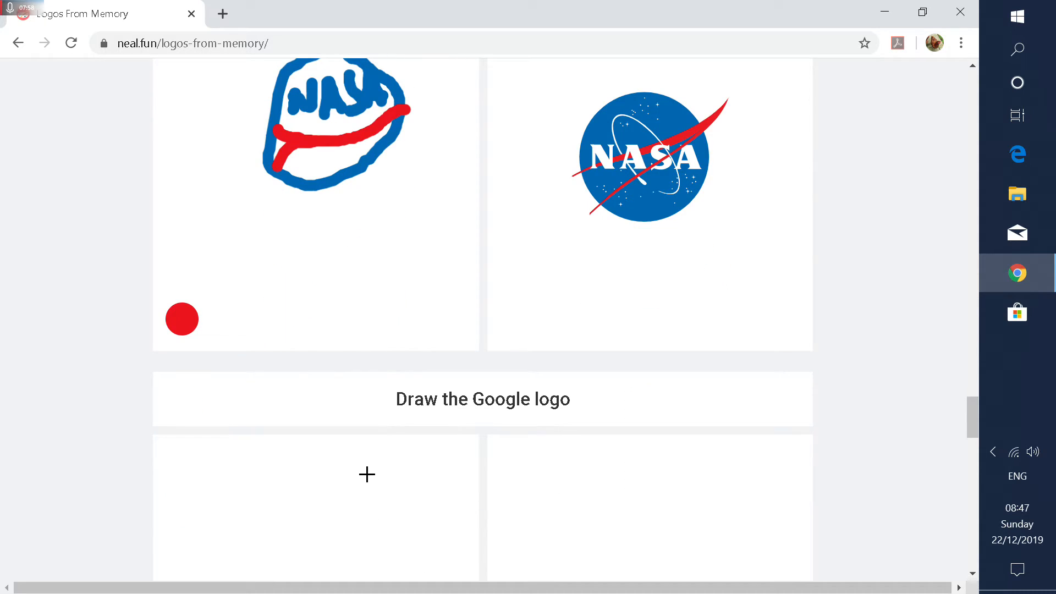
pyautogui.scroll(-3)
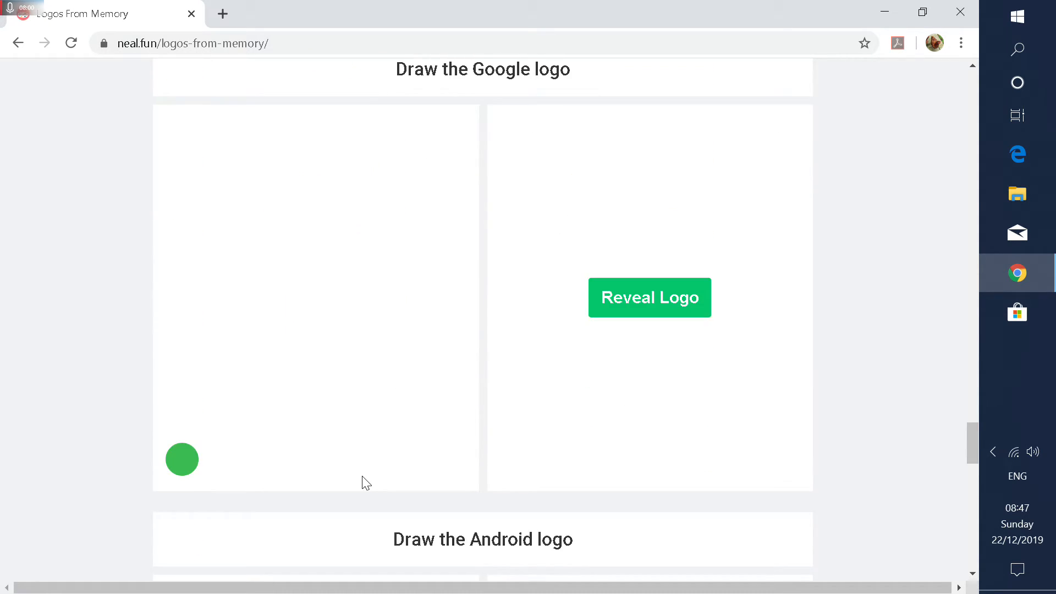
# Step: Return to the neal.fun home page and open Draw Your Island
pyautogui.scroll(-3)
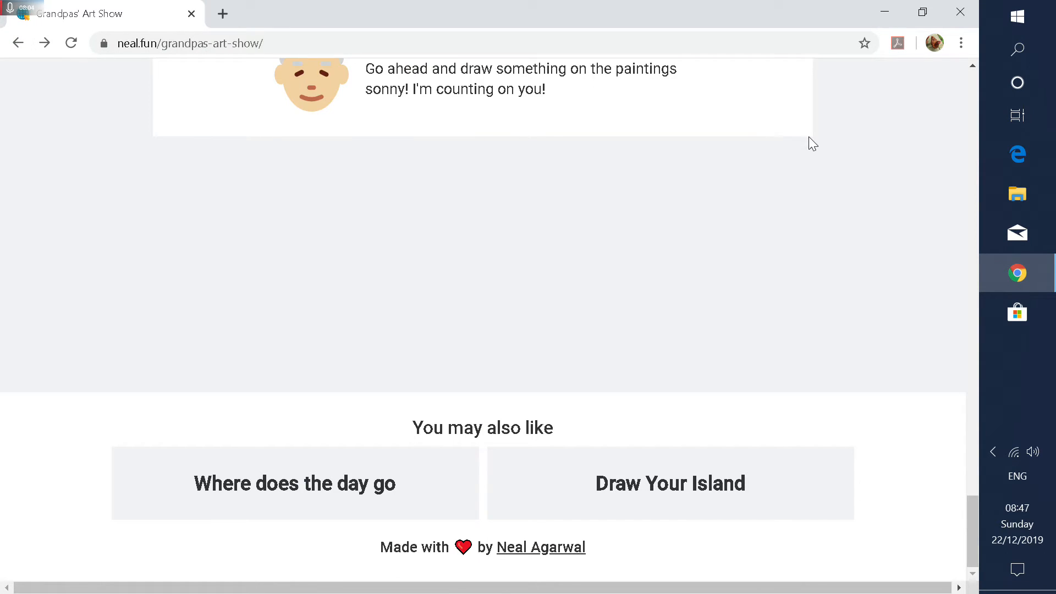
pyautogui.scroll(3)
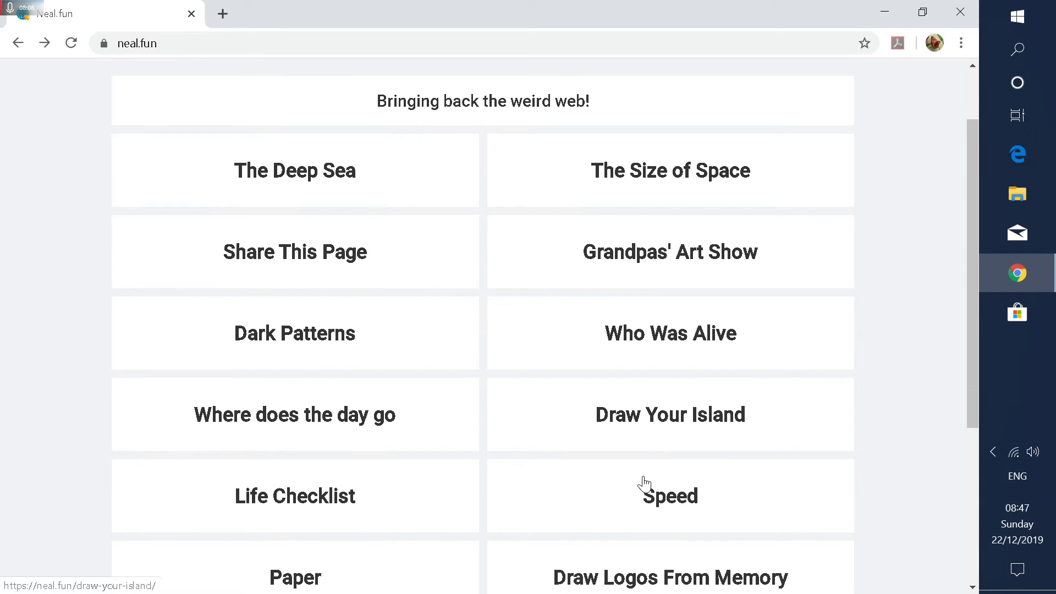
pyautogui.moveTo(646, 434)
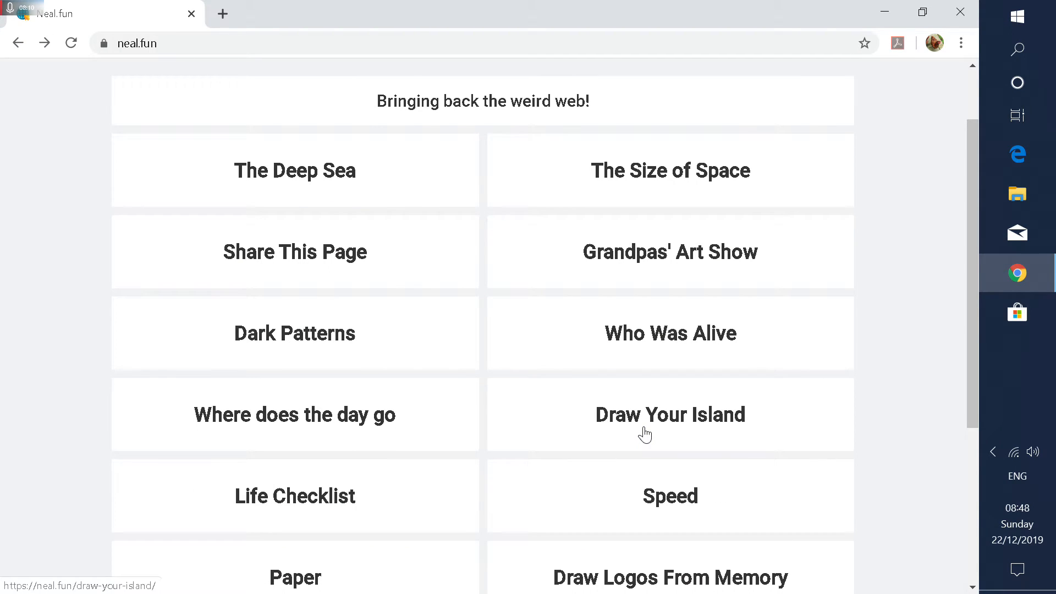
pyautogui.click(670, 414)
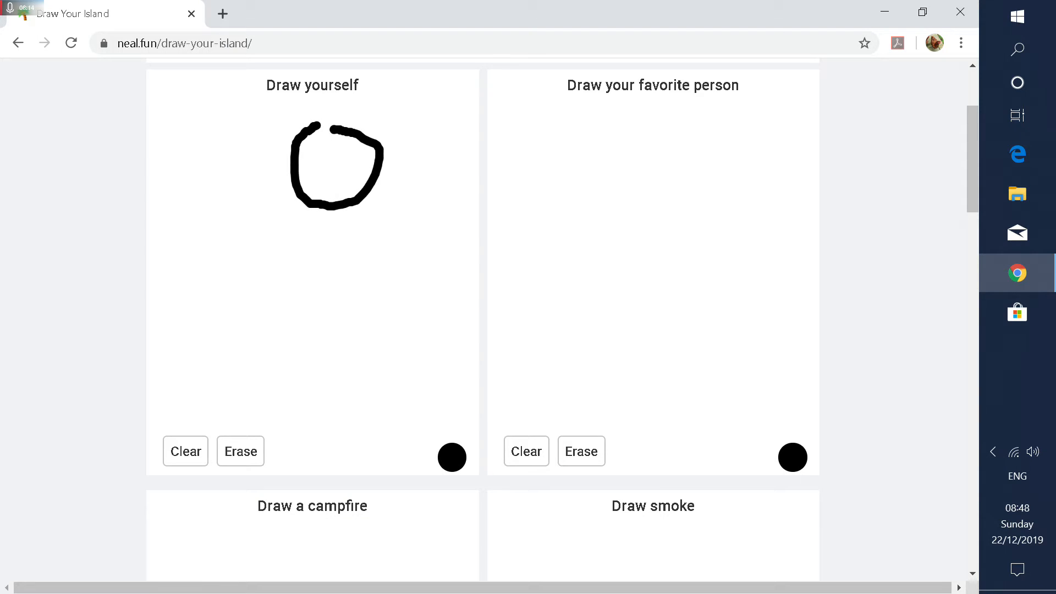
# Step: Draw smiling, dark-haired stick figures of yourself and your favourite person
pyautogui.click(327, 152)
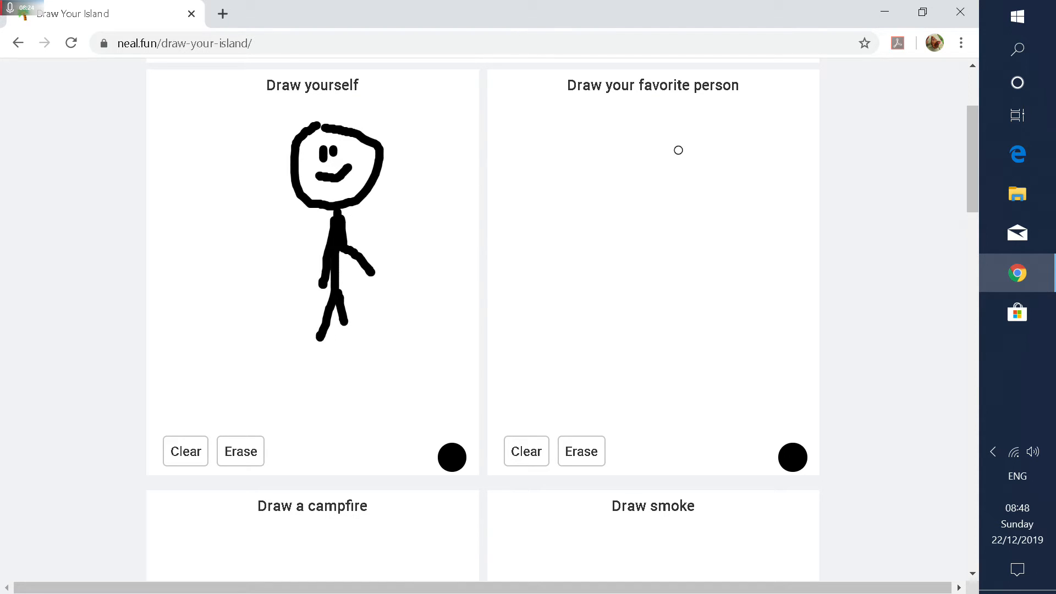
pyautogui.moveTo(625, 150)
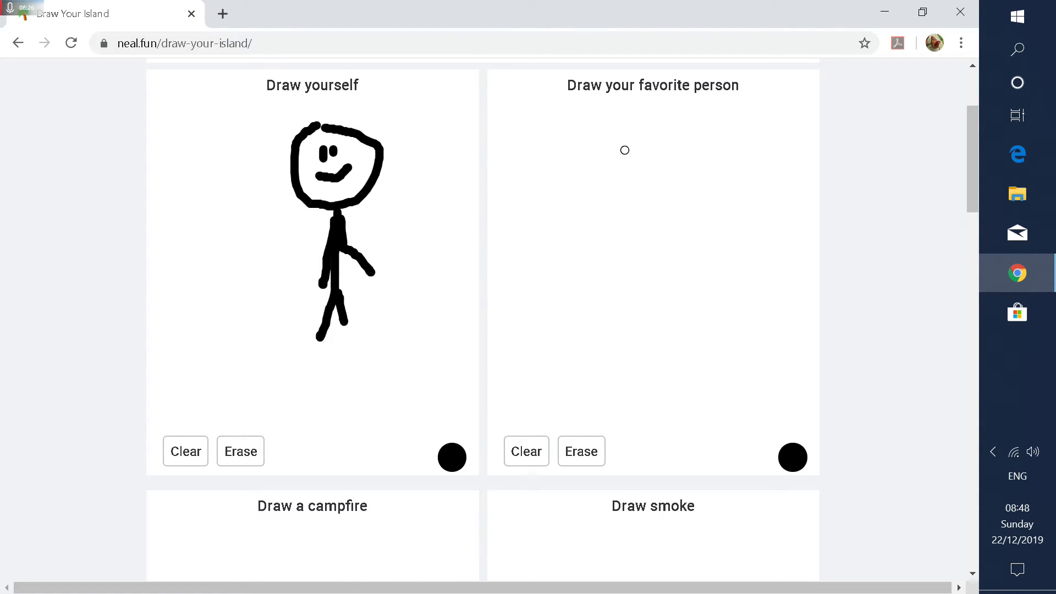
pyautogui.moveTo(624, 186)
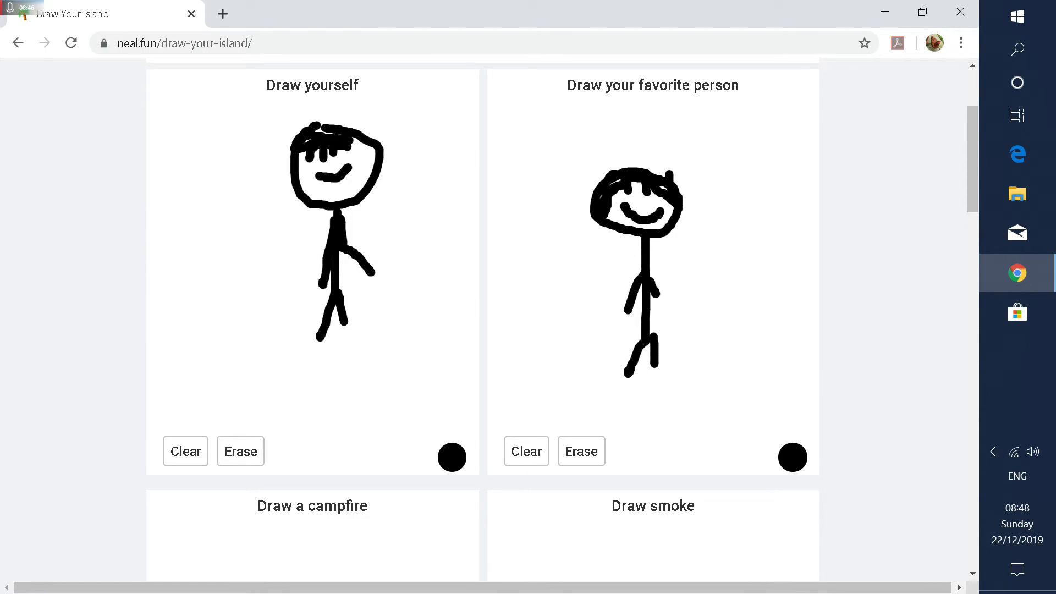
pyautogui.scroll(-3)
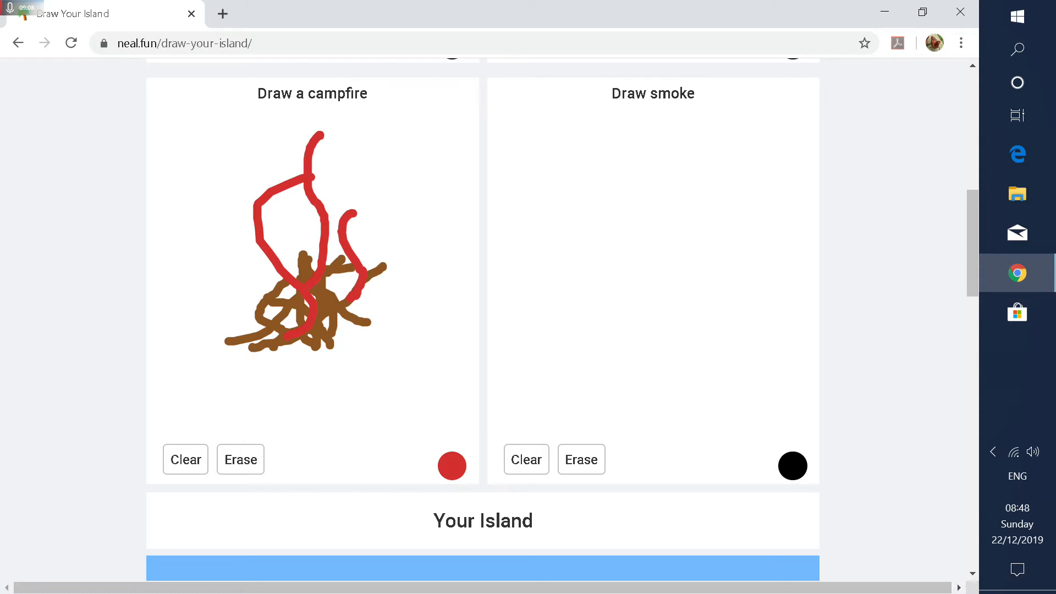
# Step: Add yellow and orange flames to the campfire and redo the black smoke with Clear and Erase
pyautogui.click(452, 466)
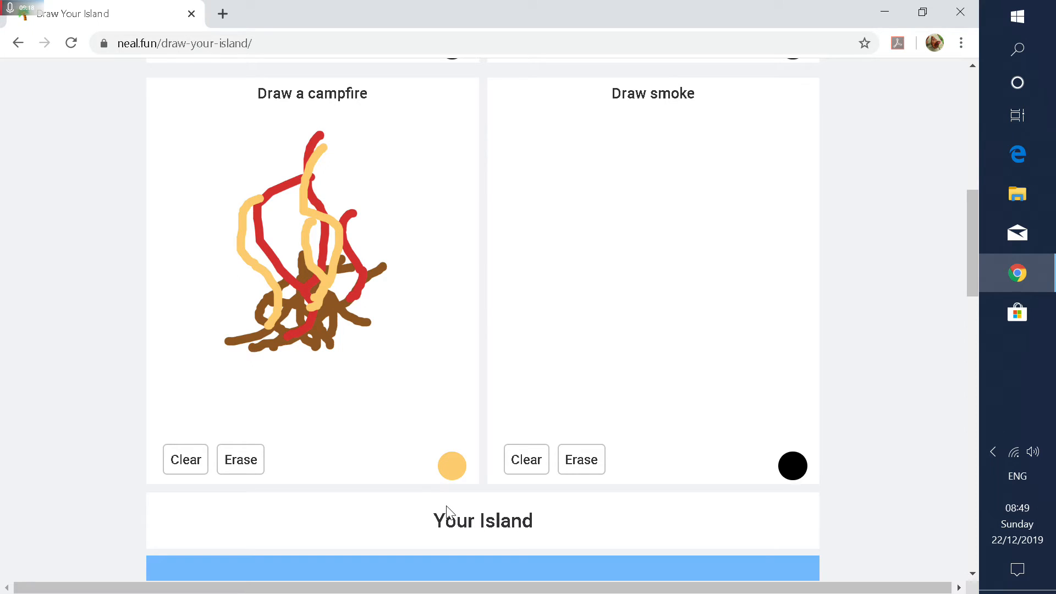
pyautogui.click(452, 465)
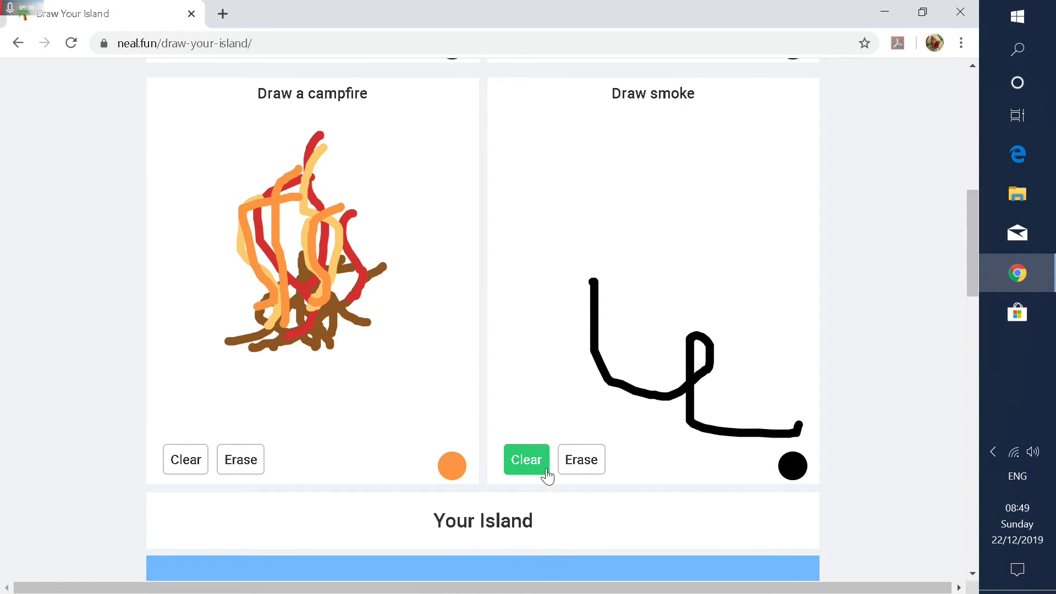
pyautogui.click(526, 459)
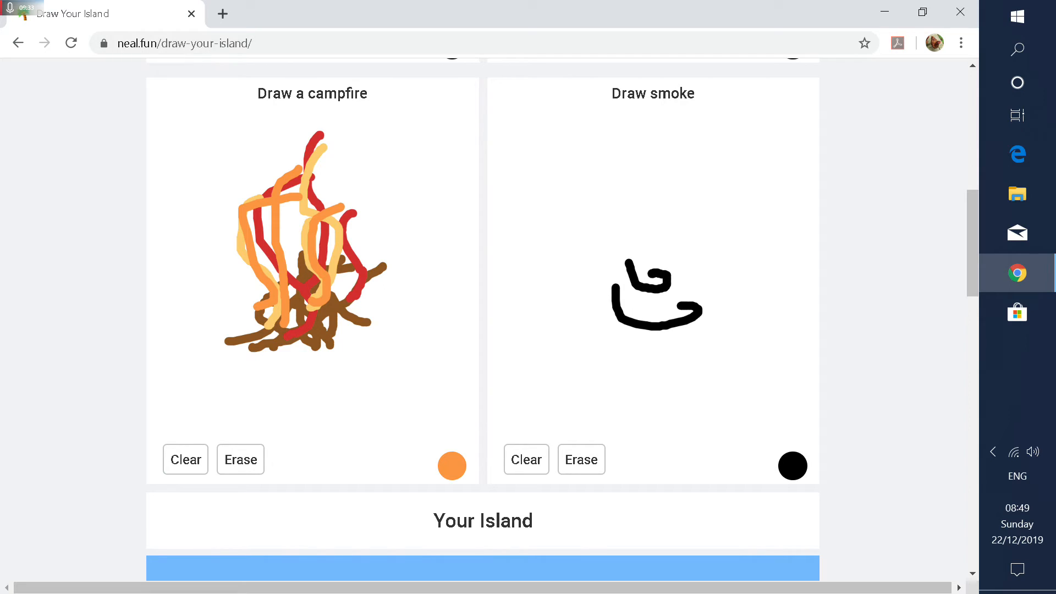
pyautogui.click(581, 460)
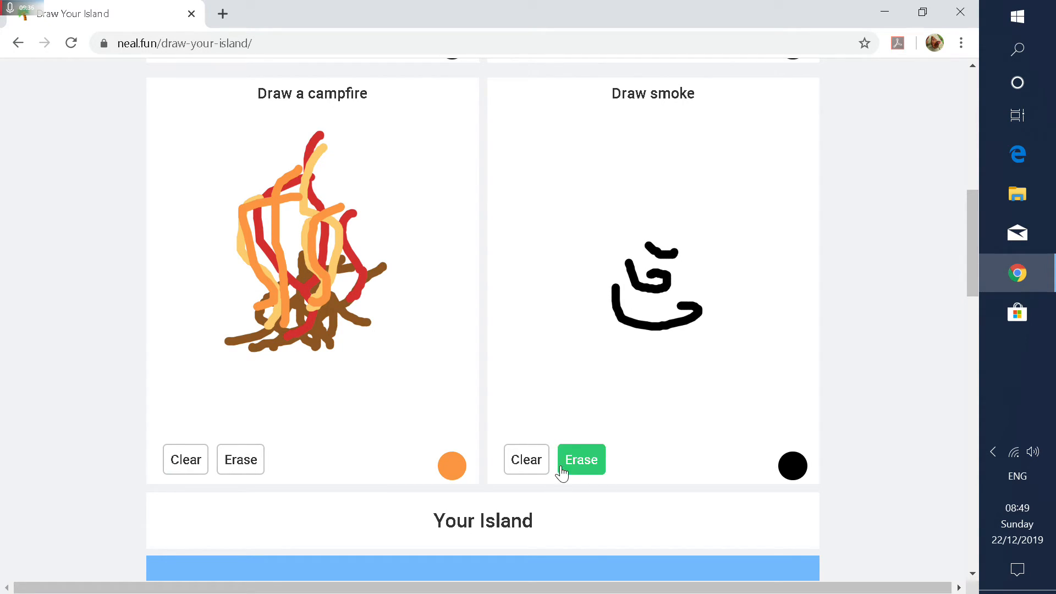
pyautogui.click(581, 459)
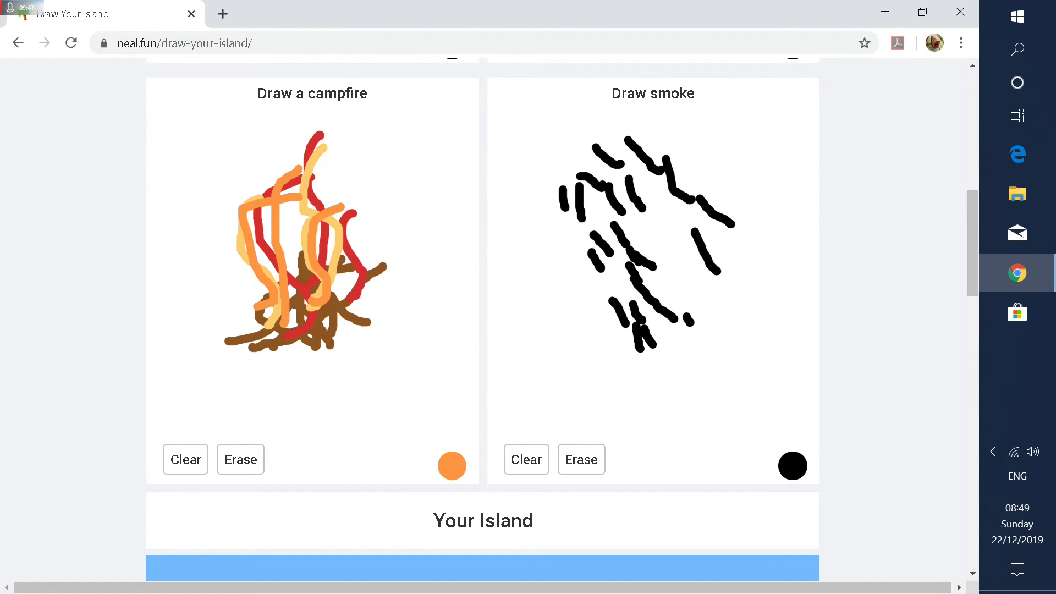
# Step: Scroll down to the Your Island preview showing both figures beside the smoking campfire
pyautogui.scroll(-3)
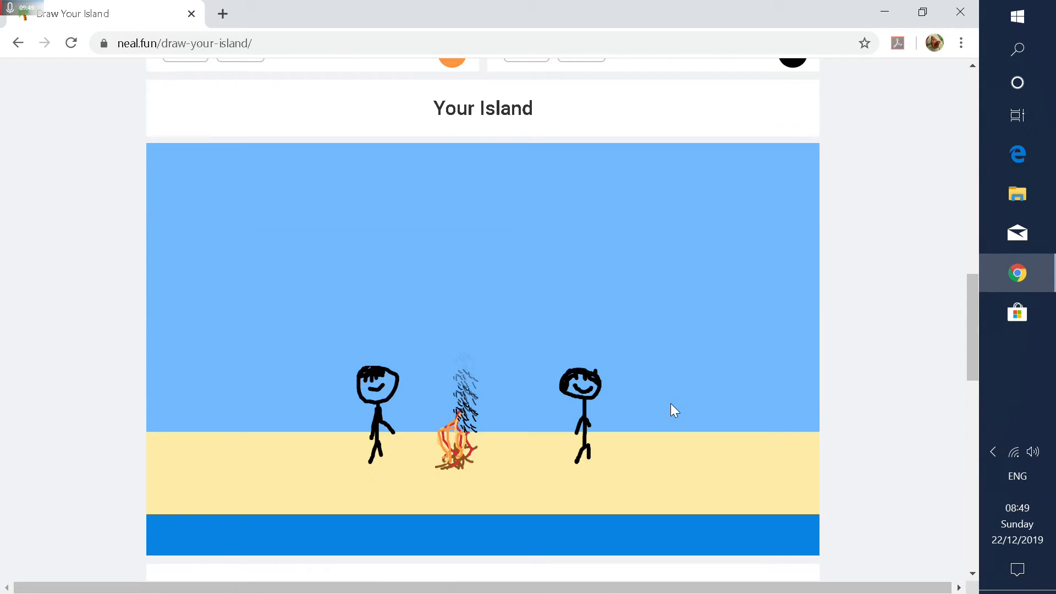
pyautogui.scroll(-3)
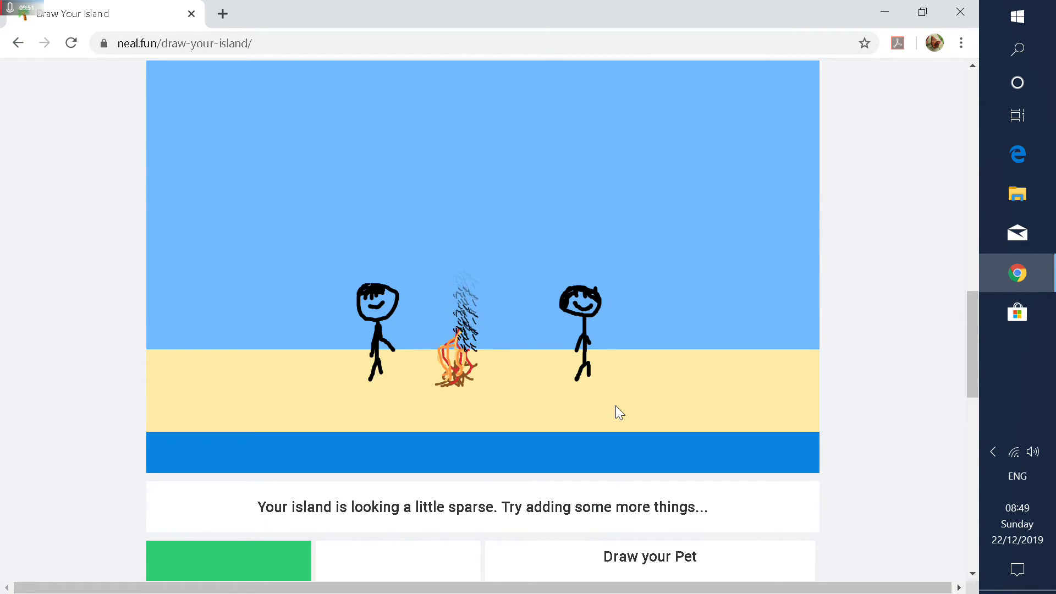
pyautogui.scroll(-3)
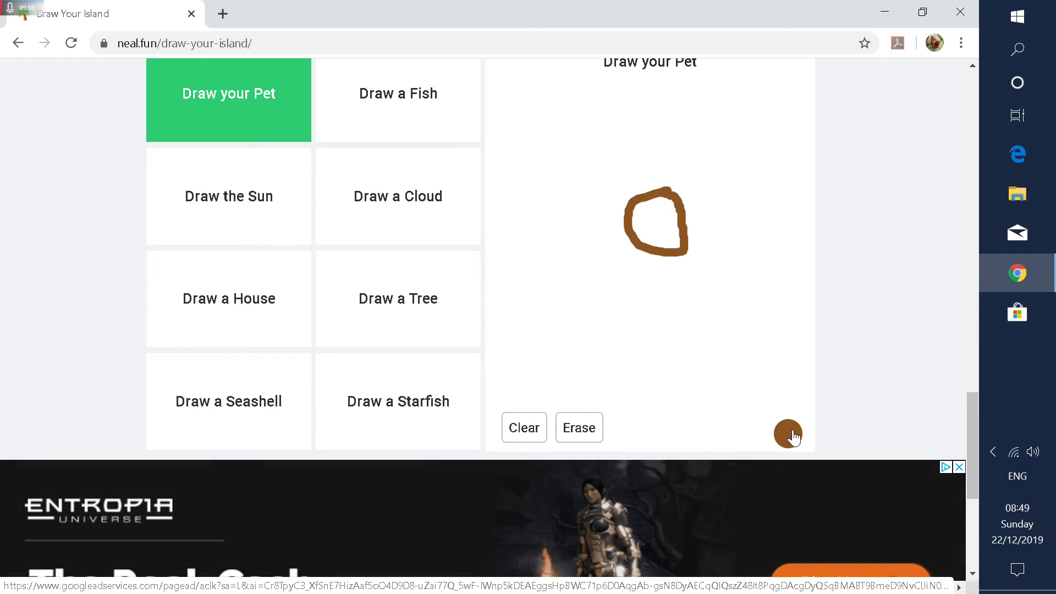
# Step: Draw a brown pet with grey eyes, then check it in the island preview
pyautogui.click(787, 434)
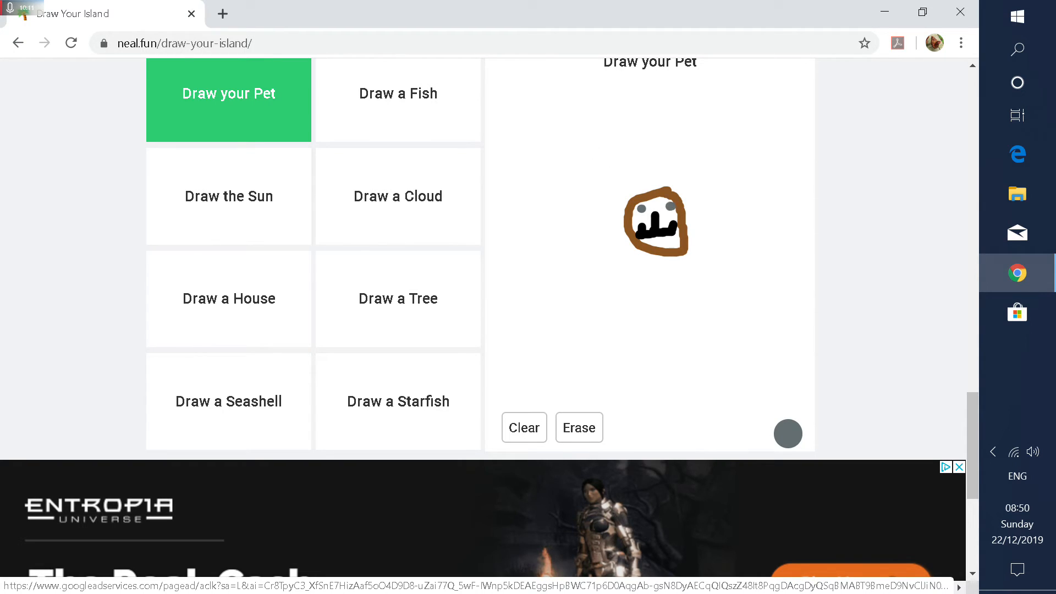
pyautogui.click(788, 433)
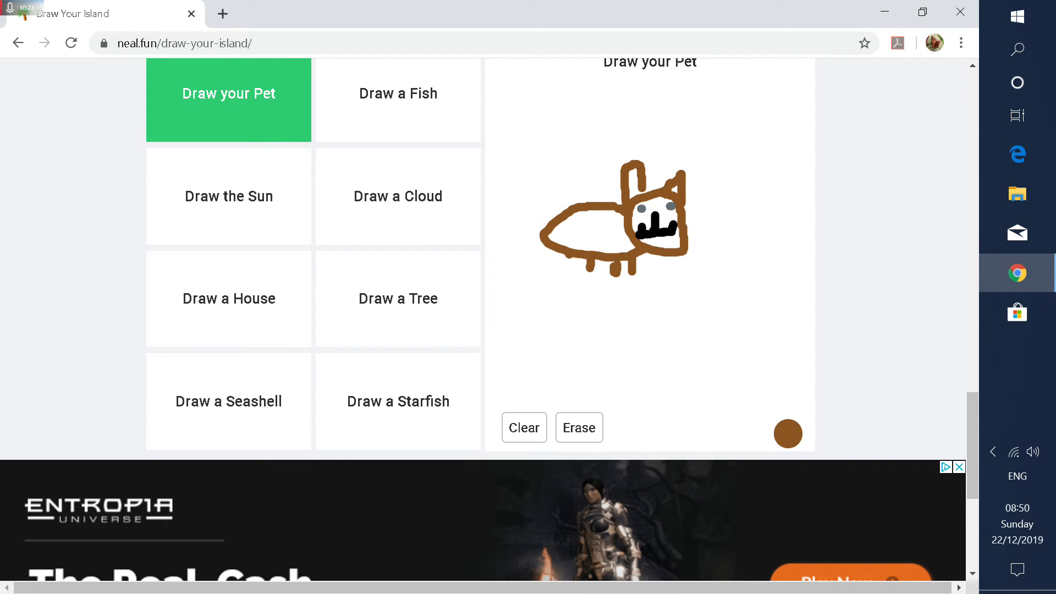
pyautogui.moveTo(1006, 222)
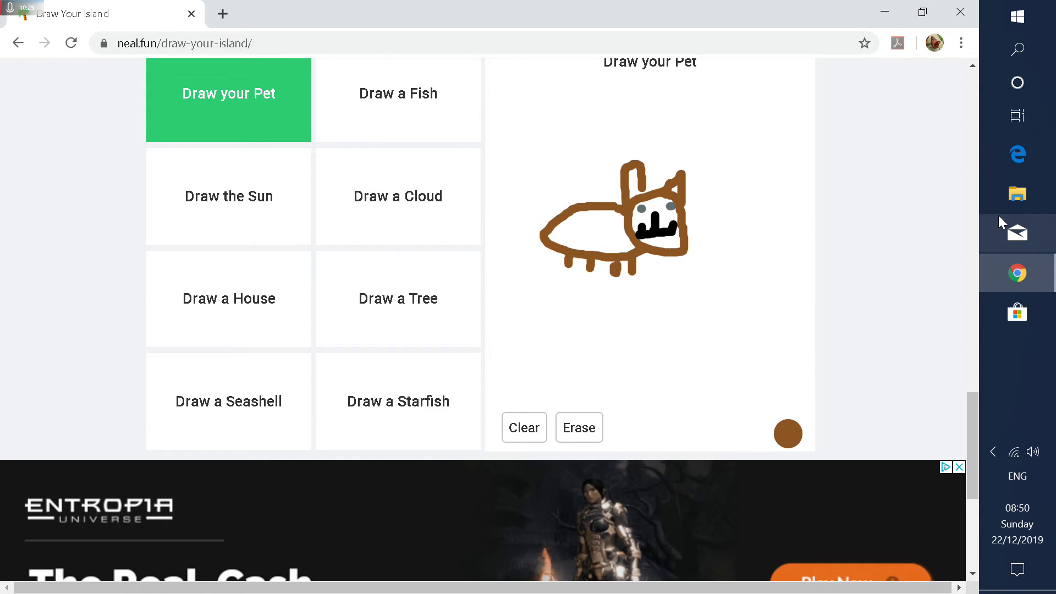
pyautogui.scroll(3)
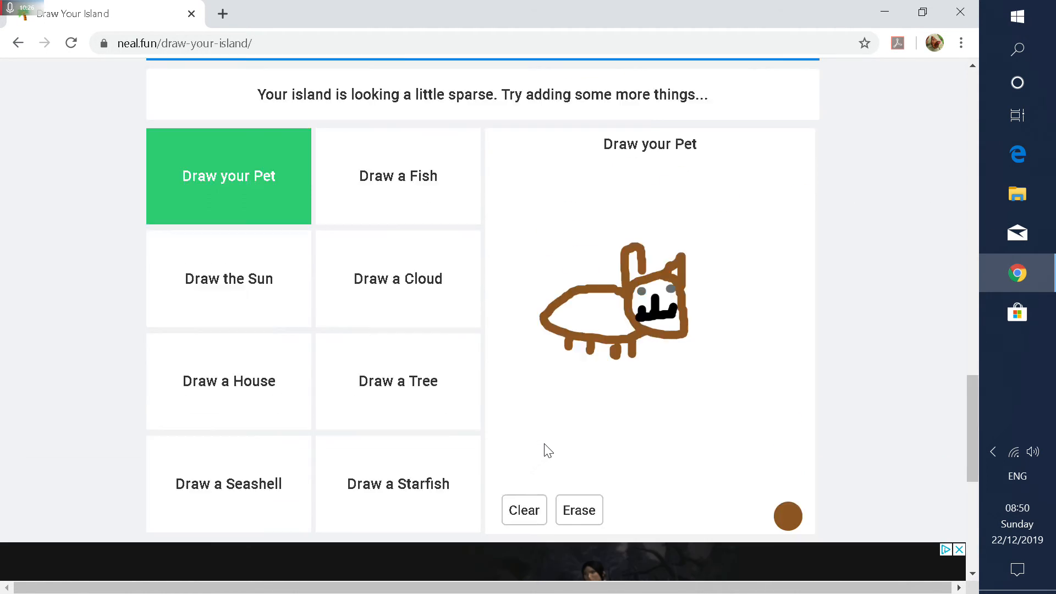
pyautogui.scroll(-3)
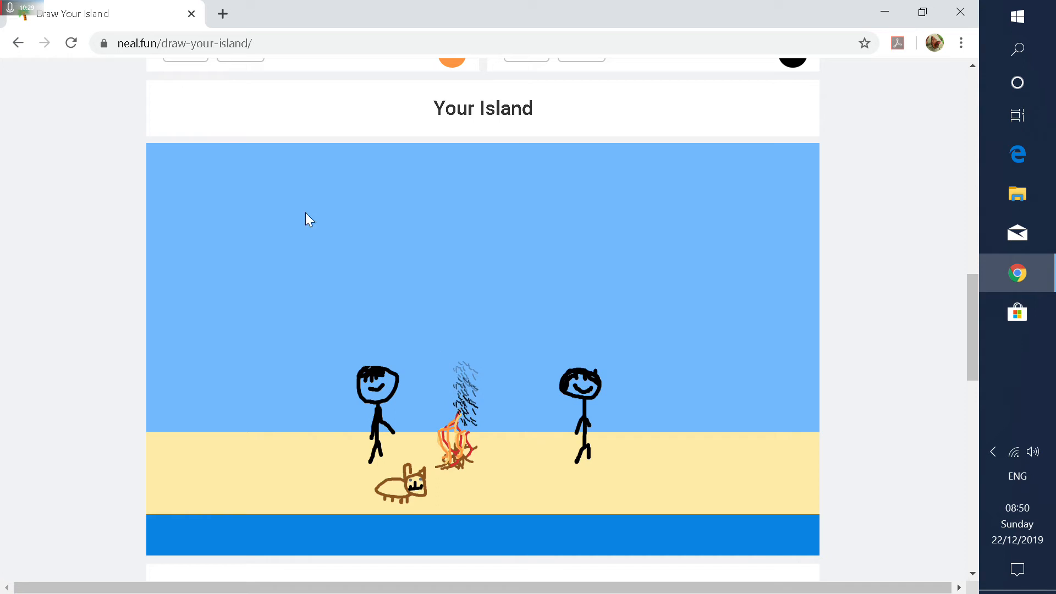
# Step: Go back to the neal.fun home page and open Spend Bill Gates' Money
pyautogui.click(17, 43)
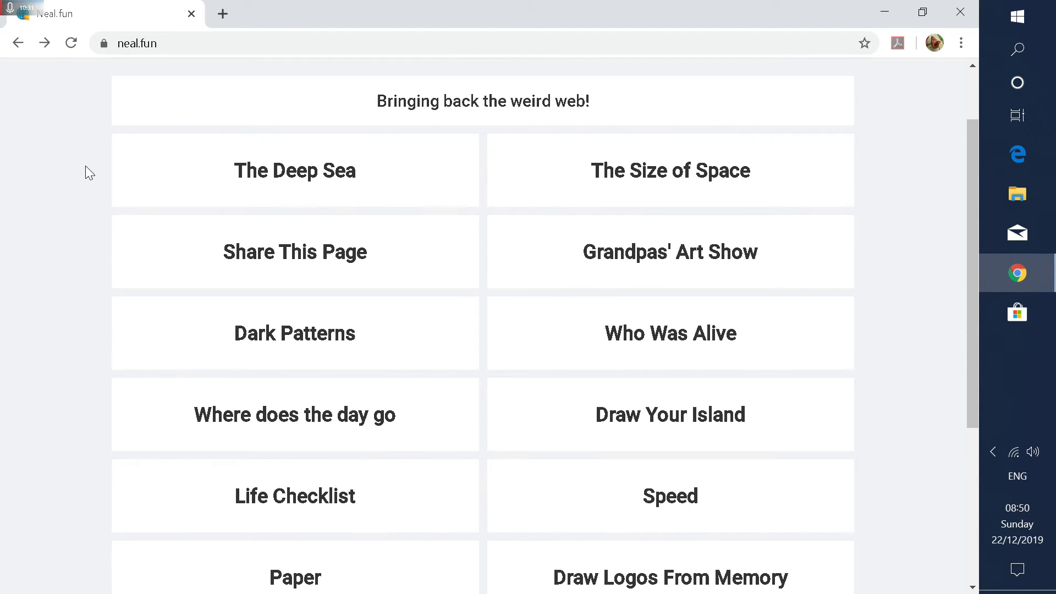
pyautogui.scroll(-3)
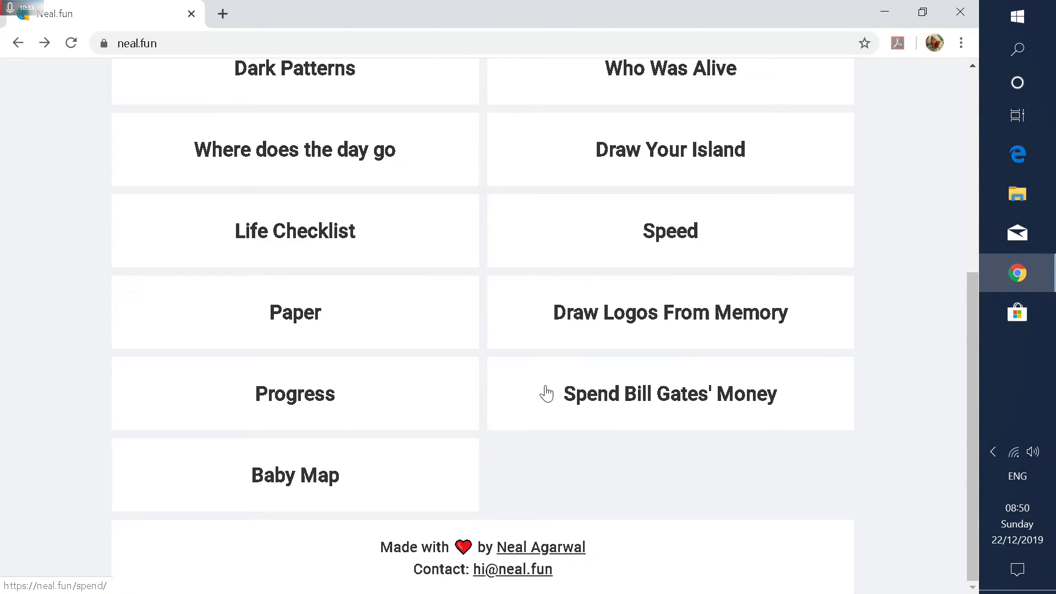
pyautogui.click(669, 394)
pyautogui.write('200')
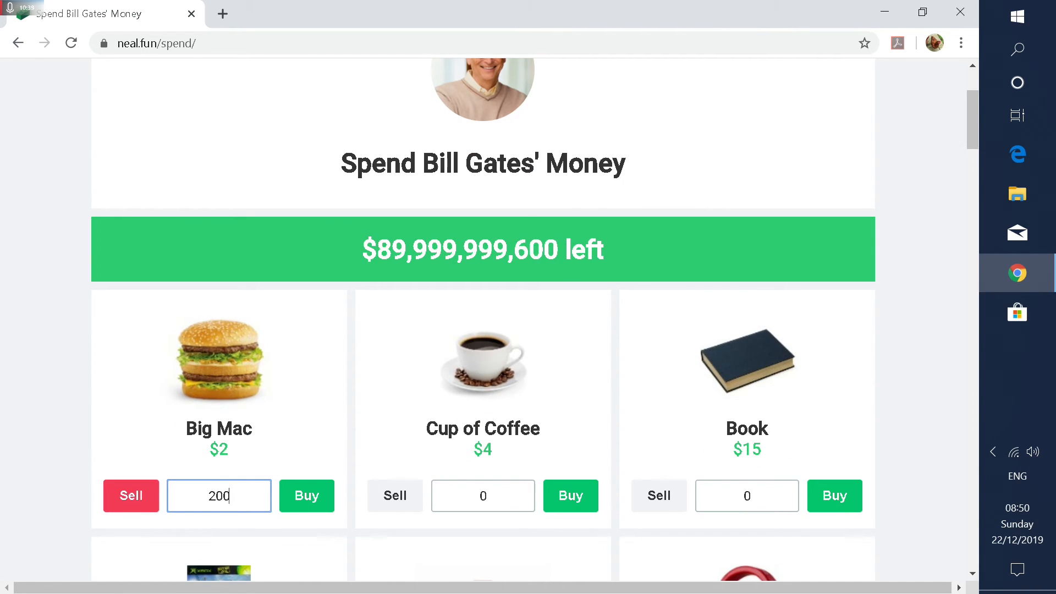
pyautogui.moveTo(529, 214)
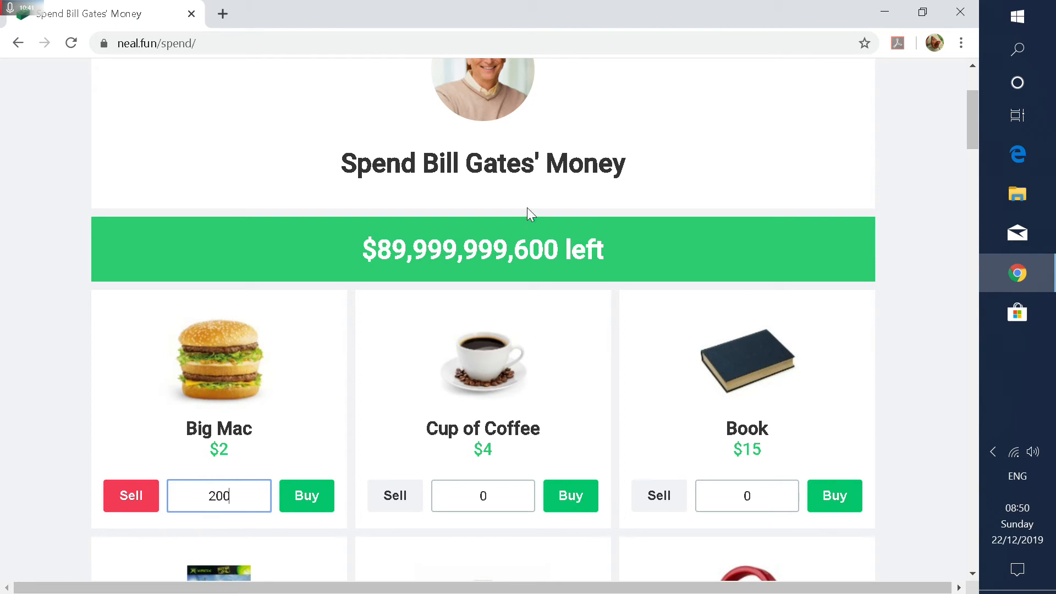
# Step: Buy coffees, books, headphones and video games, and start a 400,000,000 charity donation
pyautogui.click(569, 496)
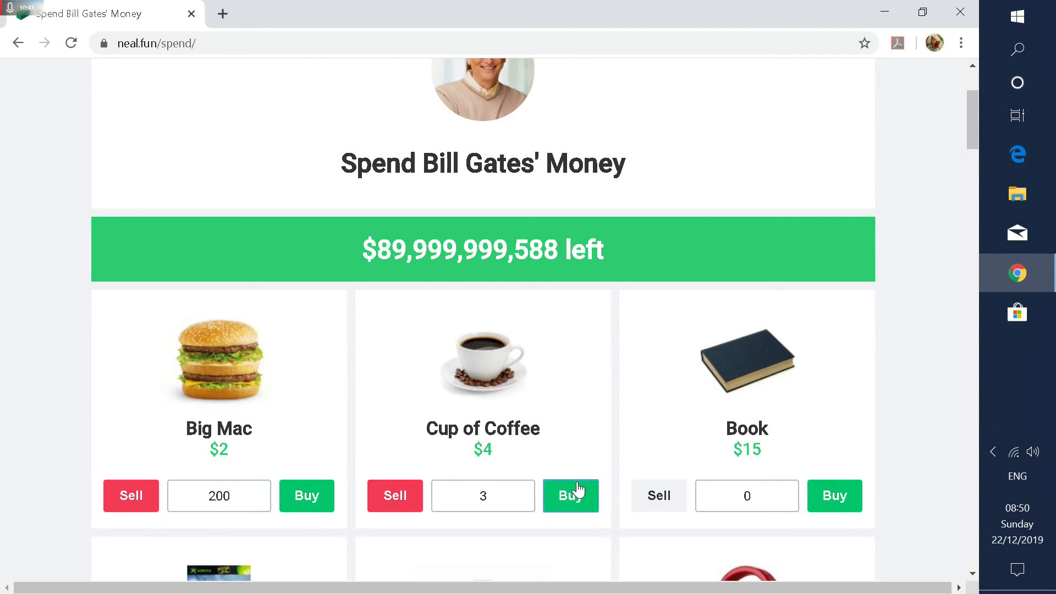
pyautogui.click(570, 496)
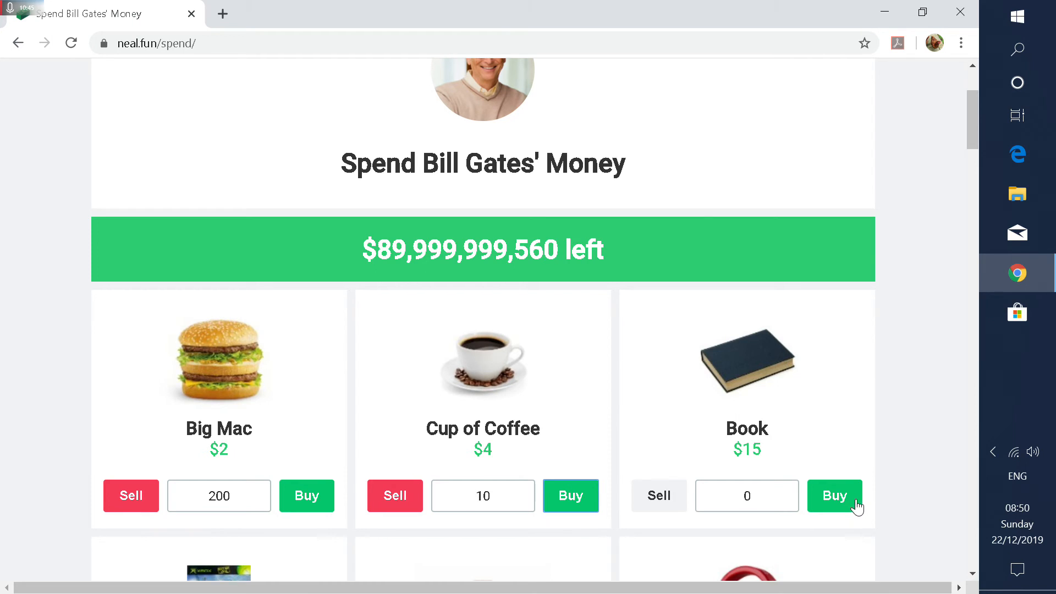
pyautogui.click(834, 495)
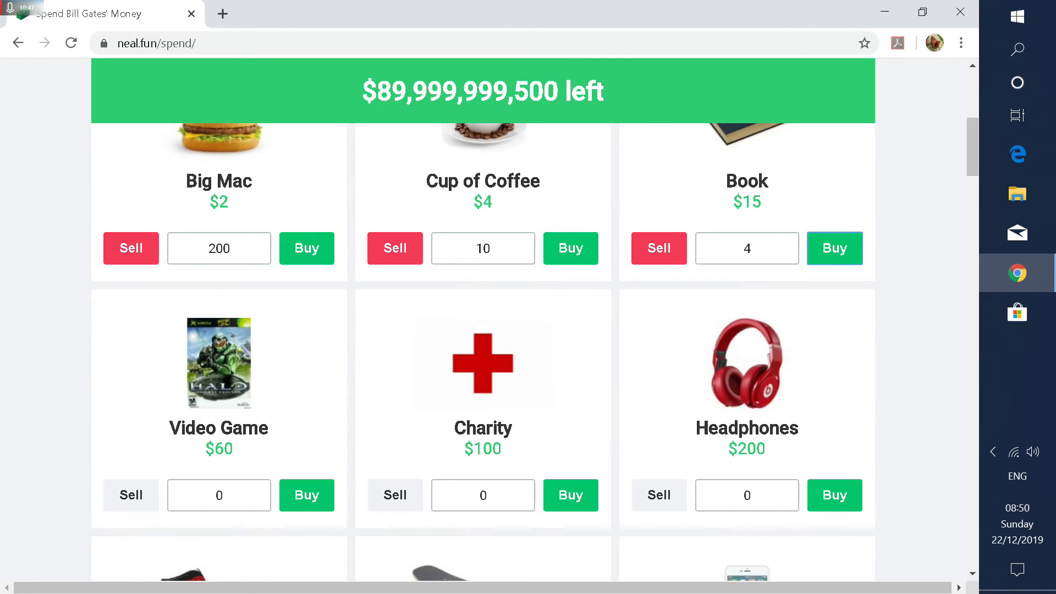
pyautogui.click(834, 495)
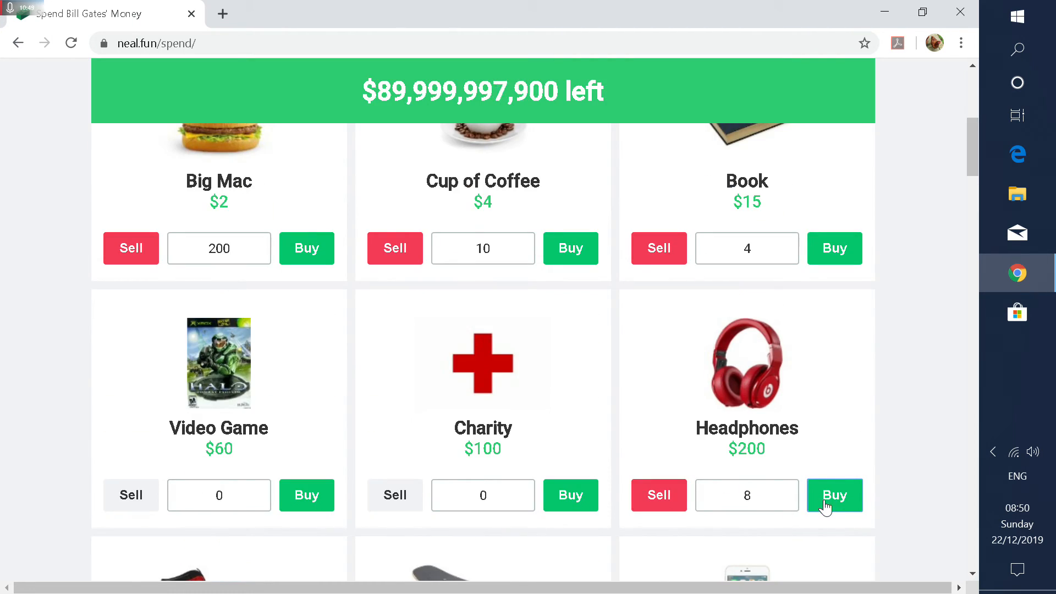
pyautogui.click(834, 496)
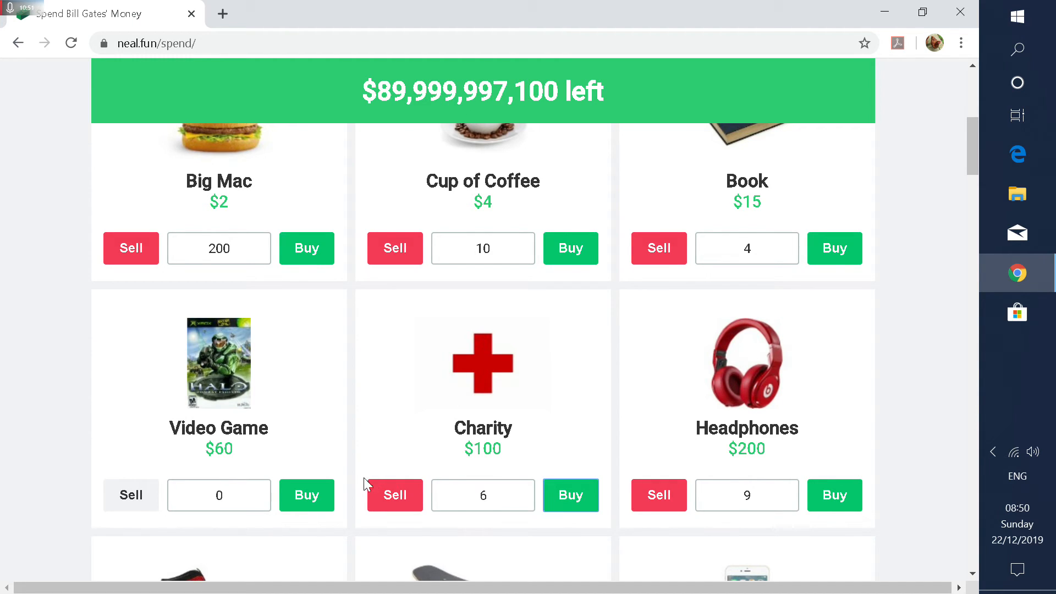
pyautogui.click(306, 495)
pyautogui.write('400')
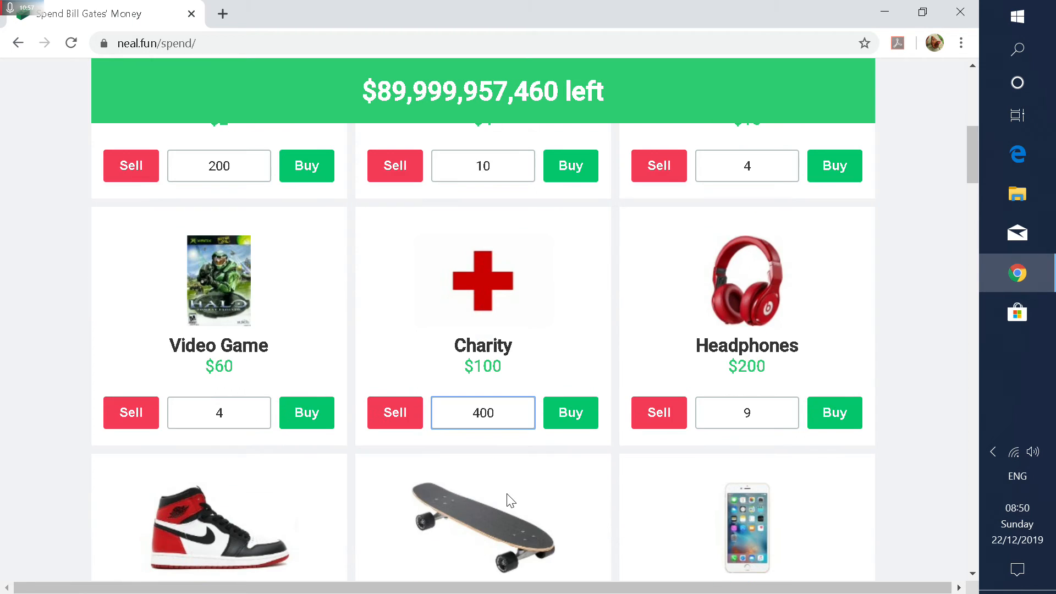
pyautogui.moveTo(489, 326)
pyautogui.write('000000')
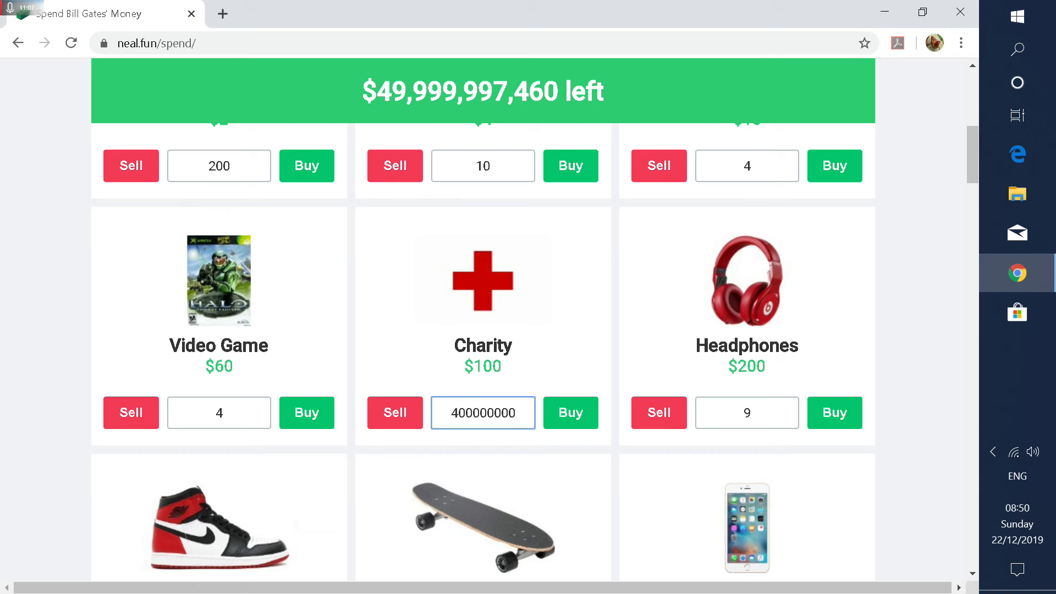
# Step: Buy one pair of Air Jordans, skateboards, and several smartphones
pyautogui.scroll(-3)
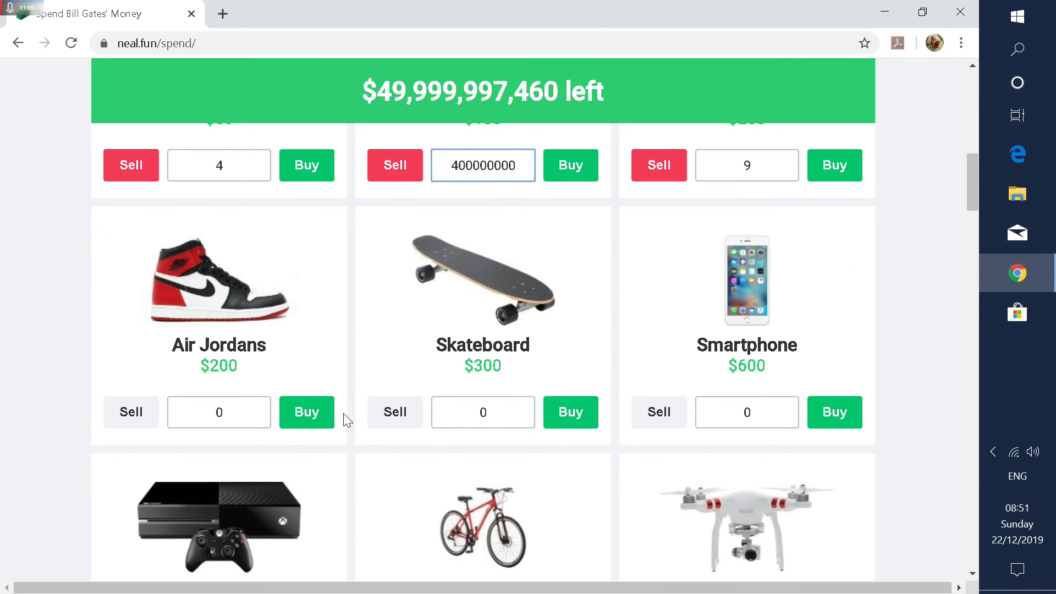
pyautogui.click(307, 412)
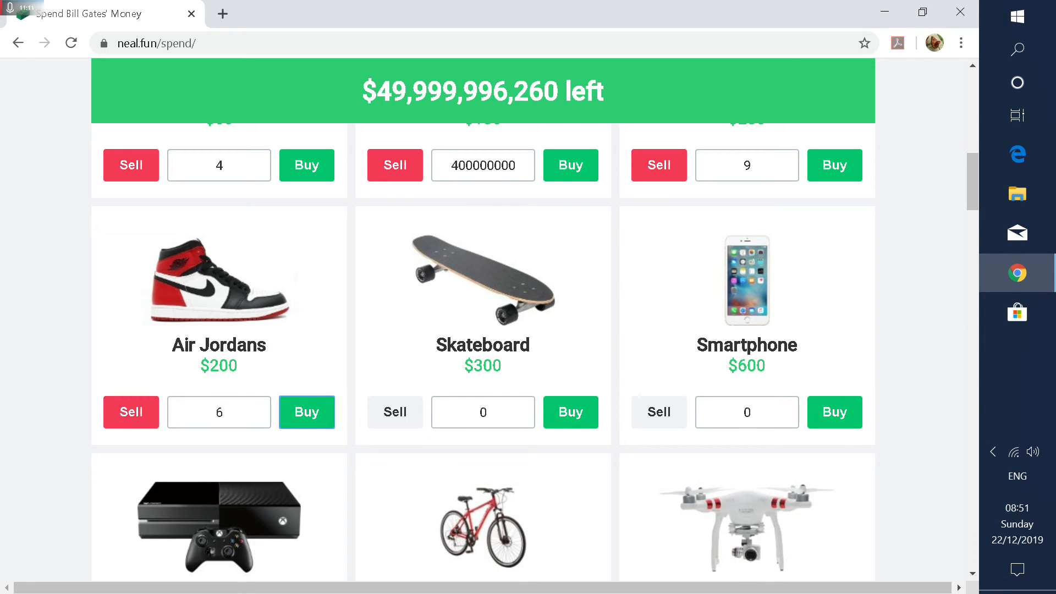
pyautogui.click(131, 412)
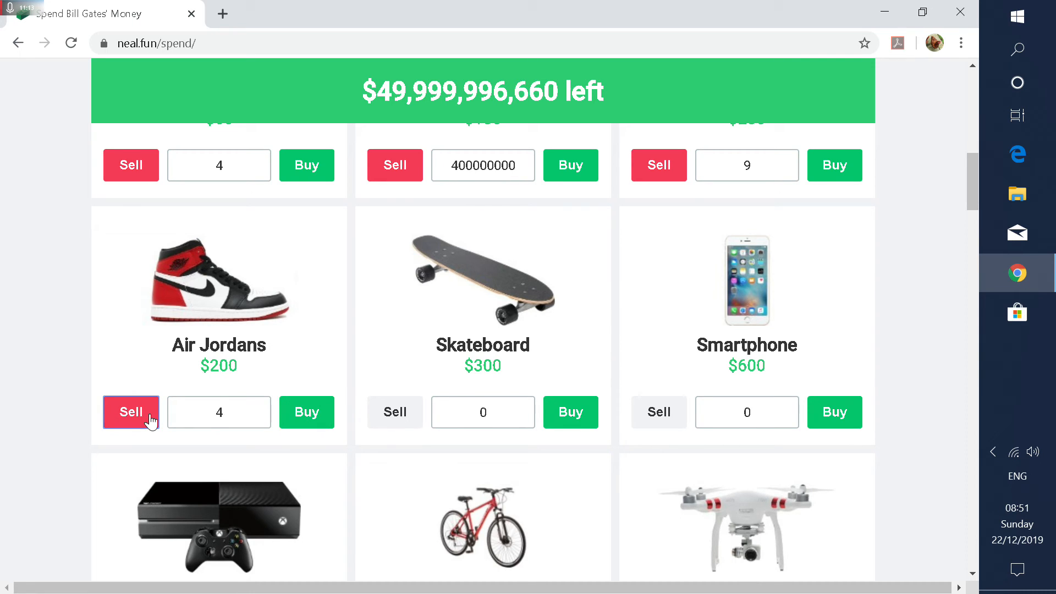
pyautogui.click(131, 411)
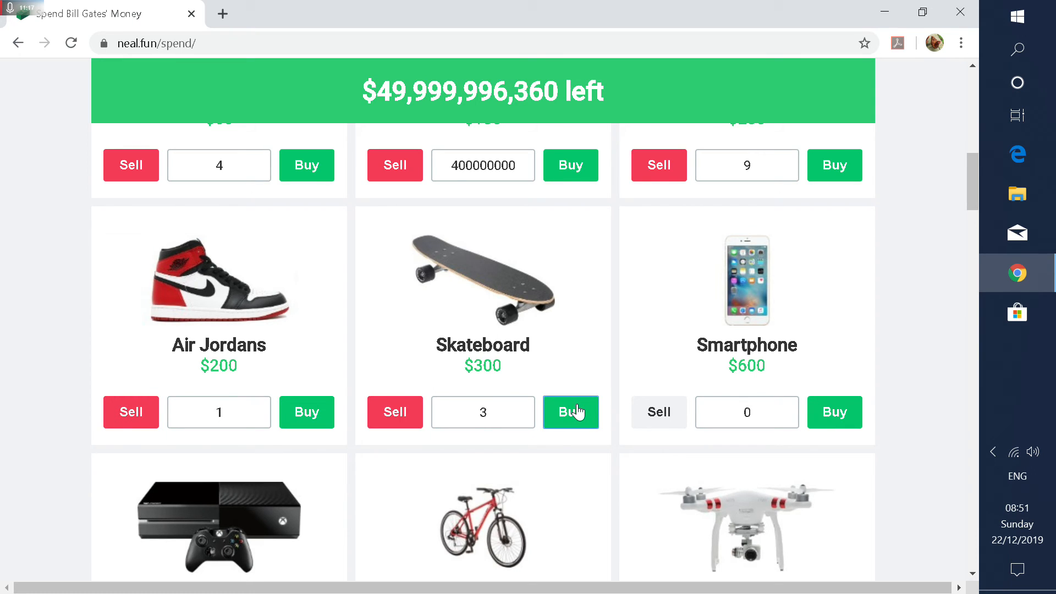
pyautogui.click(571, 412)
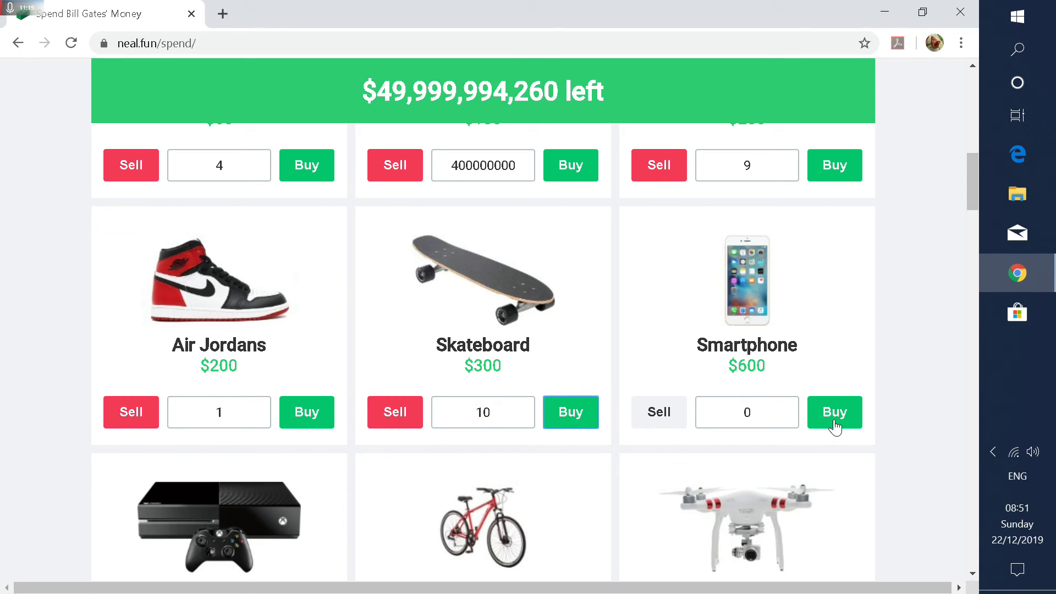
pyautogui.click(835, 412)
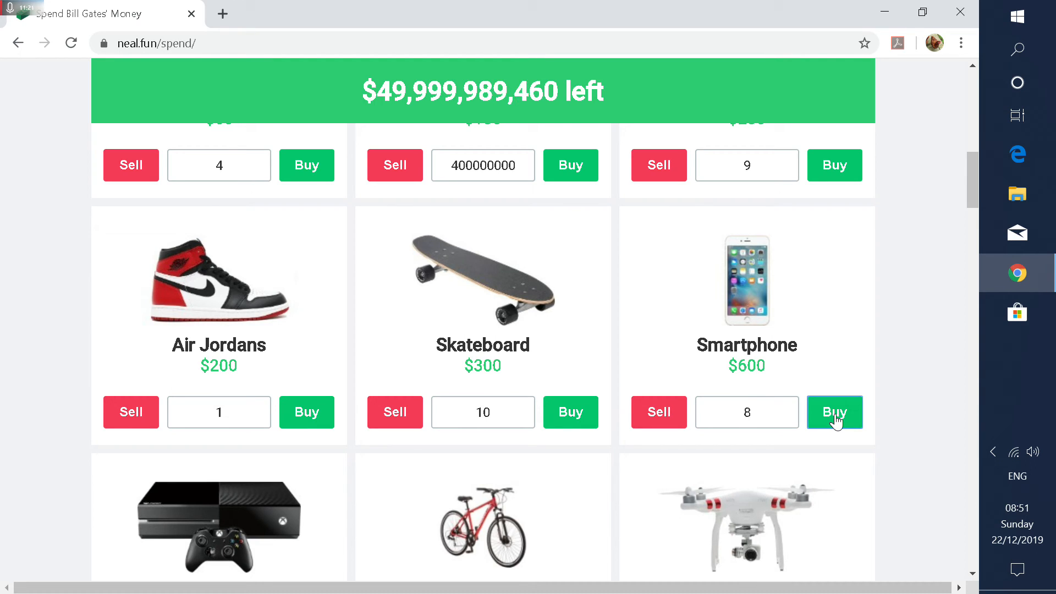
pyautogui.click(834, 412)
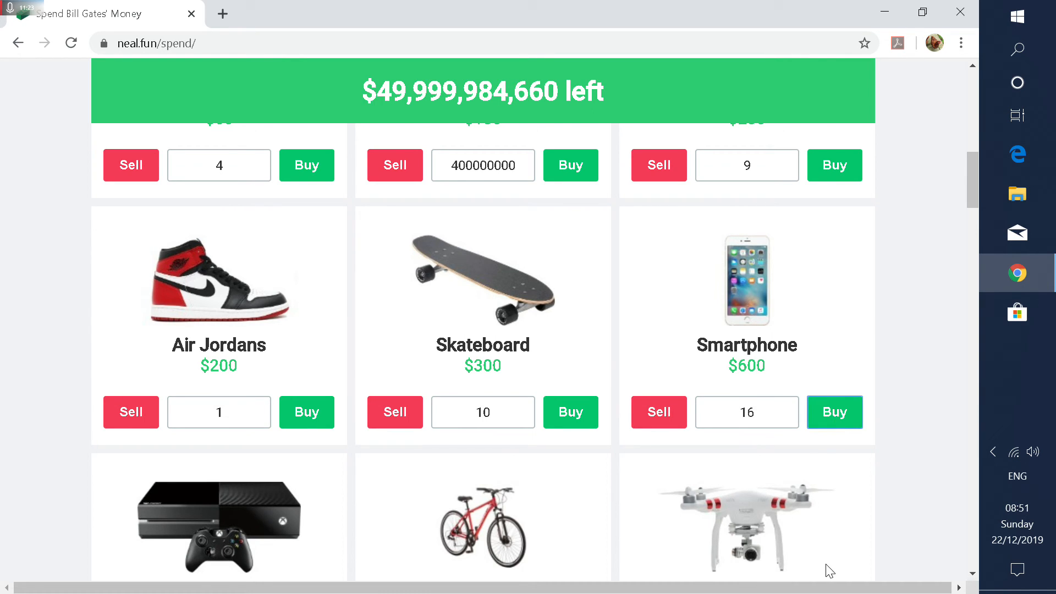
# Step: Buy gaming consoles, a jet ski, a Rolex and a Monster Truck; sell back the designer handbag
pyautogui.scroll(-3)
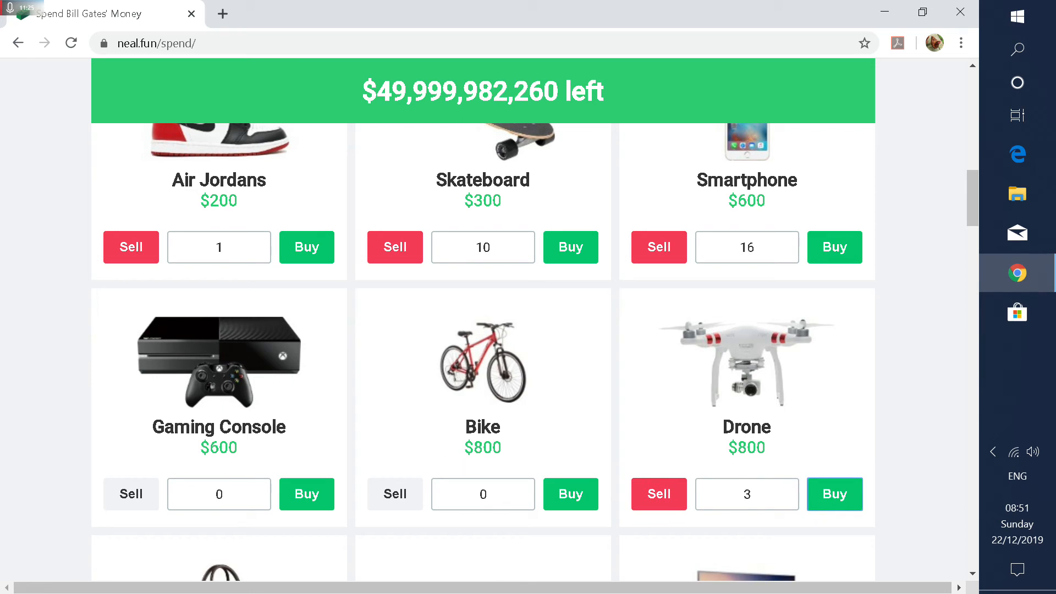
pyautogui.click(306, 494)
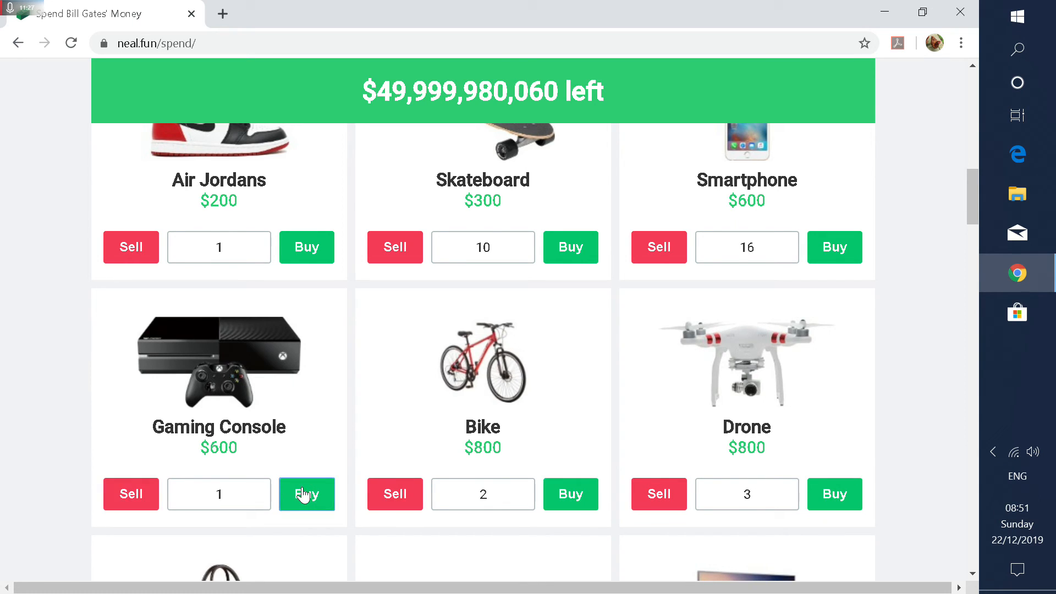
pyautogui.click(306, 494)
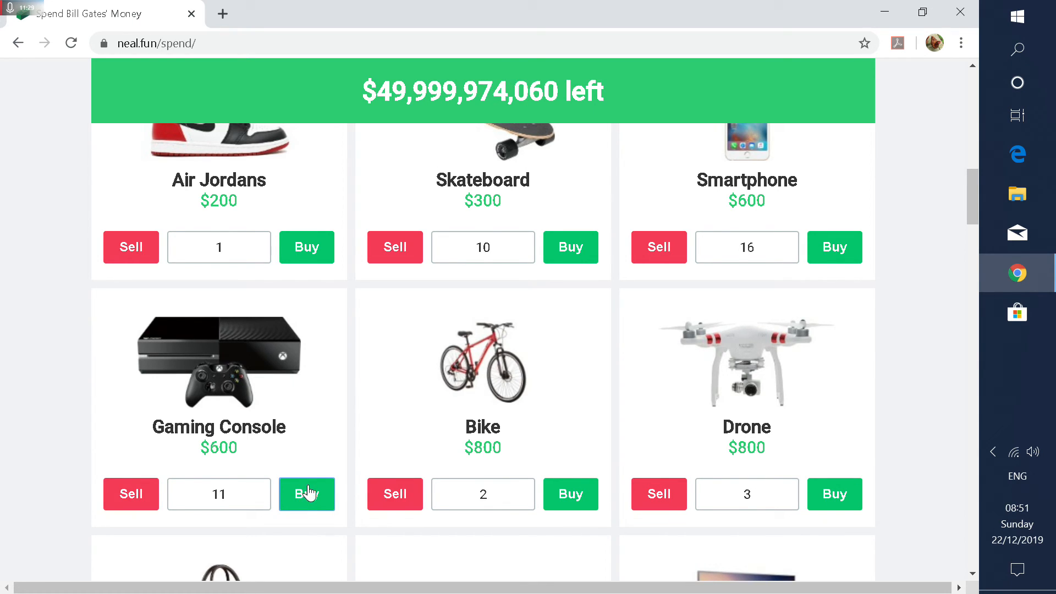
pyautogui.scroll(-3)
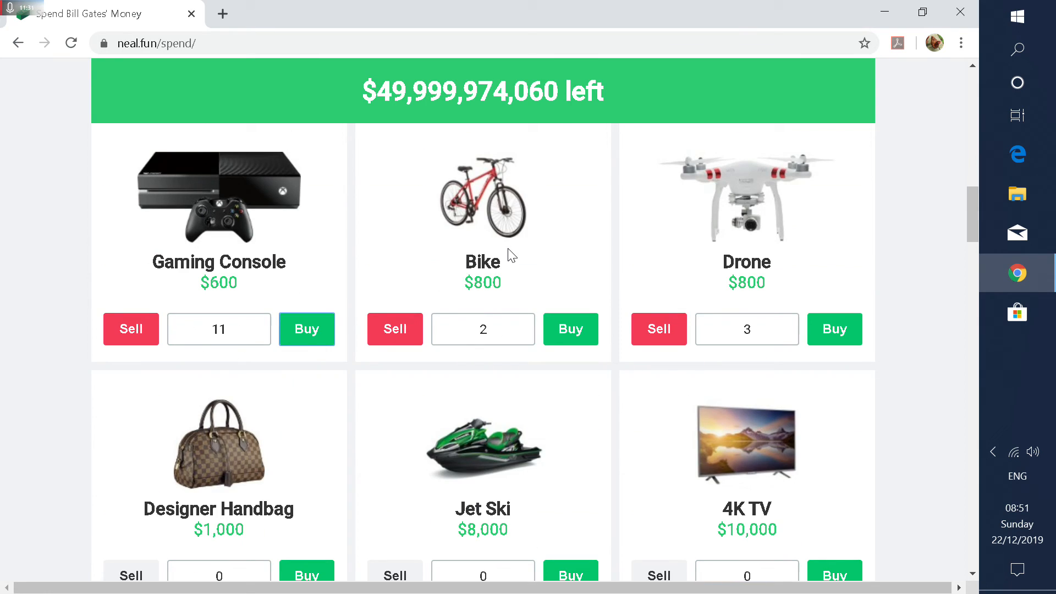
pyautogui.click(570, 411)
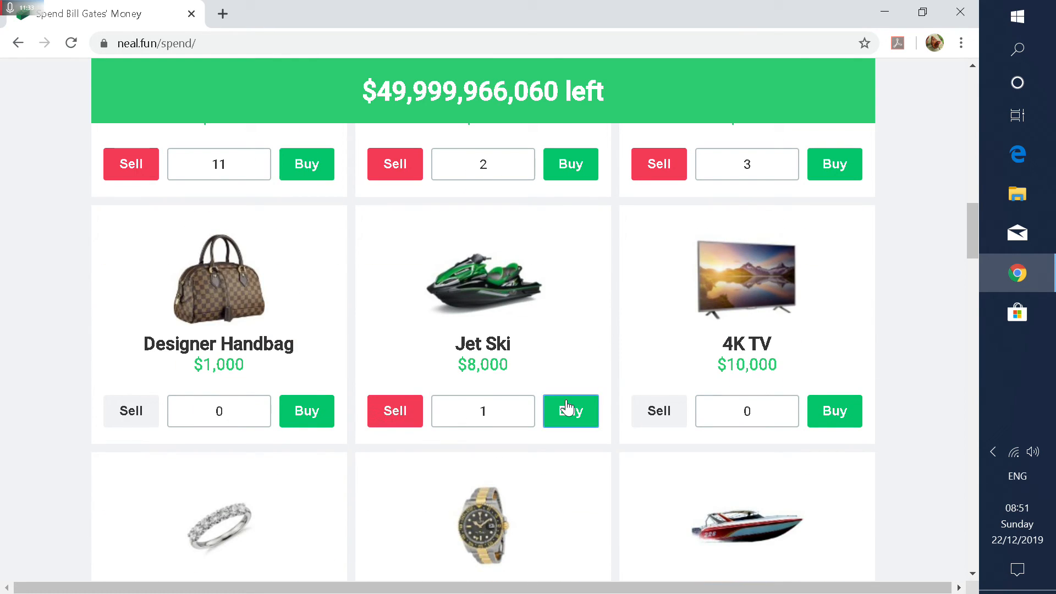
pyautogui.click(570, 411)
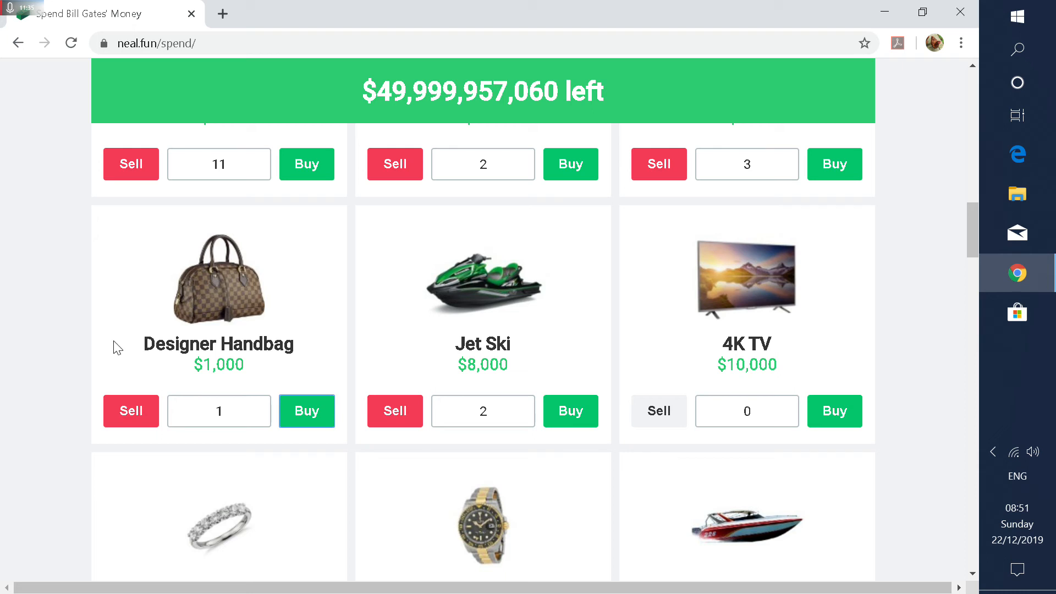
pyautogui.click(834, 411)
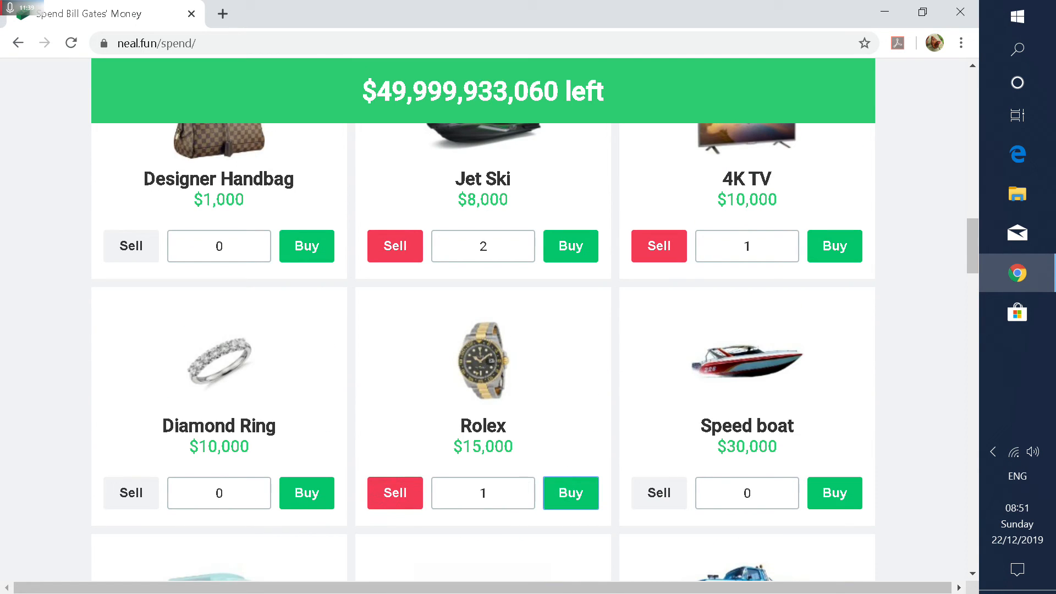
pyautogui.click(306, 493)
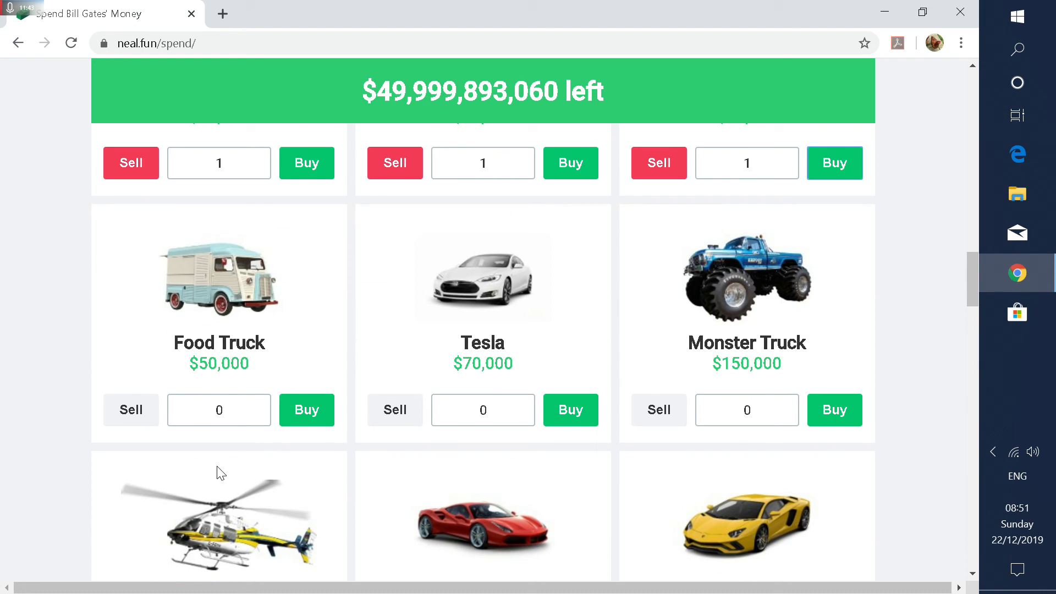
pyautogui.click(570, 410)
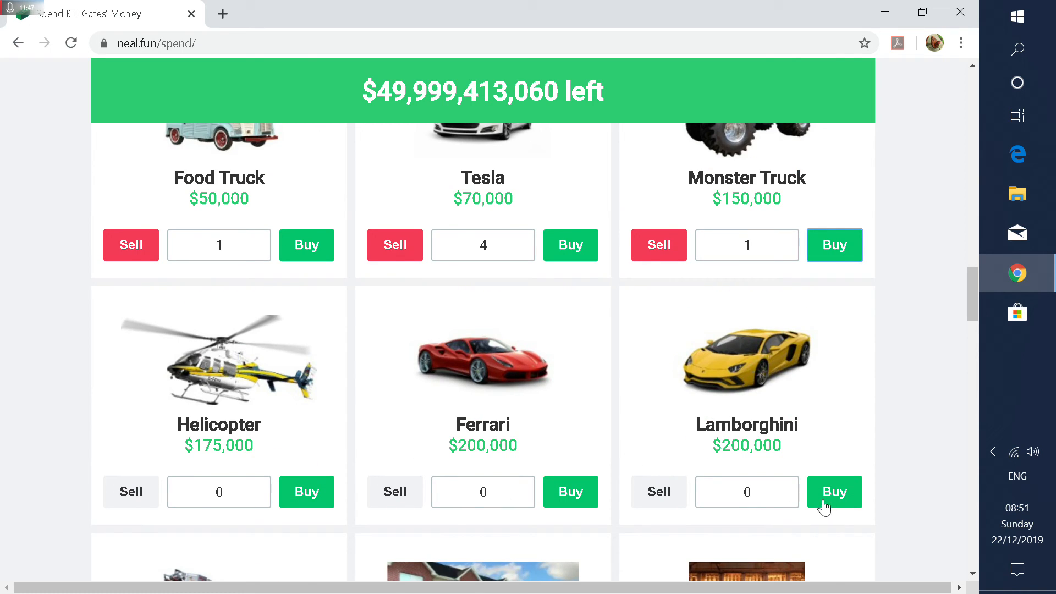
pyautogui.moveTo(679, 501)
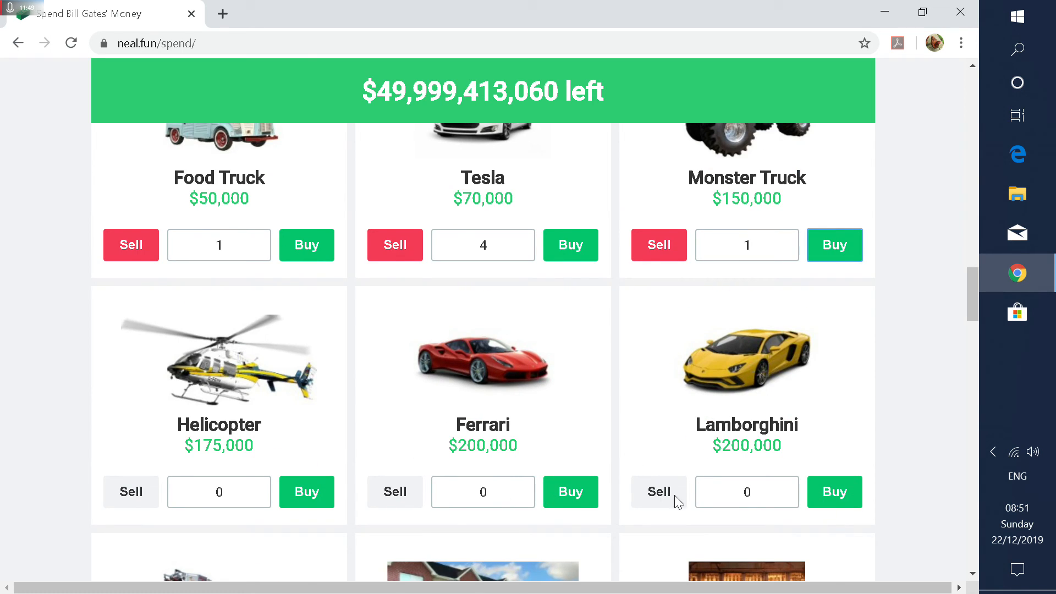
# Step: Buy a Lamborghini, more gold bars and a Super Bowl ad
pyautogui.click(306, 492)
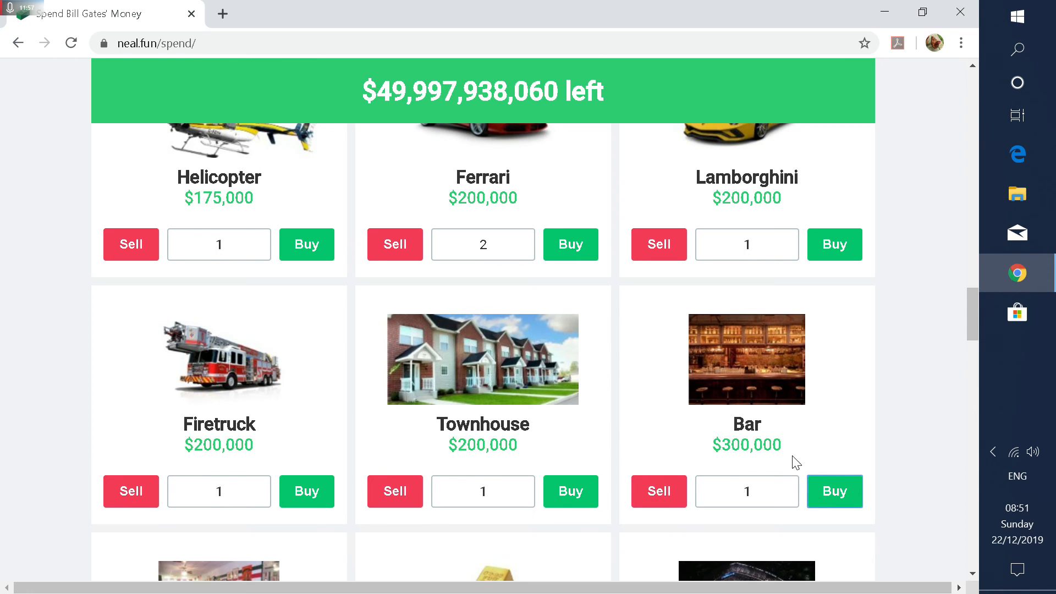
pyautogui.click(834, 492)
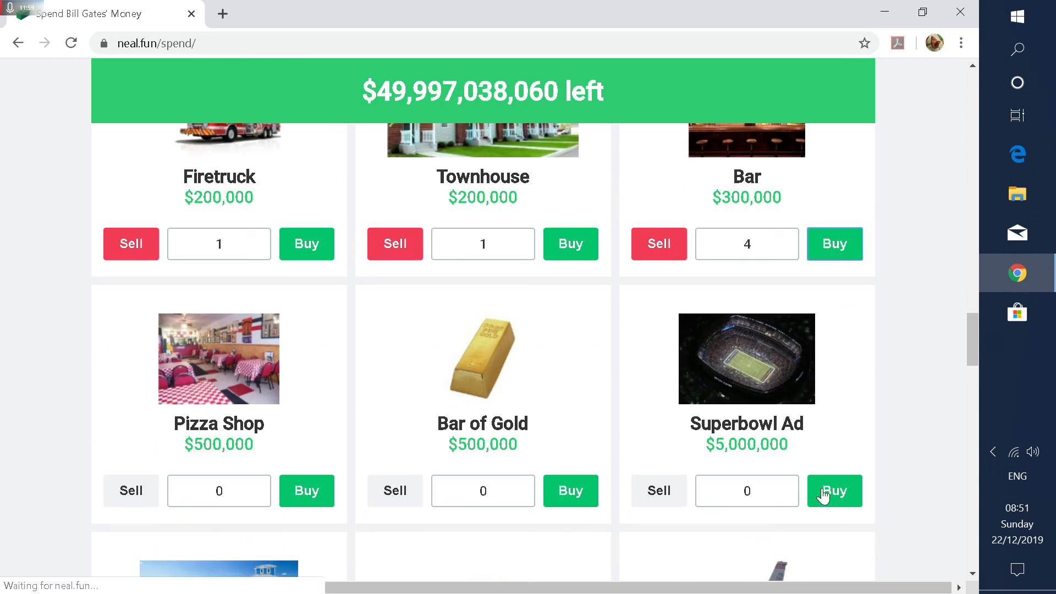
pyautogui.click(834, 490)
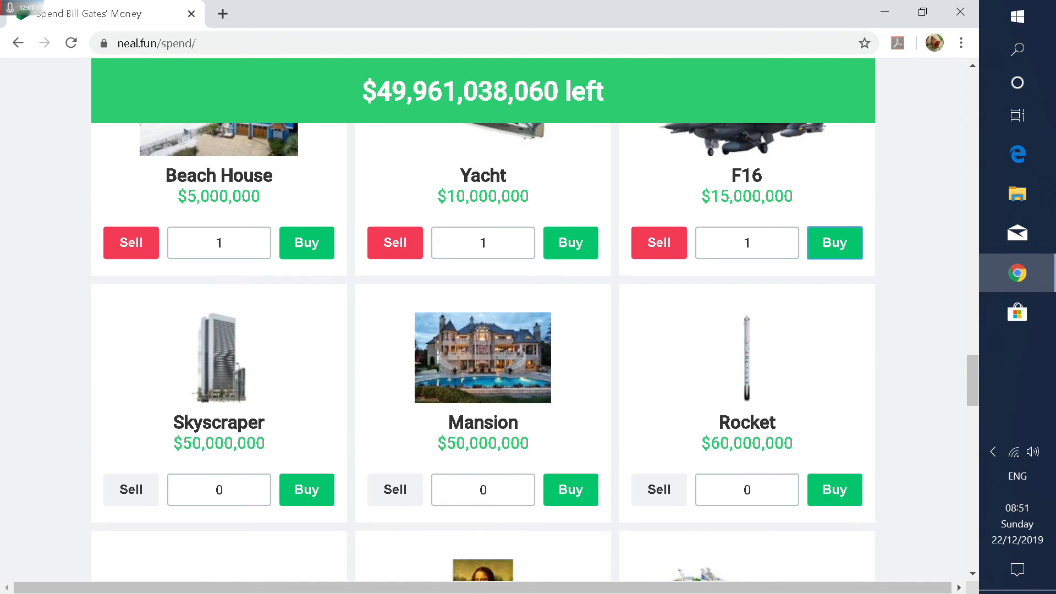
# Step: Buy a skyscraper and a mansion, then scroll further down the item grid
pyautogui.click(834, 489)
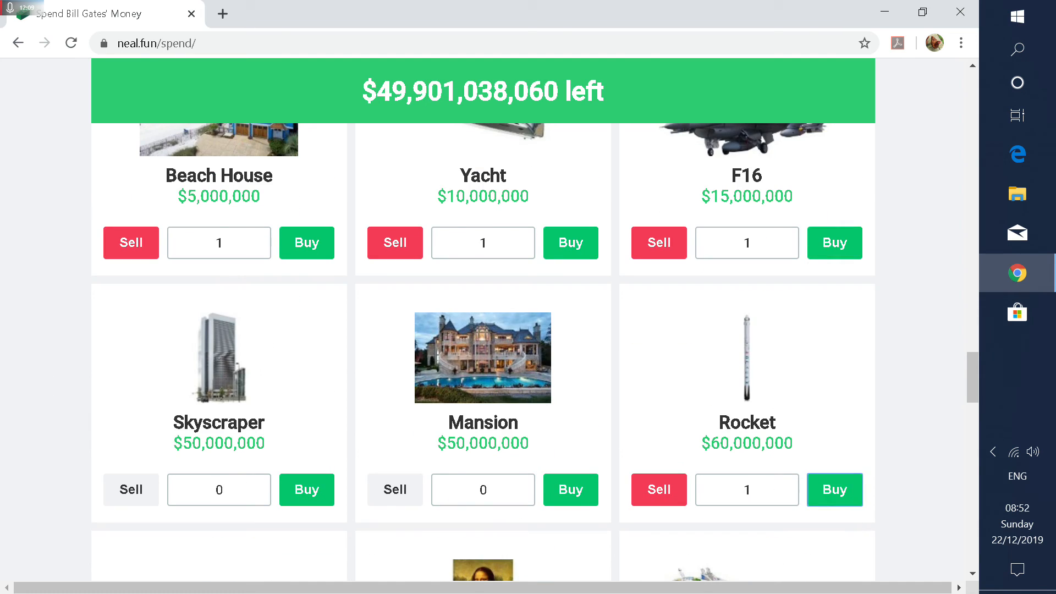
pyautogui.moveTo(688, 468)
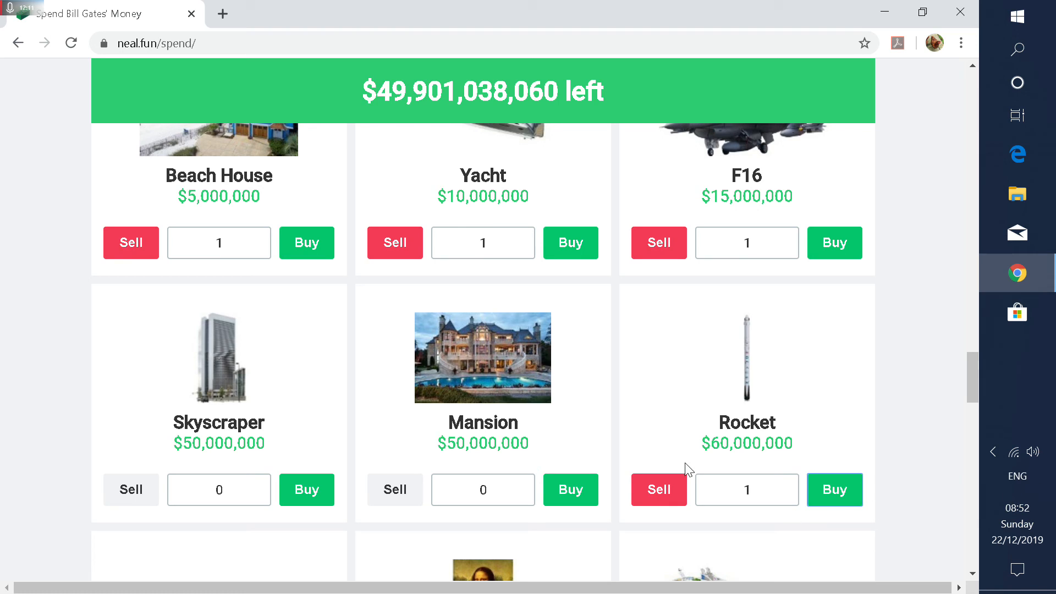
pyautogui.click(570, 490)
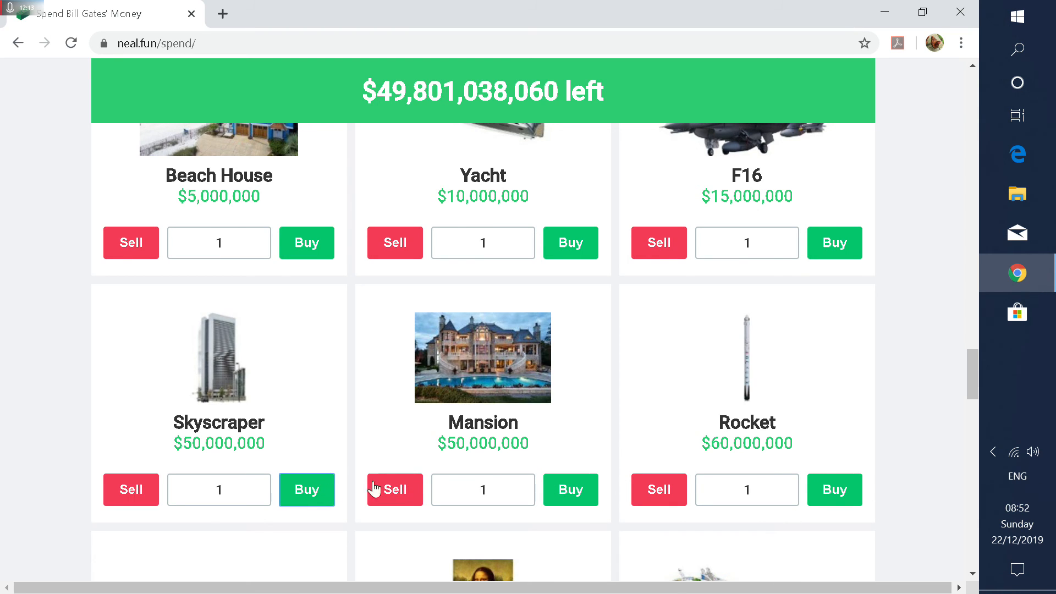
pyautogui.scroll(-3)
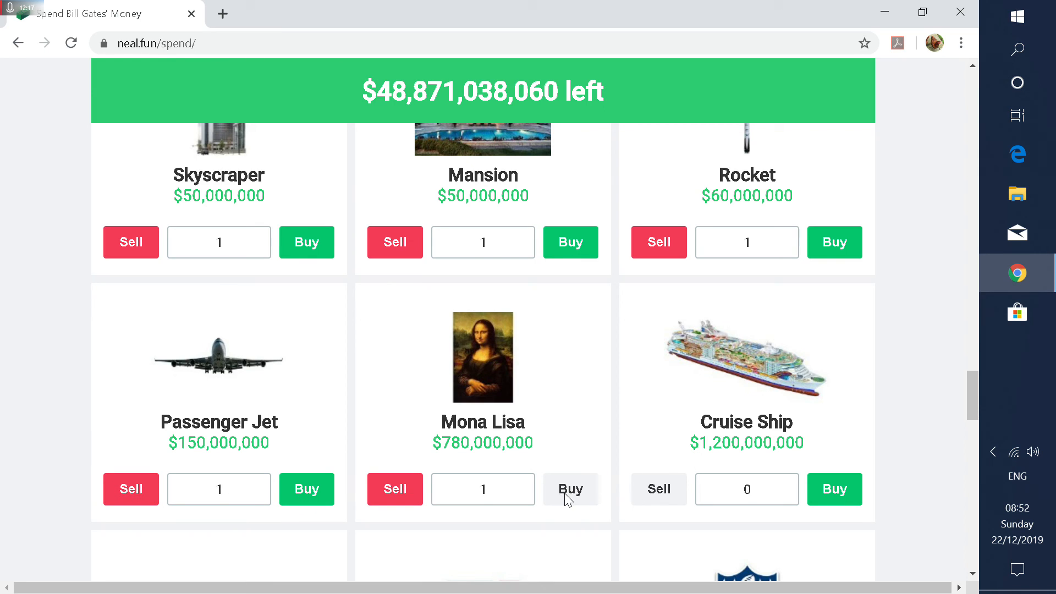
pyautogui.moveTo(835, 490)
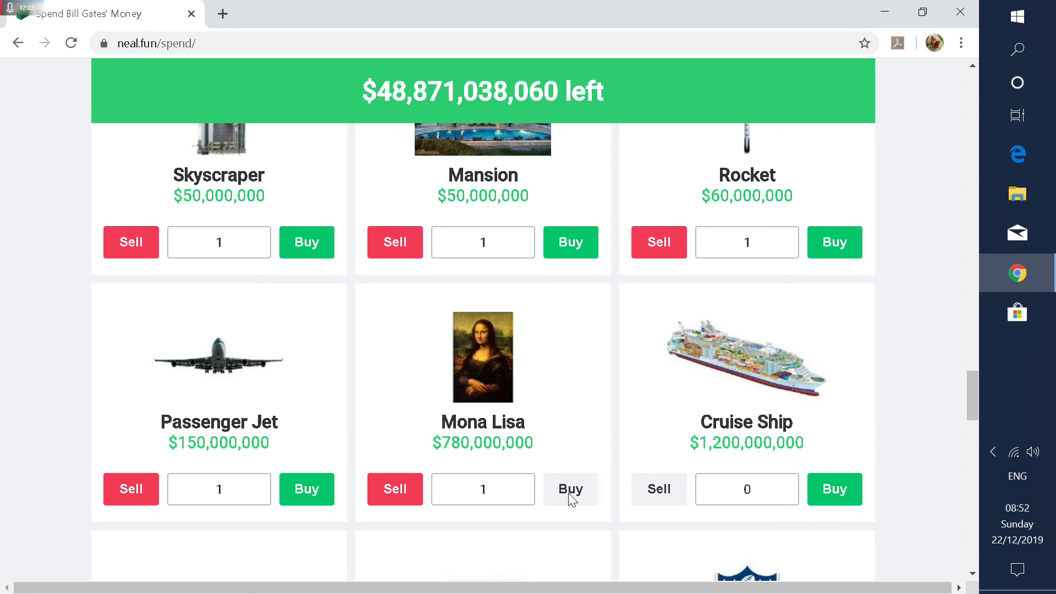
pyautogui.moveTo(429, 6)
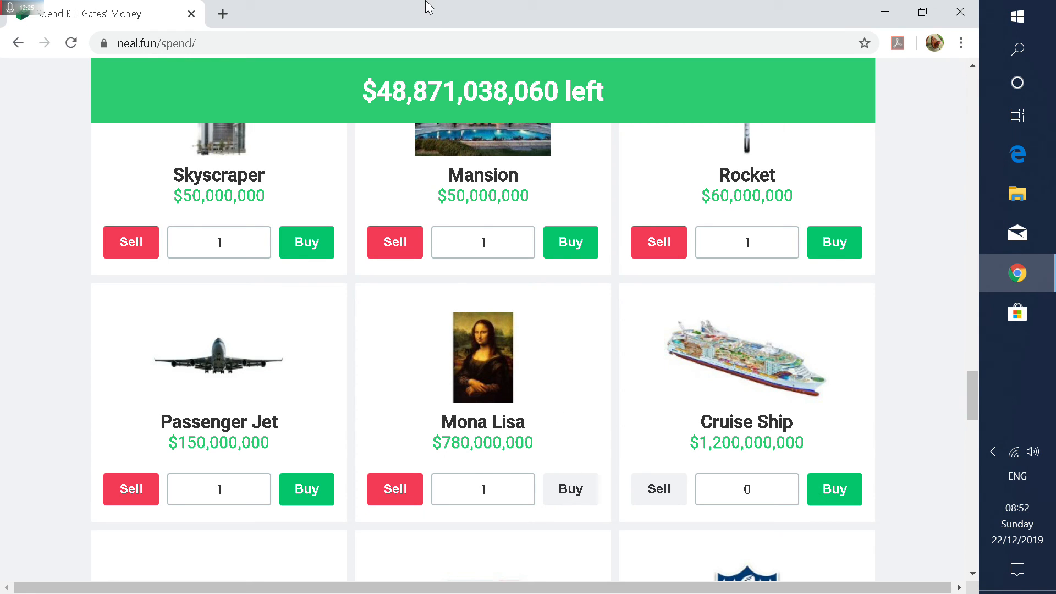
pyautogui.moveTo(687, 348)
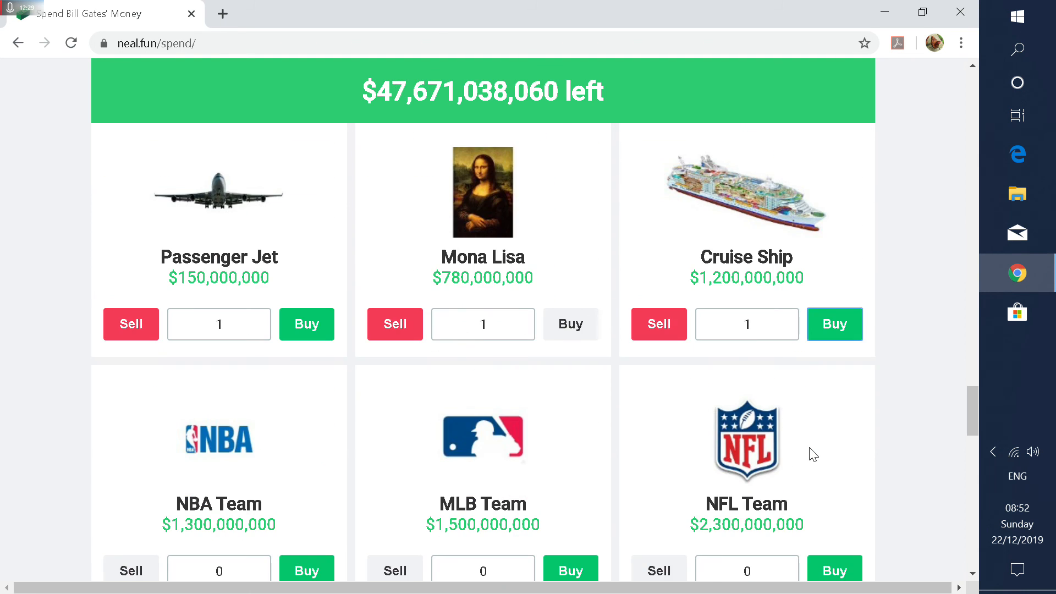
# Step: Buy 20 NFL teams, dropping the balance to $1,671,038,060
pyautogui.scroll(-3)
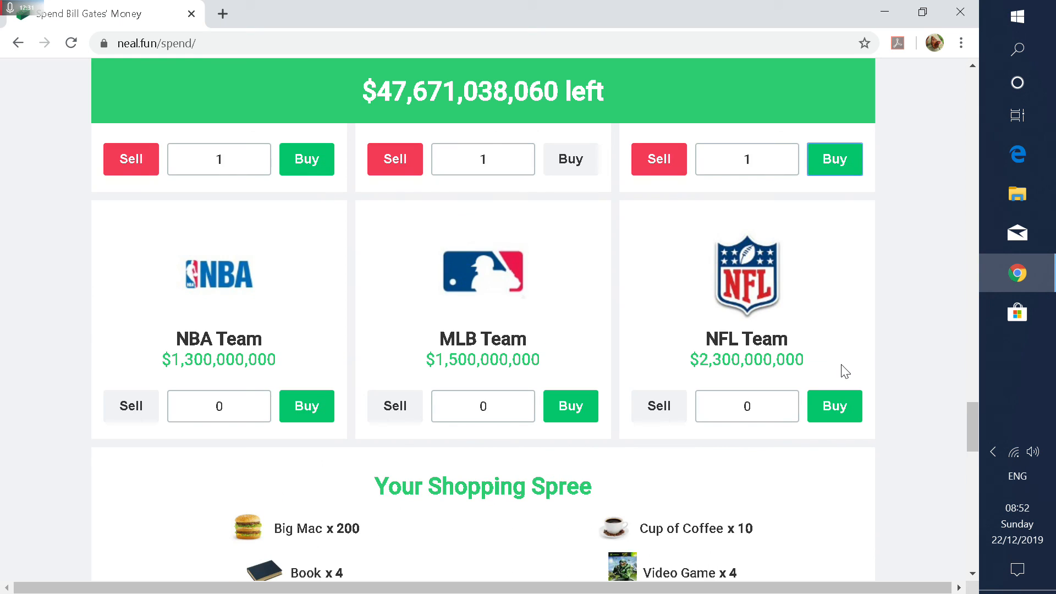
pyautogui.click(834, 406)
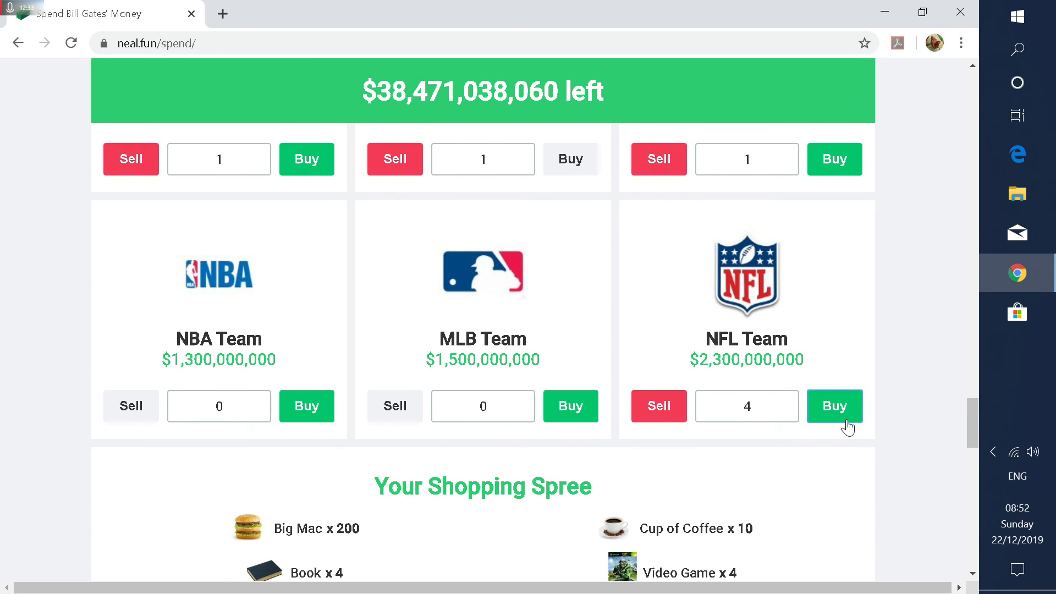
pyautogui.click(834, 406)
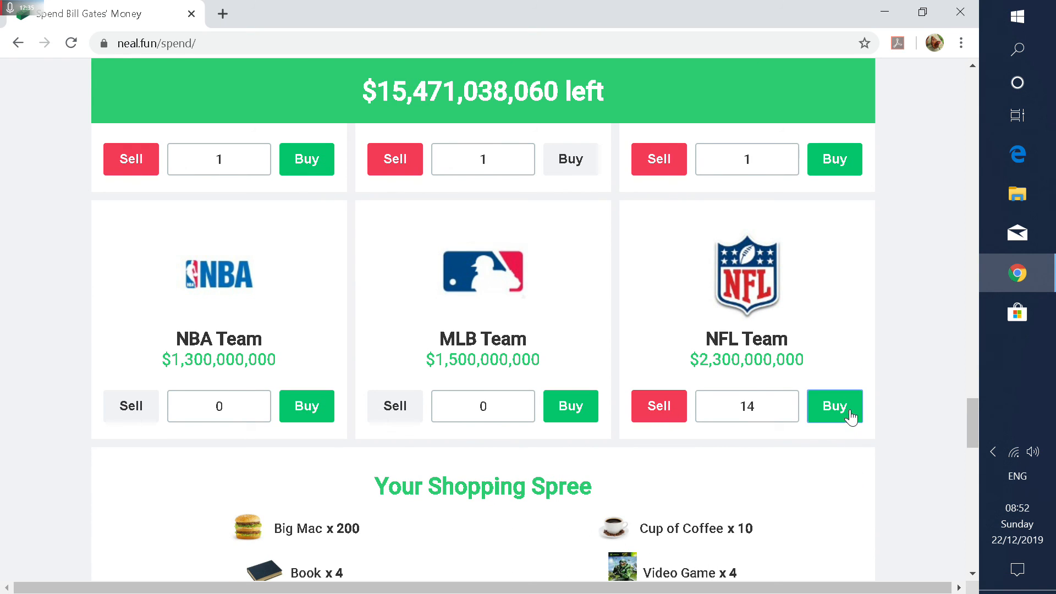
pyautogui.click(835, 406)
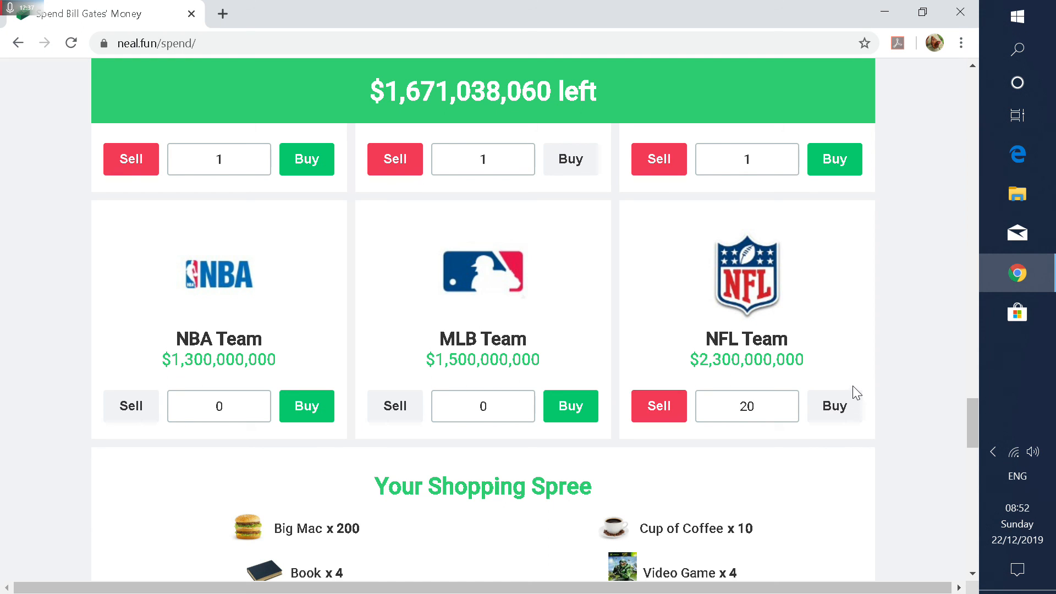
# Step: Scroll through the receipt and open the Paper folding experiment
pyautogui.scroll(-3)
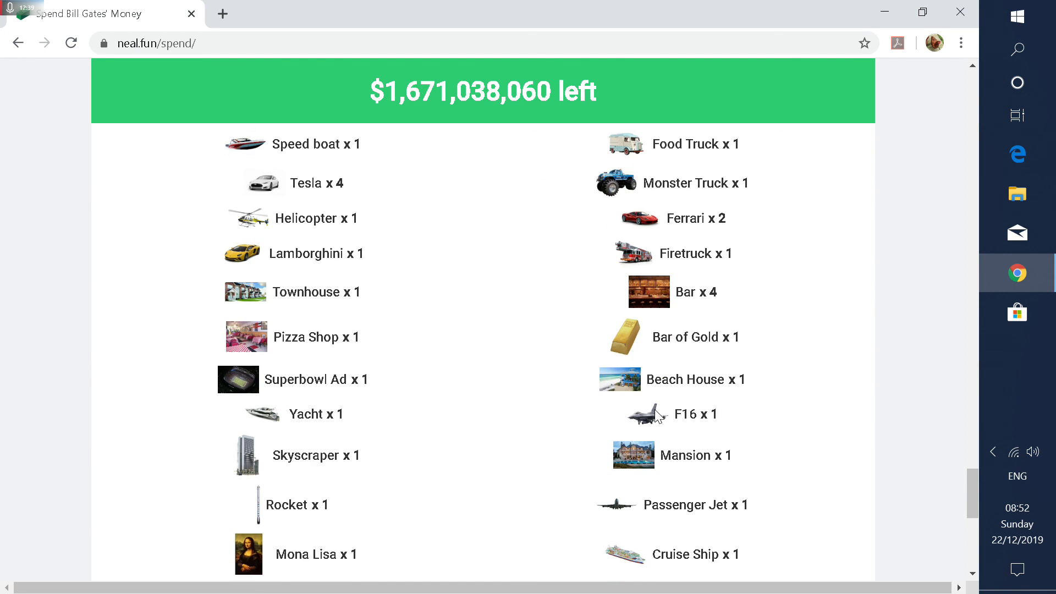
pyautogui.scroll(-3)
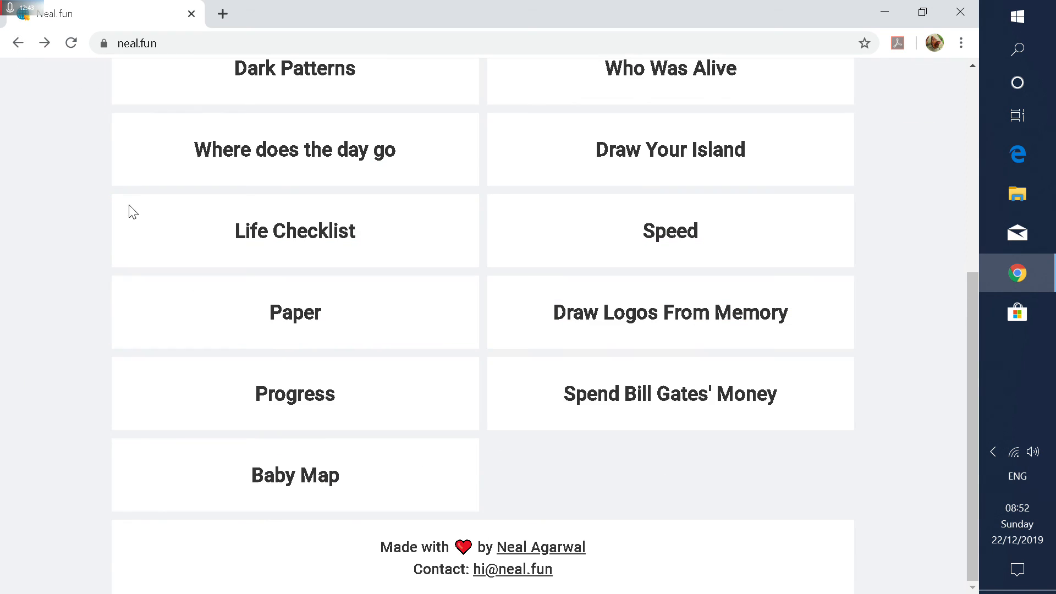
pyautogui.moveTo(381, 370)
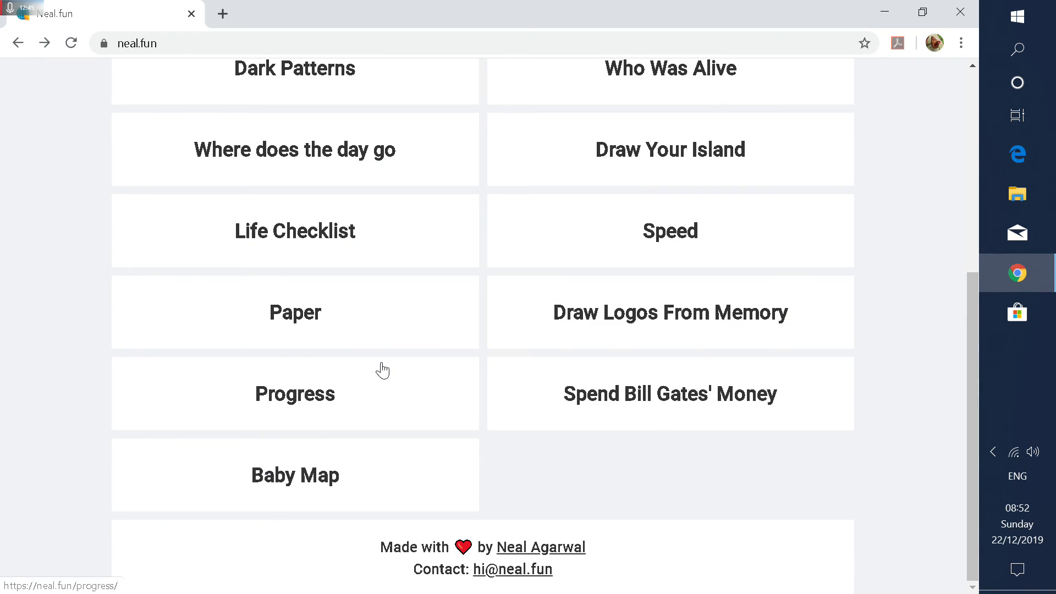
pyautogui.click(295, 312)
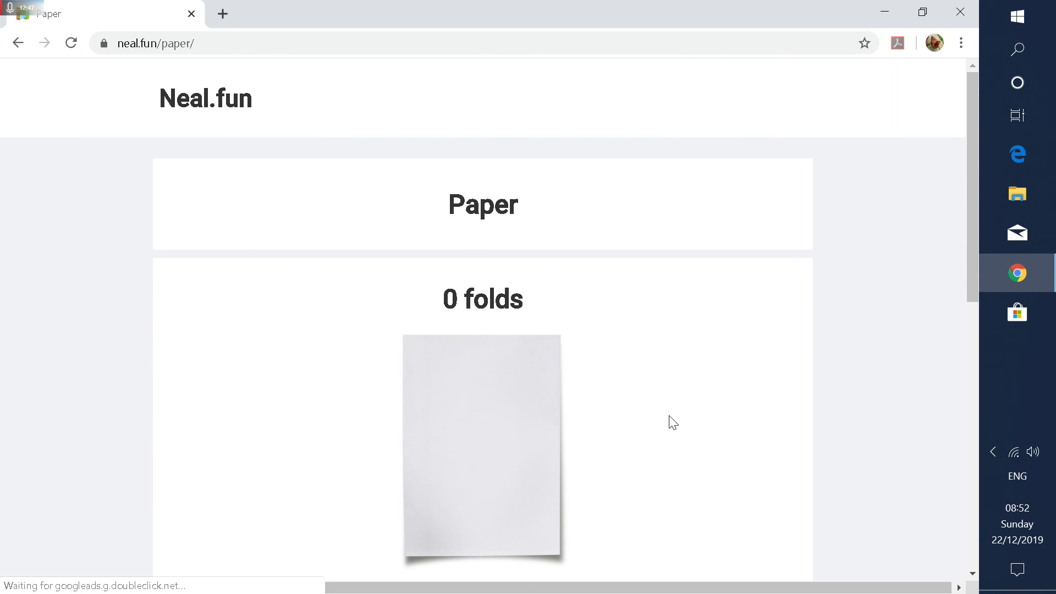
# Step: Fold the paper repeatedly to 42 folds, reaching the moon at 439,805km tall
pyautogui.click(483, 447)
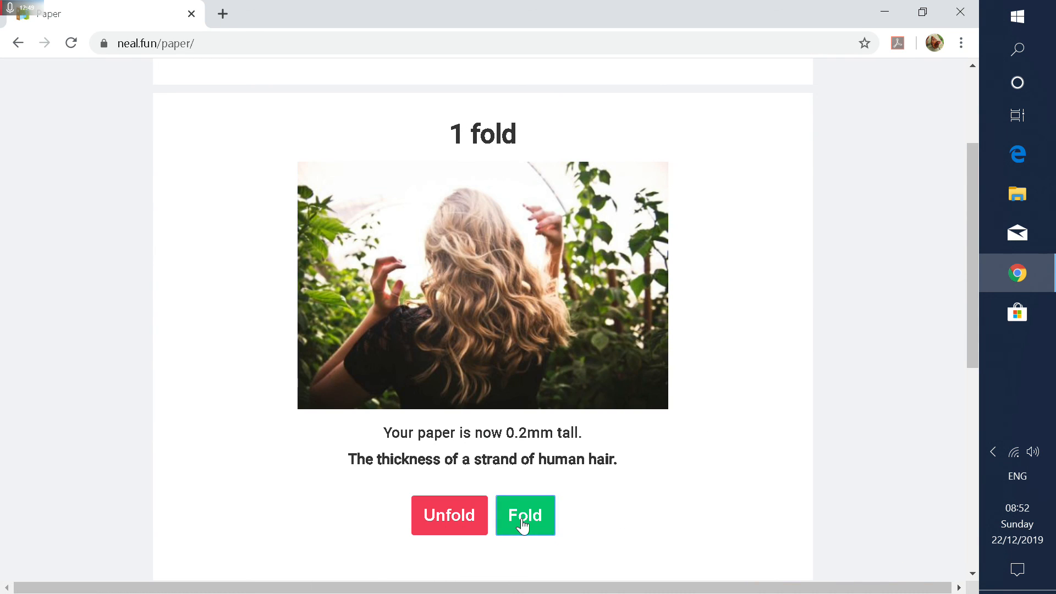
pyautogui.click(525, 516)
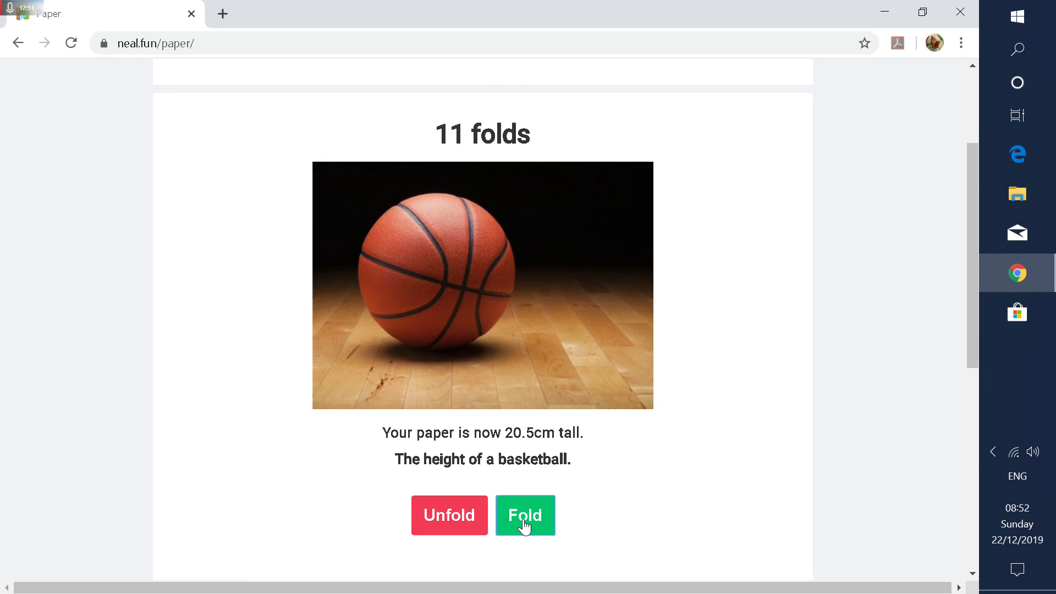
pyautogui.moveTo(449, 516)
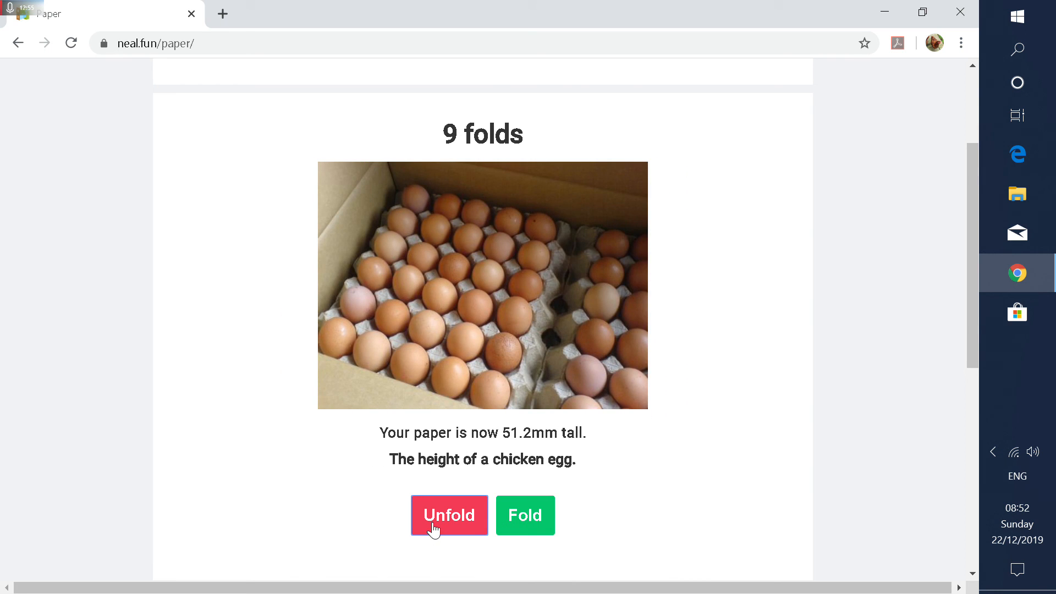
pyautogui.click(525, 515)
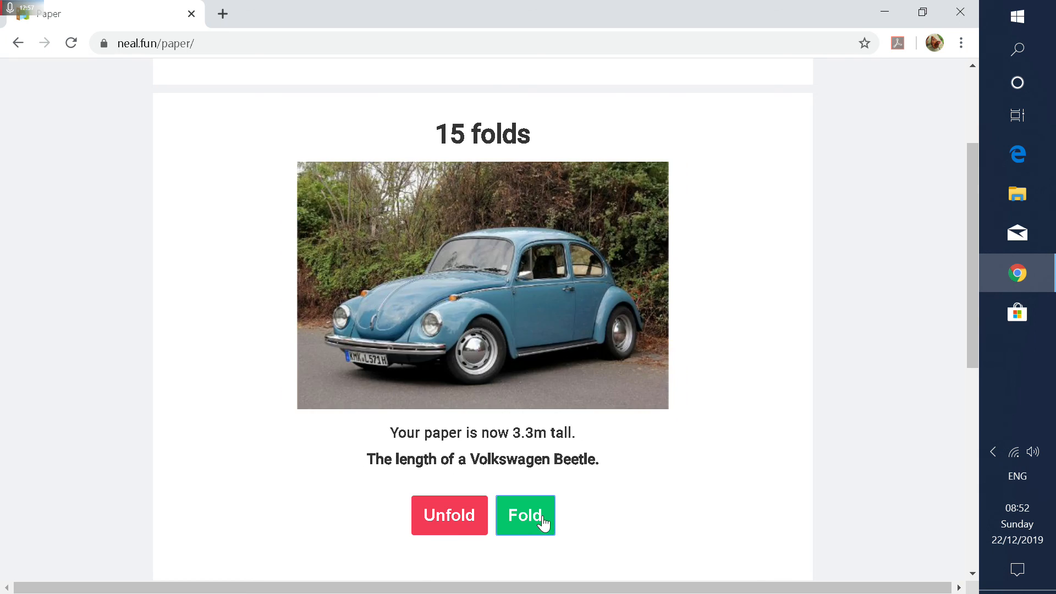
pyautogui.click(525, 516)
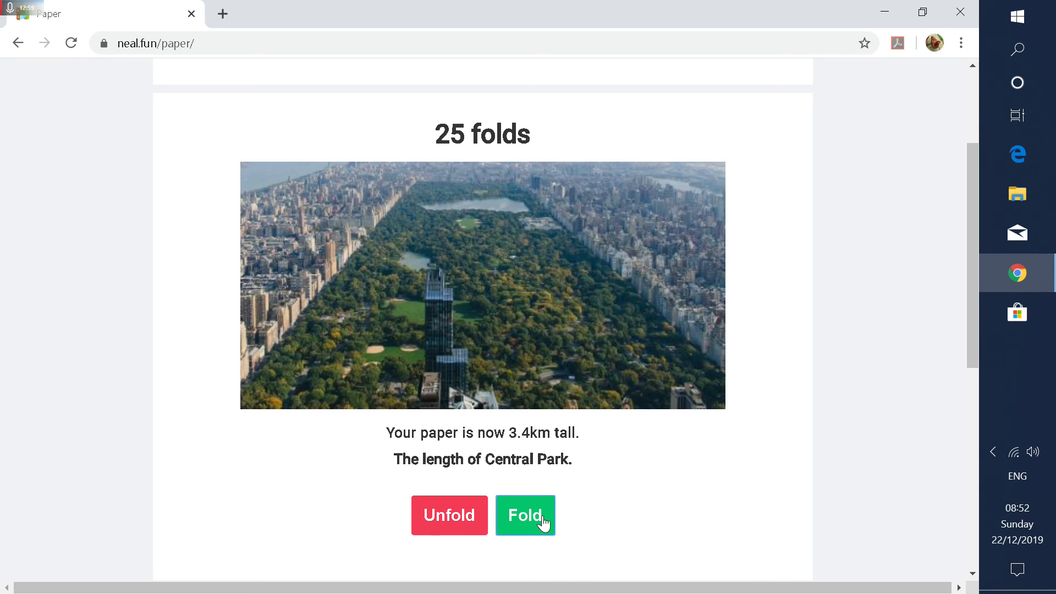
pyautogui.click(525, 515)
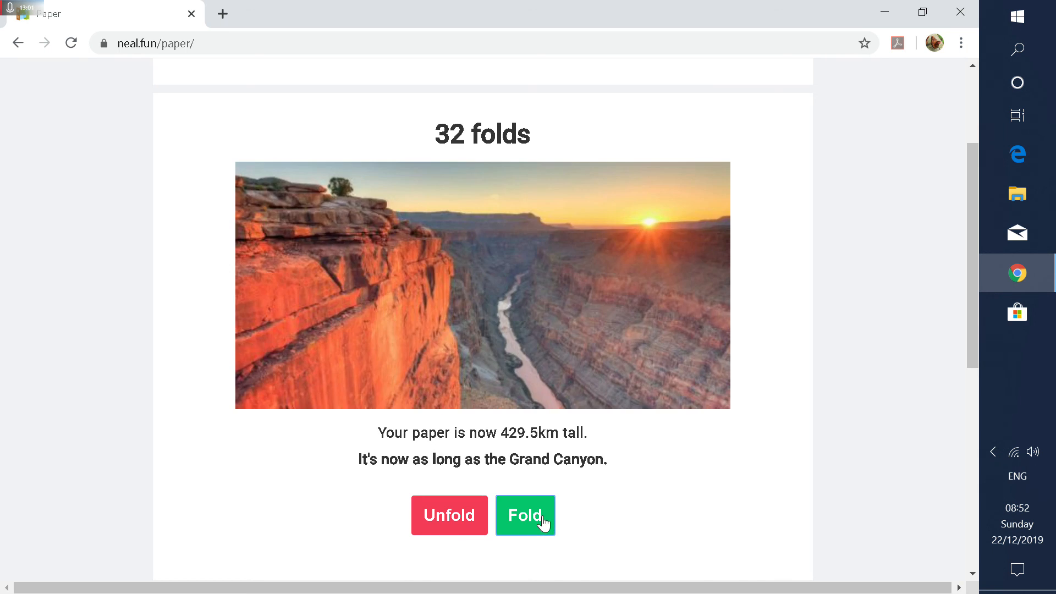
pyautogui.click(525, 515)
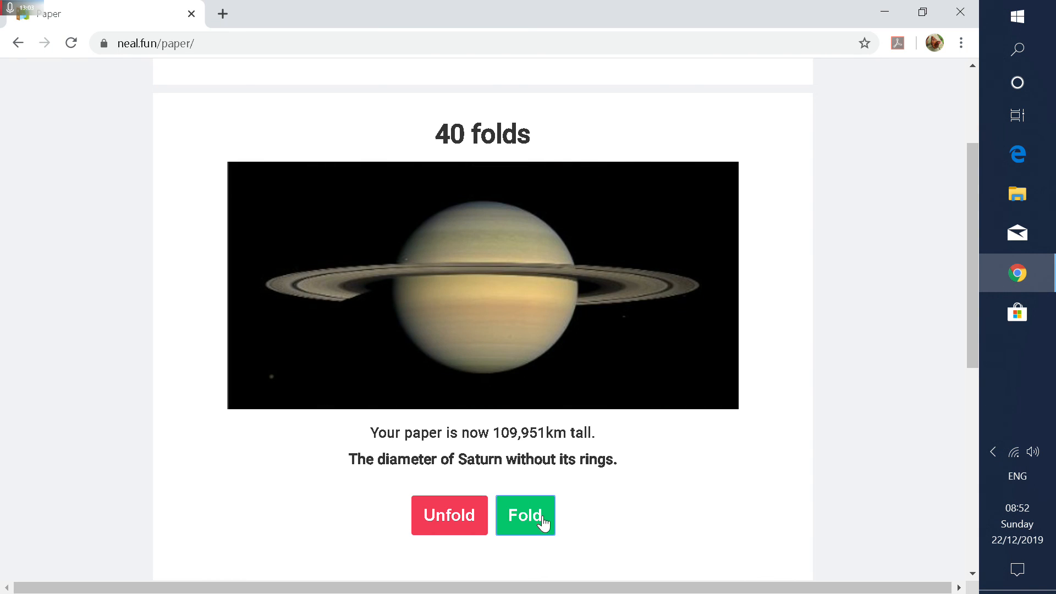
pyautogui.click(525, 515)
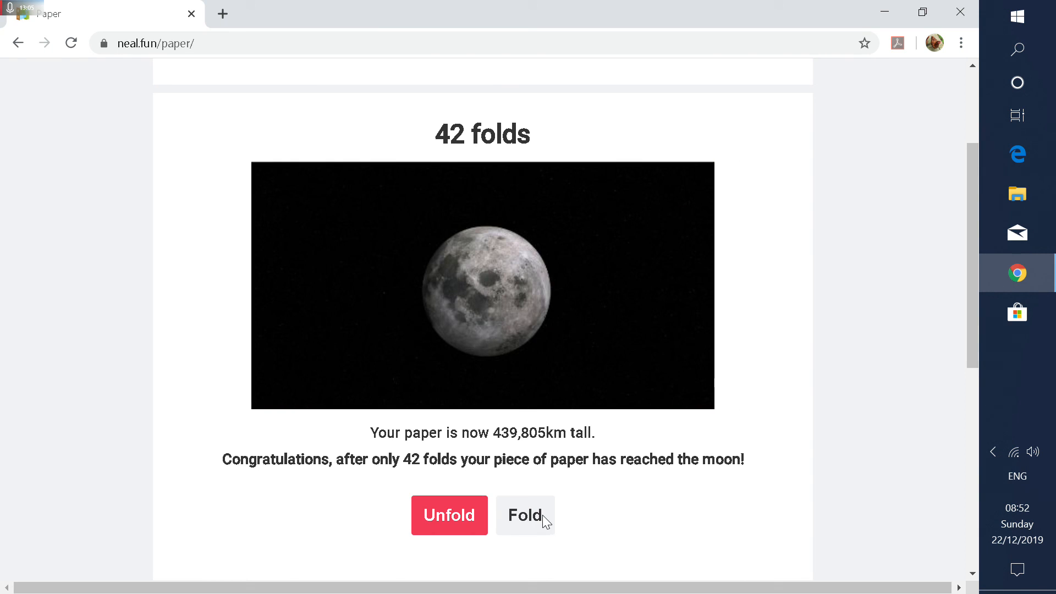
pyautogui.moveTo(51, 14)
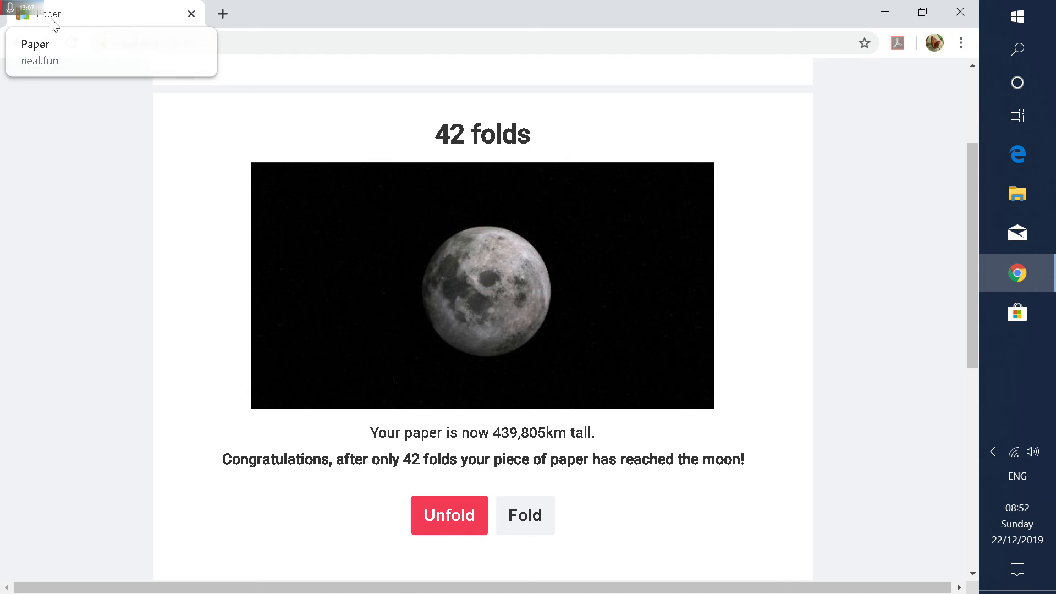
pyautogui.moveTo(18, 43)
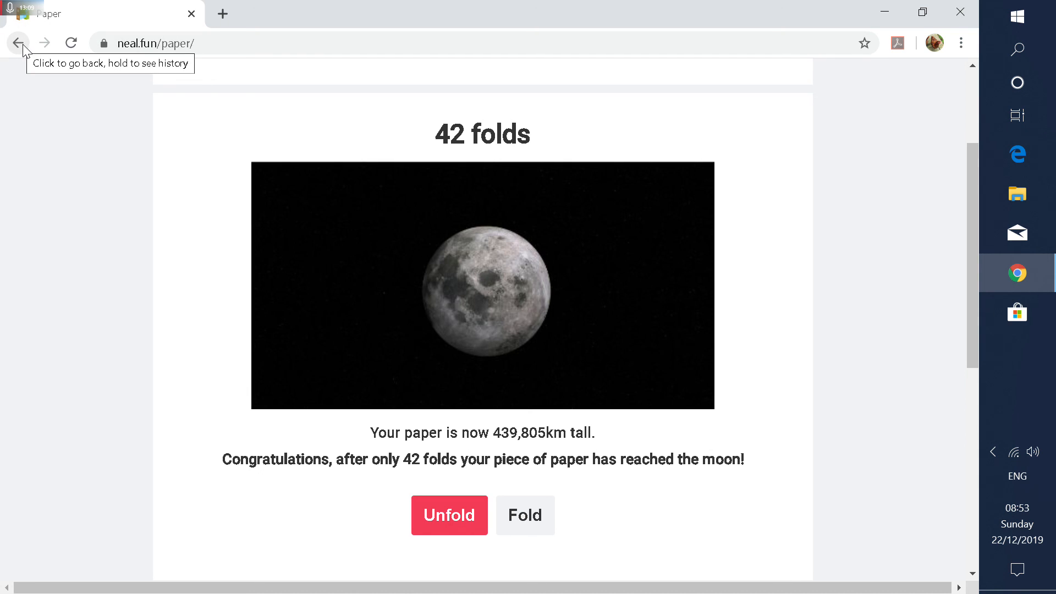
pyautogui.moveTo(90, 40)
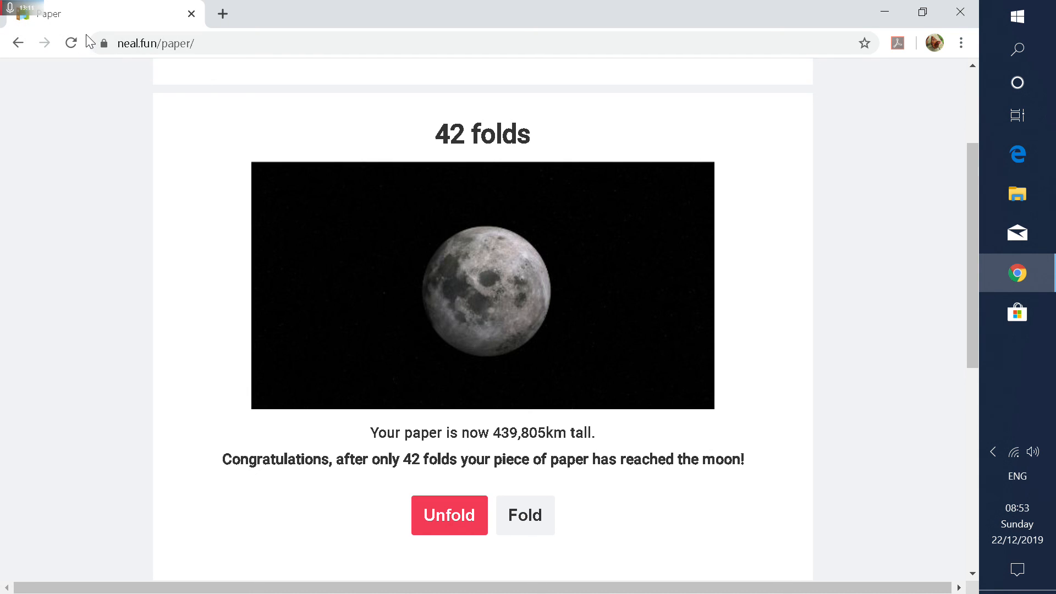